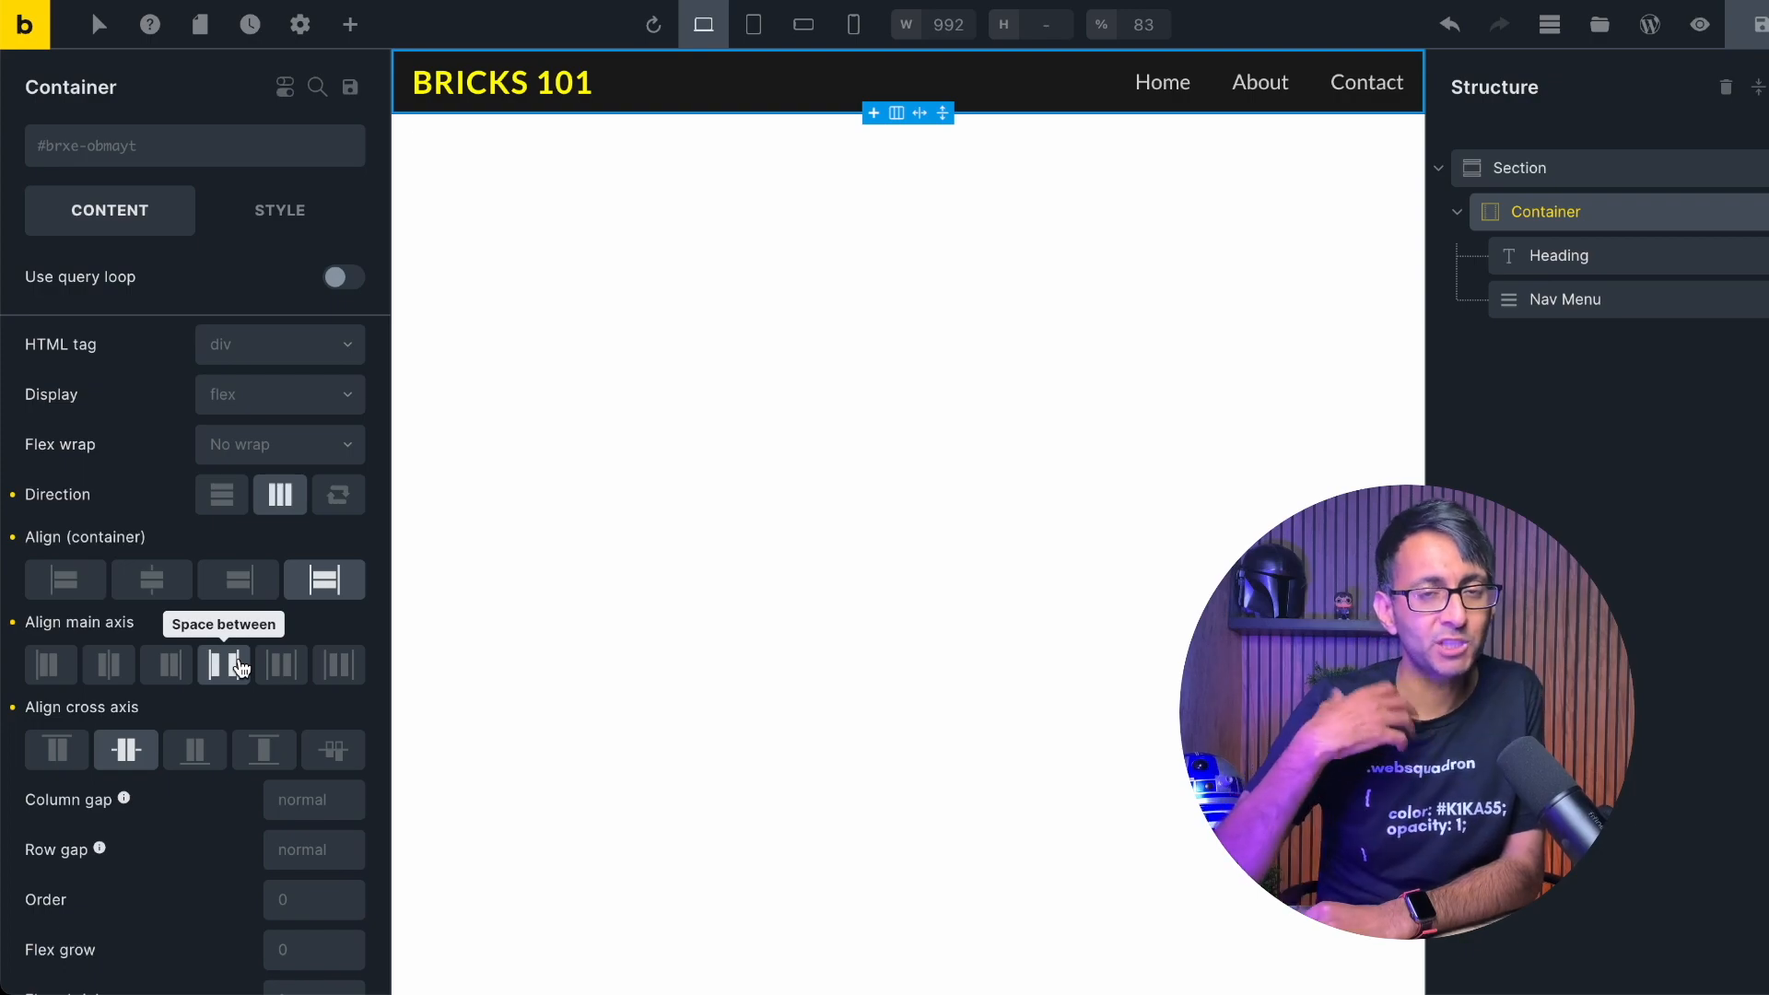
Set the container's Align main axis to Space between so heading and menu sit at opposite ends.
{"action": "left_click", "coordinate": [223, 665]}
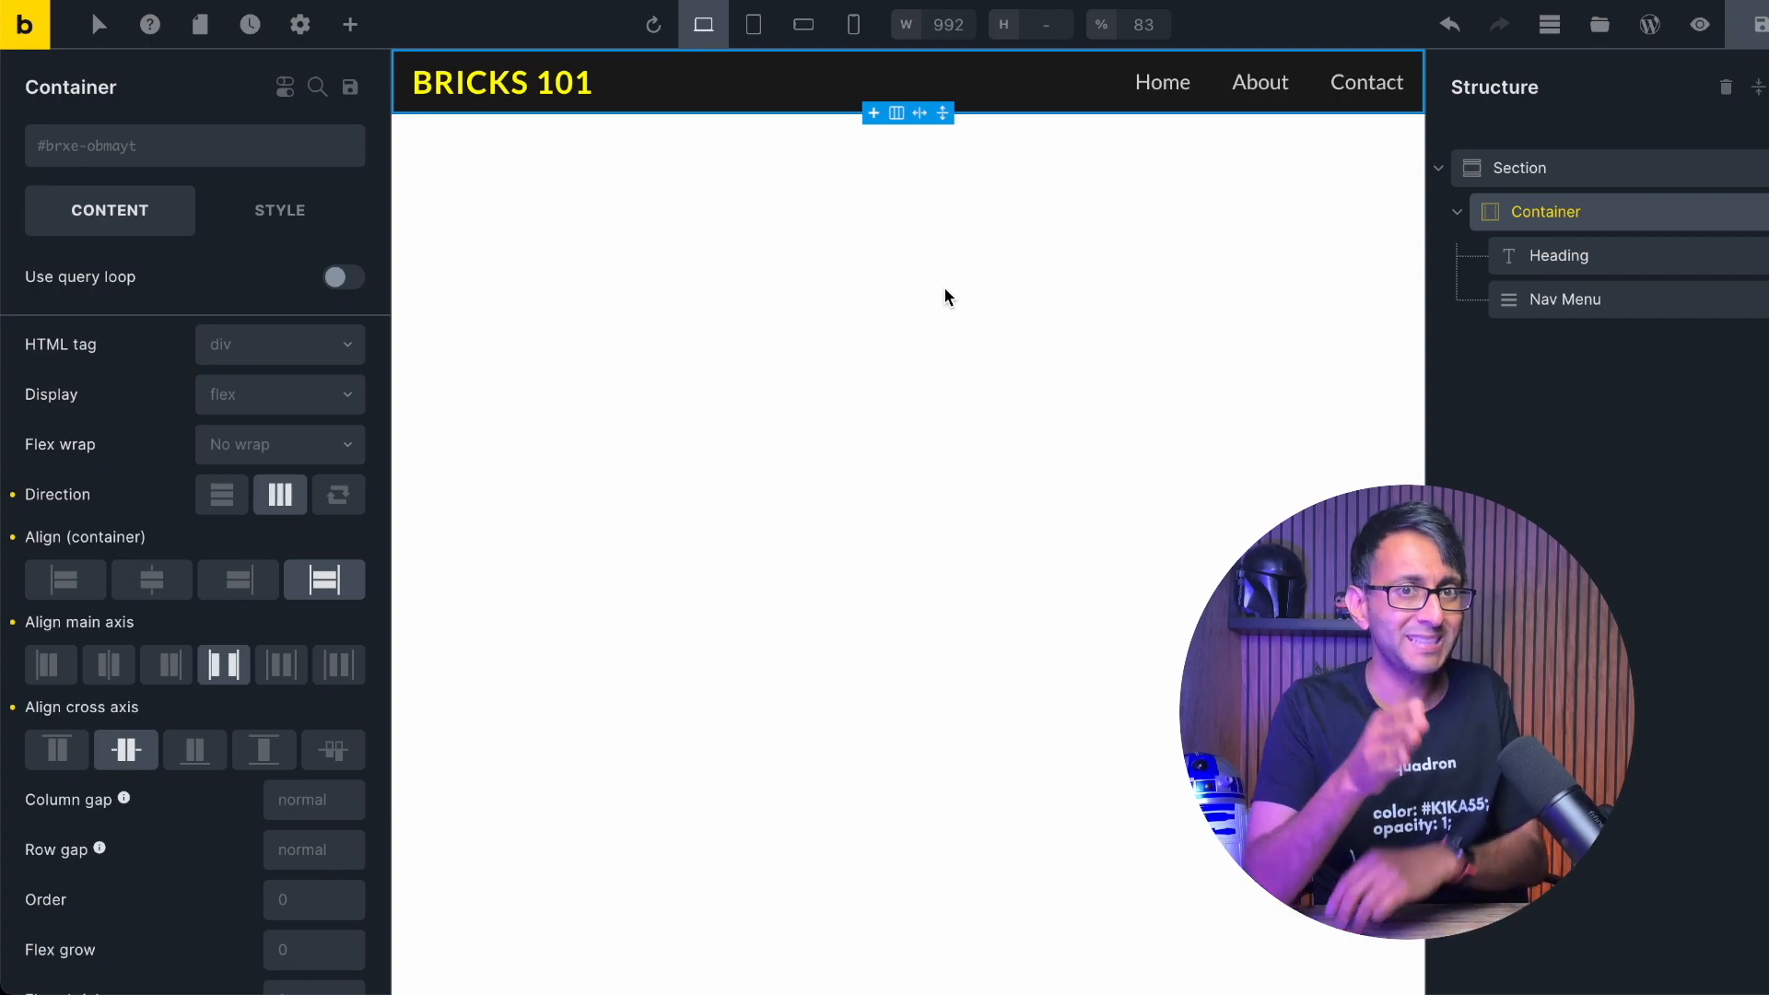
{"action": "mouse_move", "coordinate": [1566, 299]}
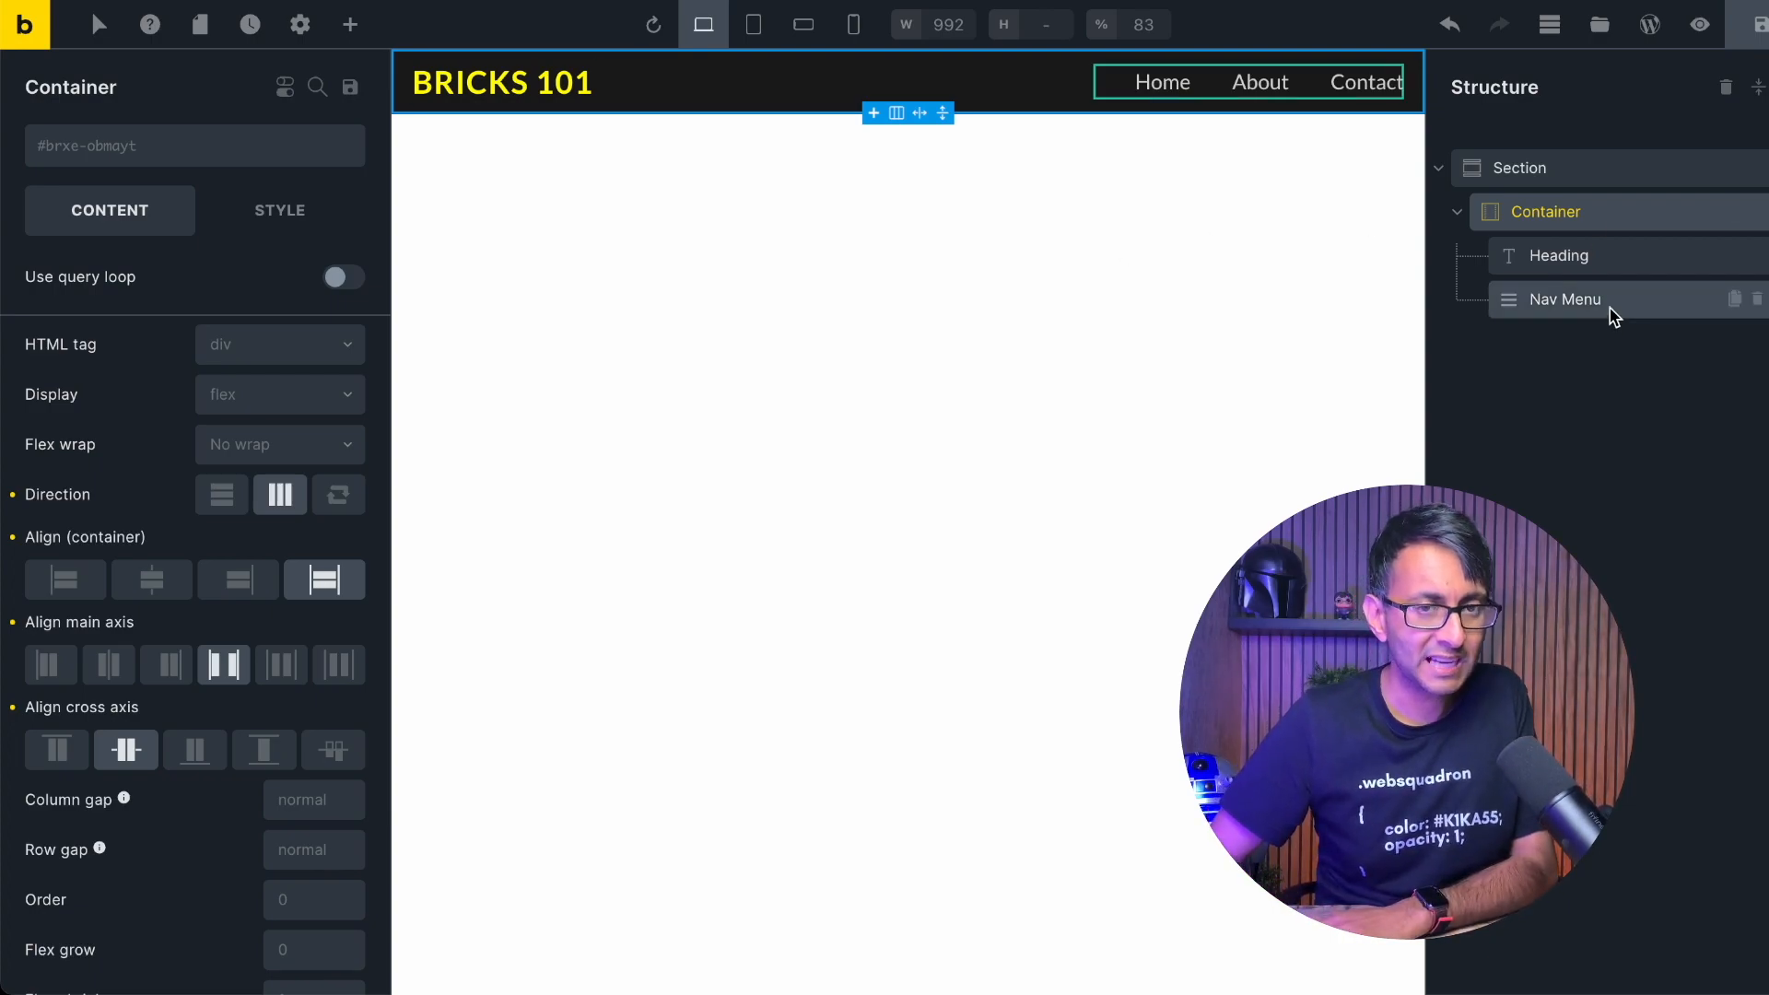
{"action": "mouse_move", "coordinate": [547, 391]}
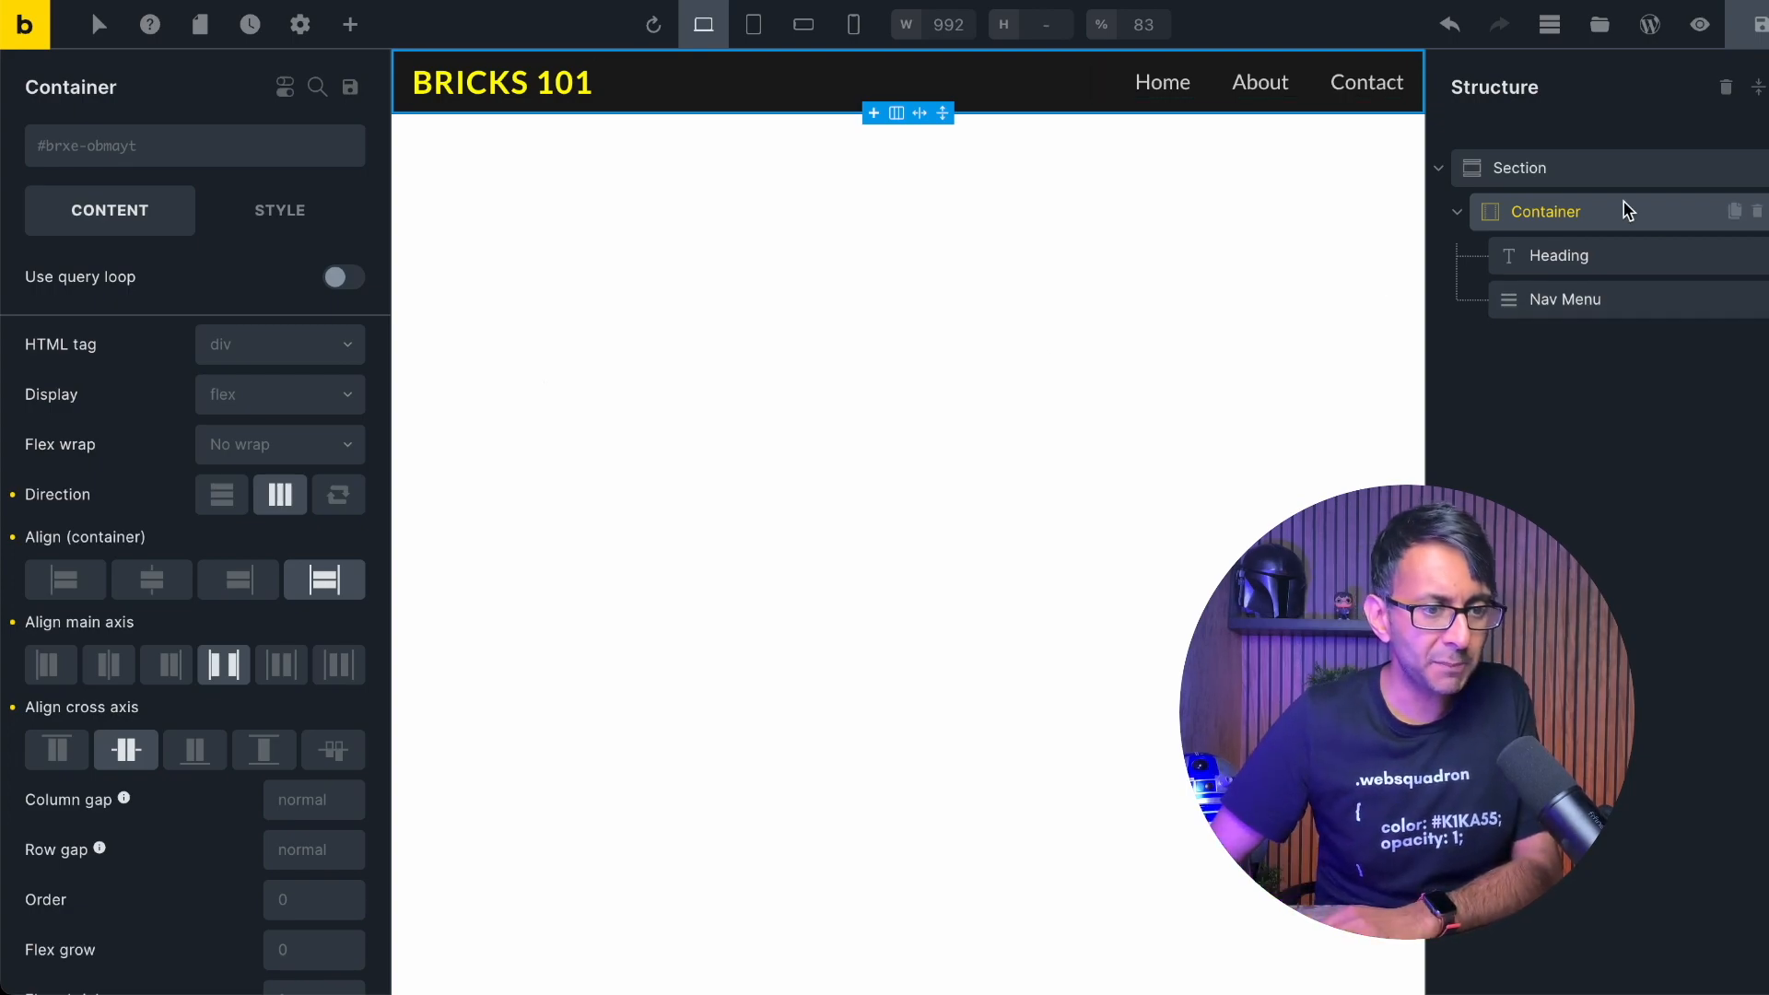
{"action": "mouse_move", "coordinate": [1628, 221]}
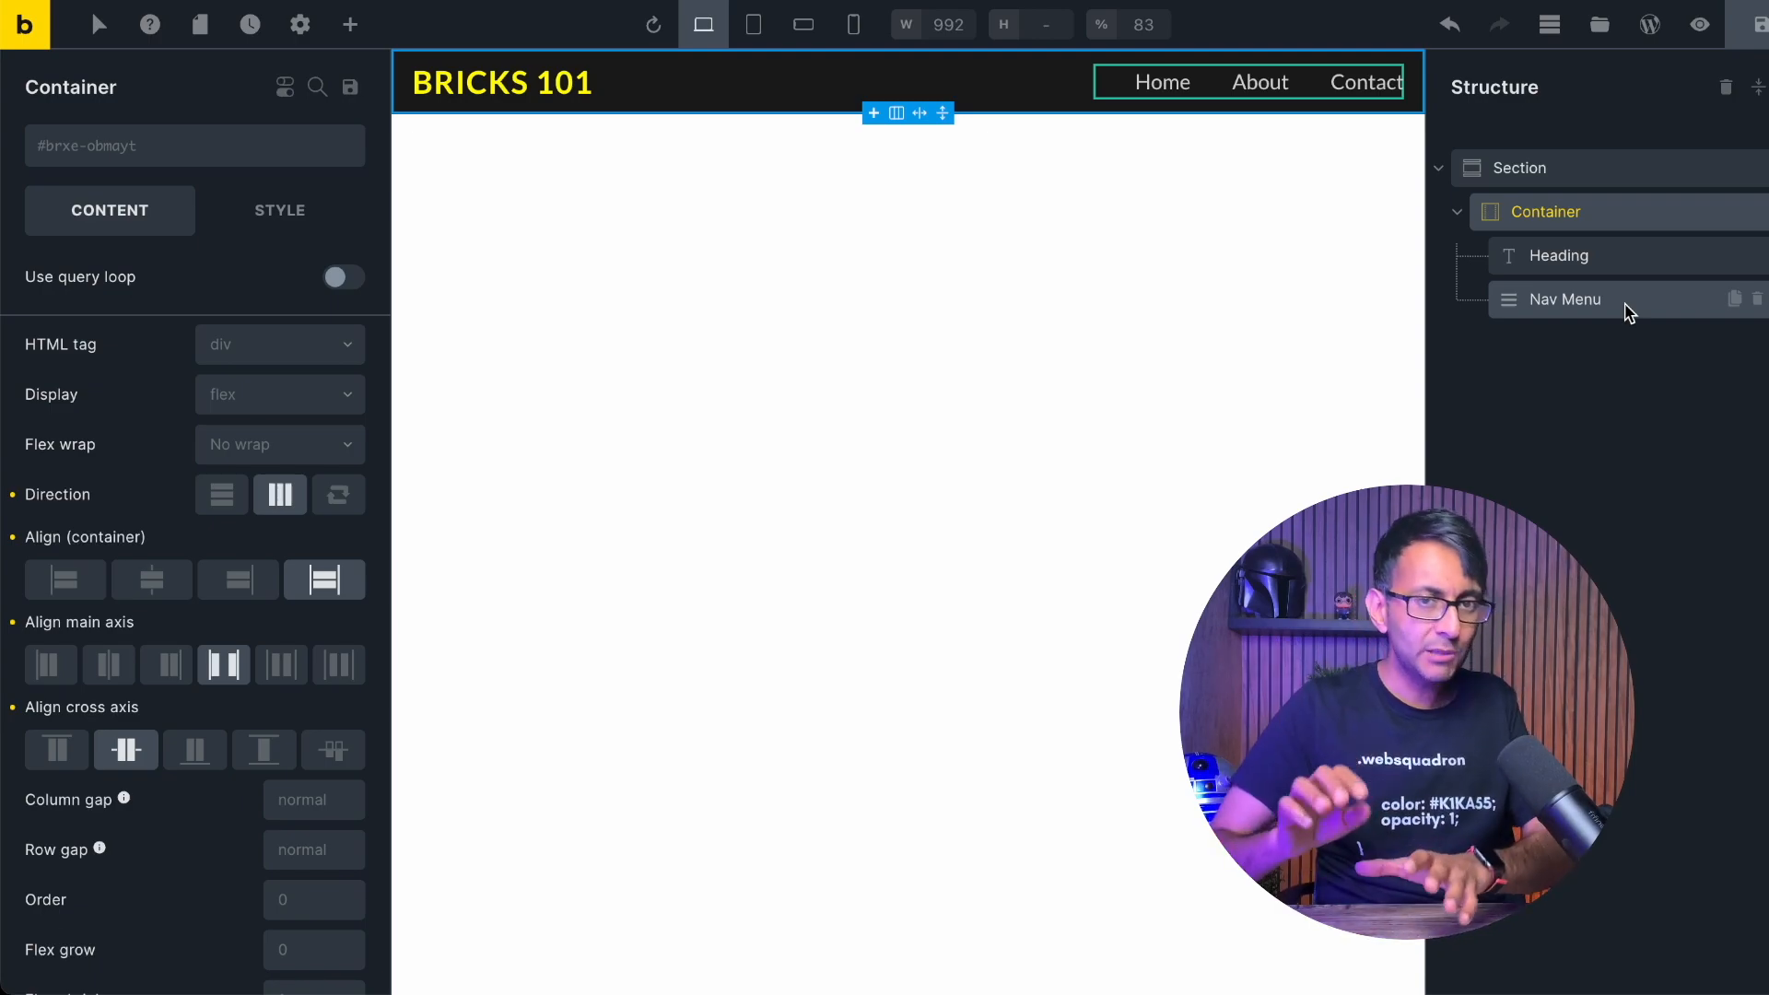
{"action": "mouse_move", "coordinate": [350, 23]}
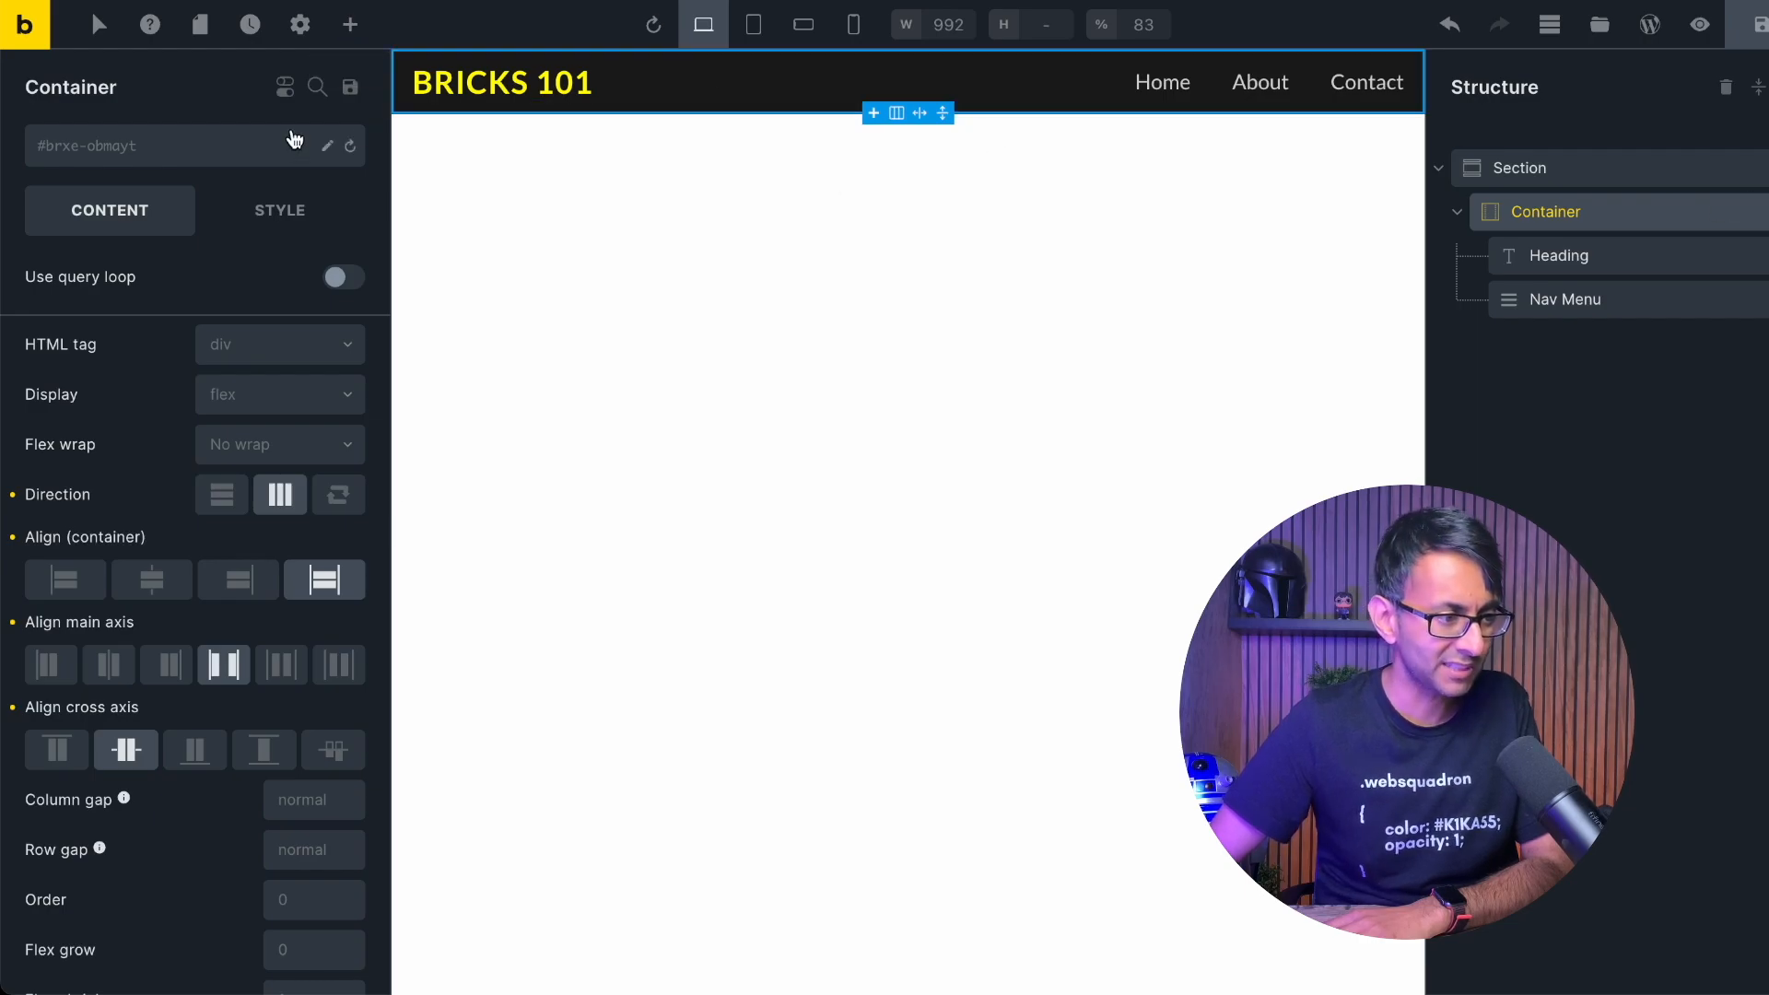
Add an Icon List element to the header container.
{"action": "left_click", "coordinate": [350, 24]}
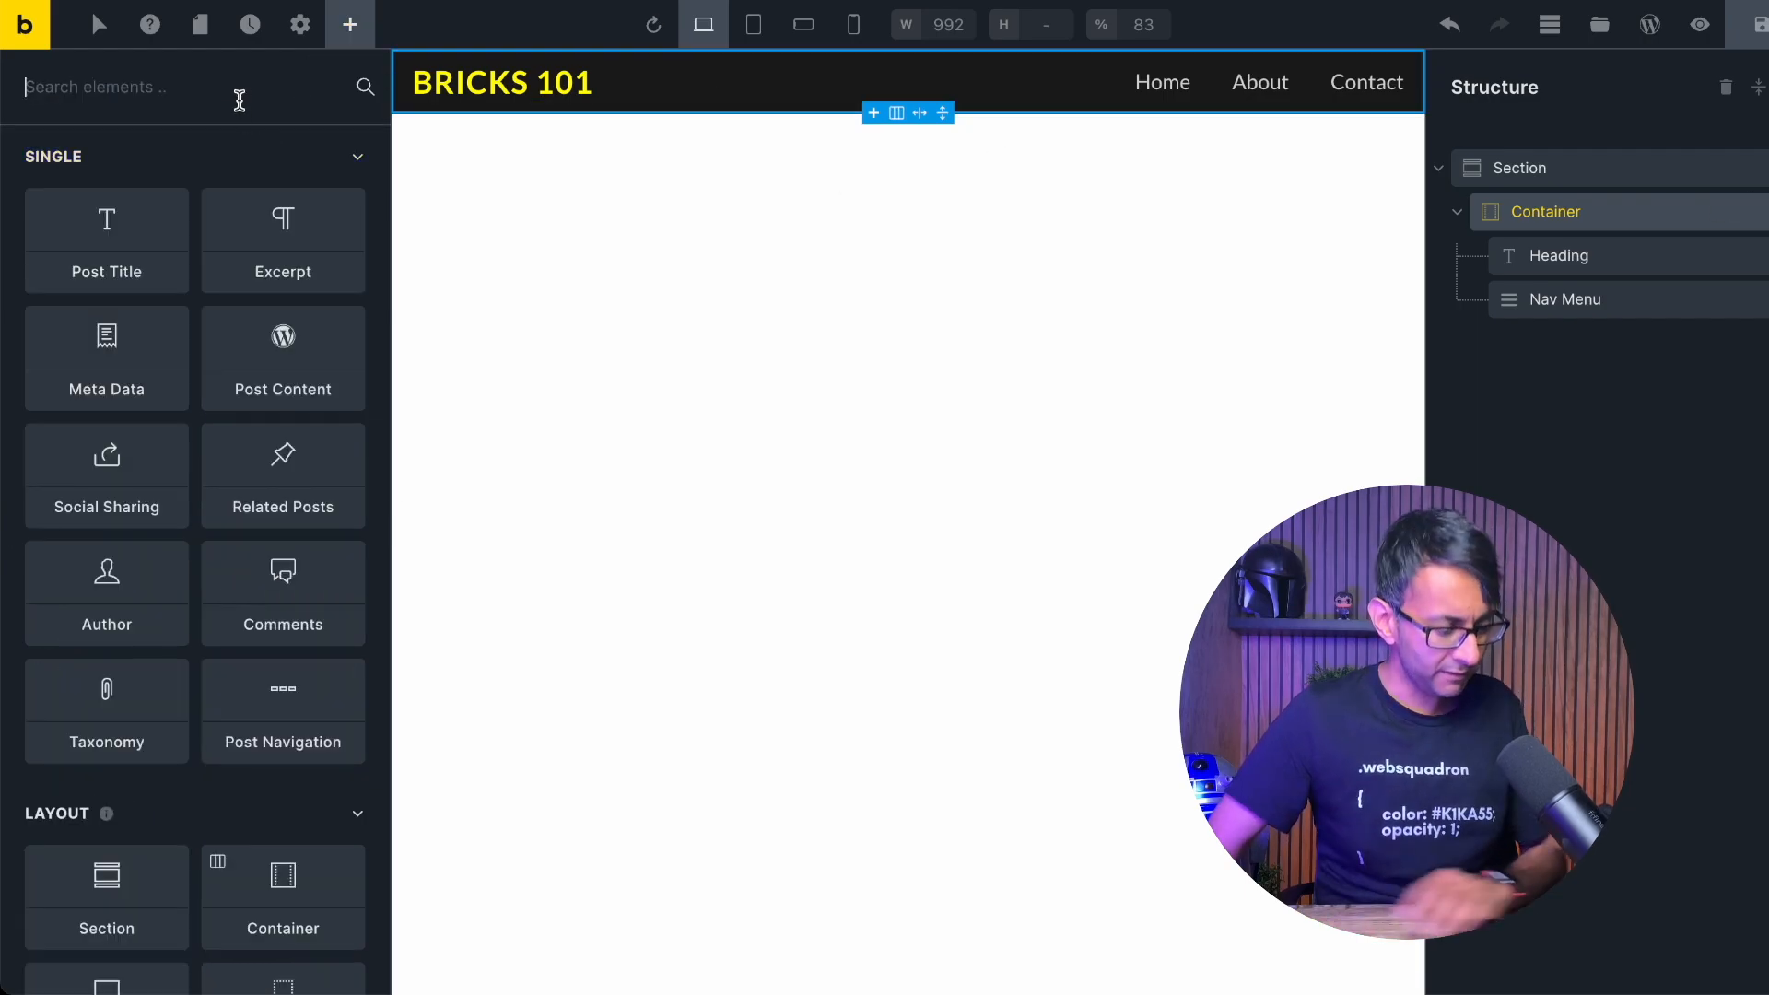
{"action": "type", "text": "icon"}
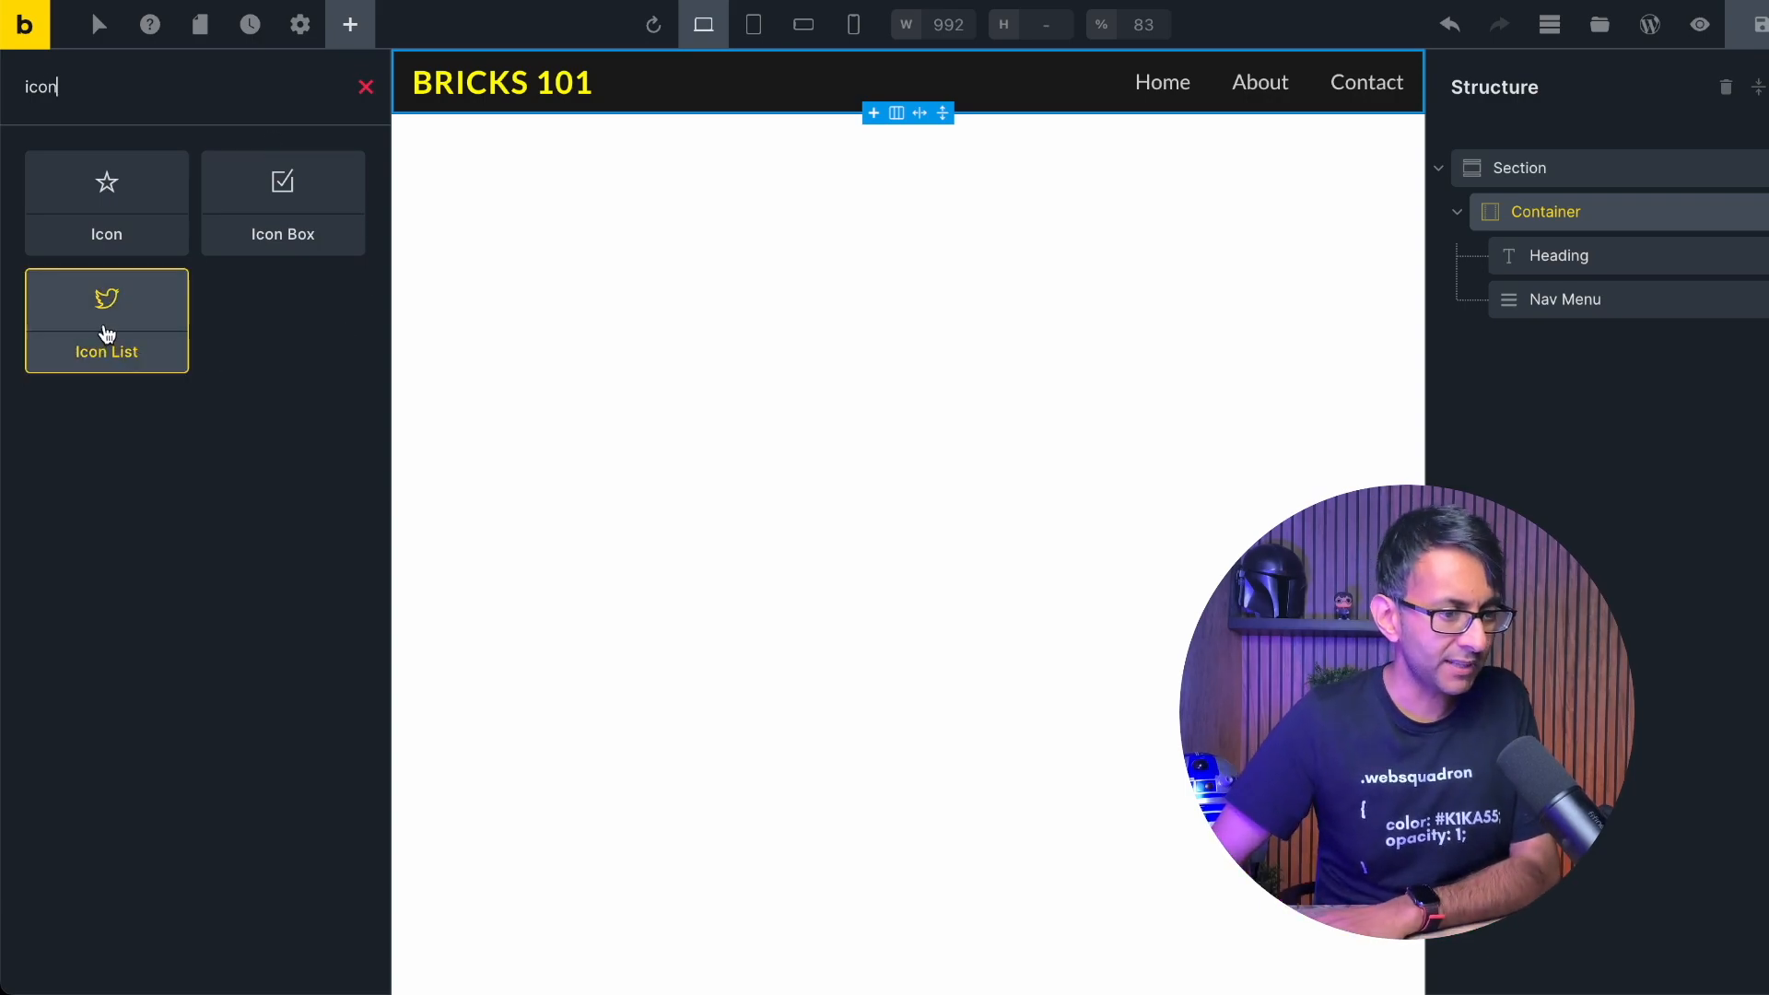
{"action": "left_click", "coordinate": [107, 320]}
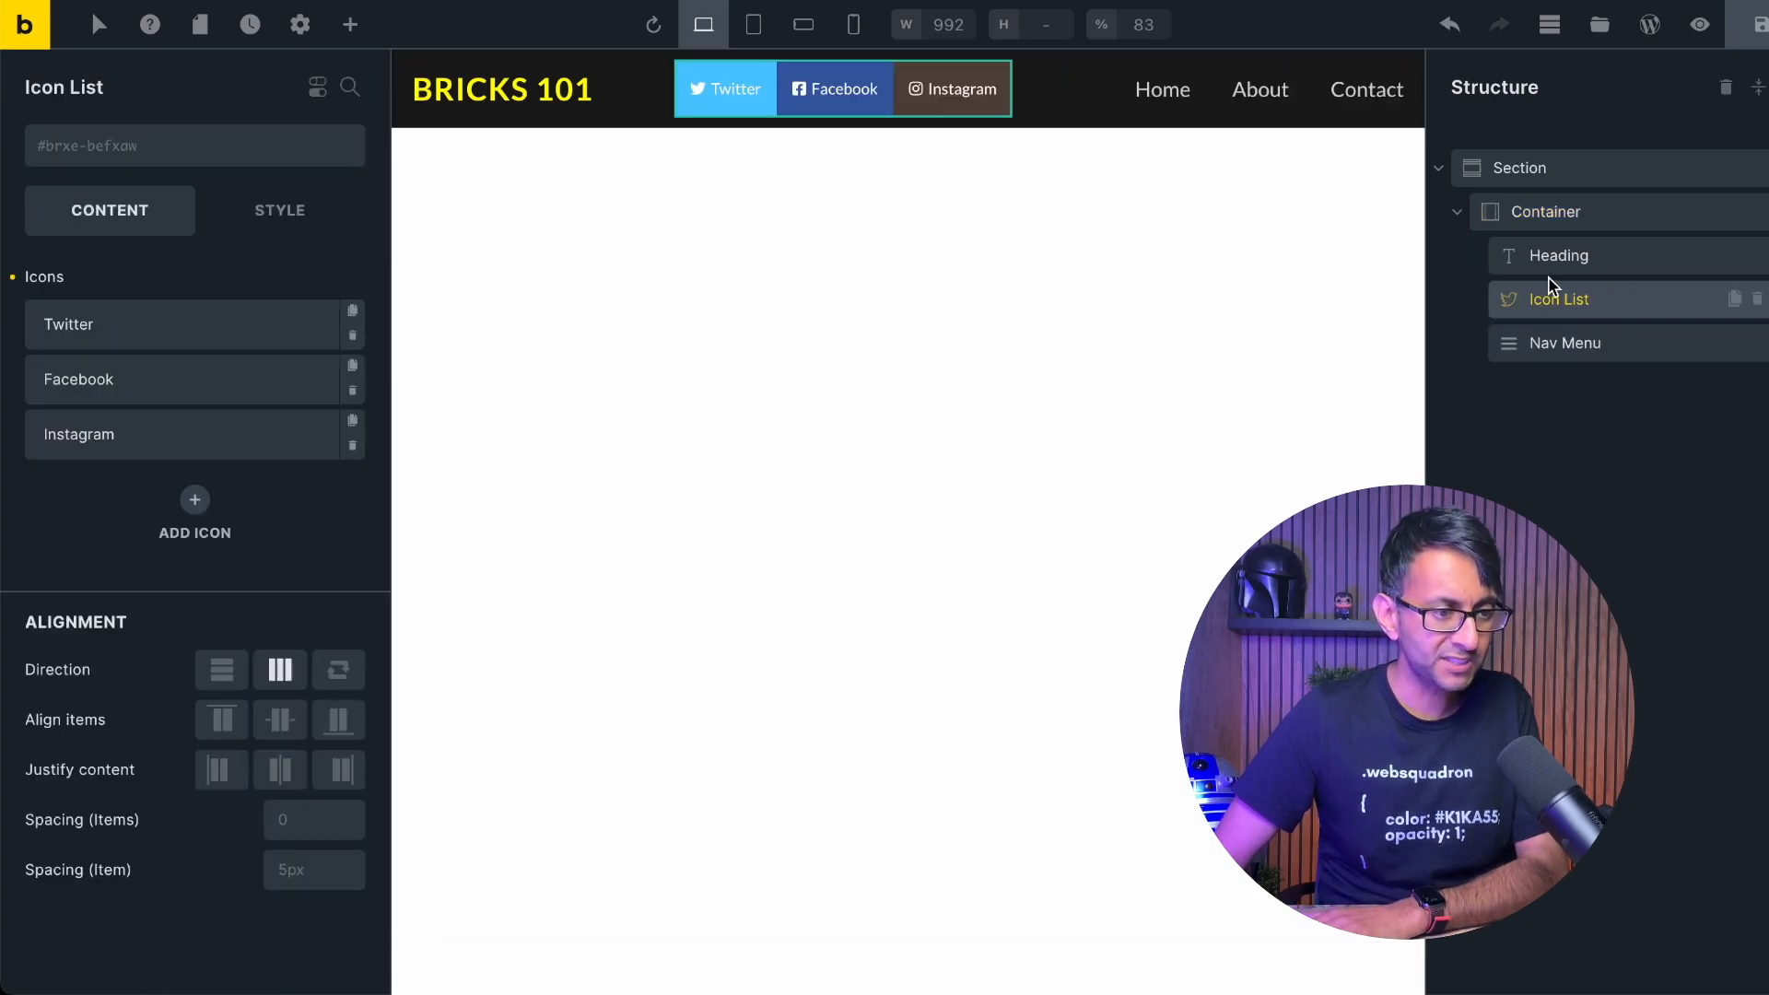
{"action": "mouse_move", "coordinate": [1007, 153]}
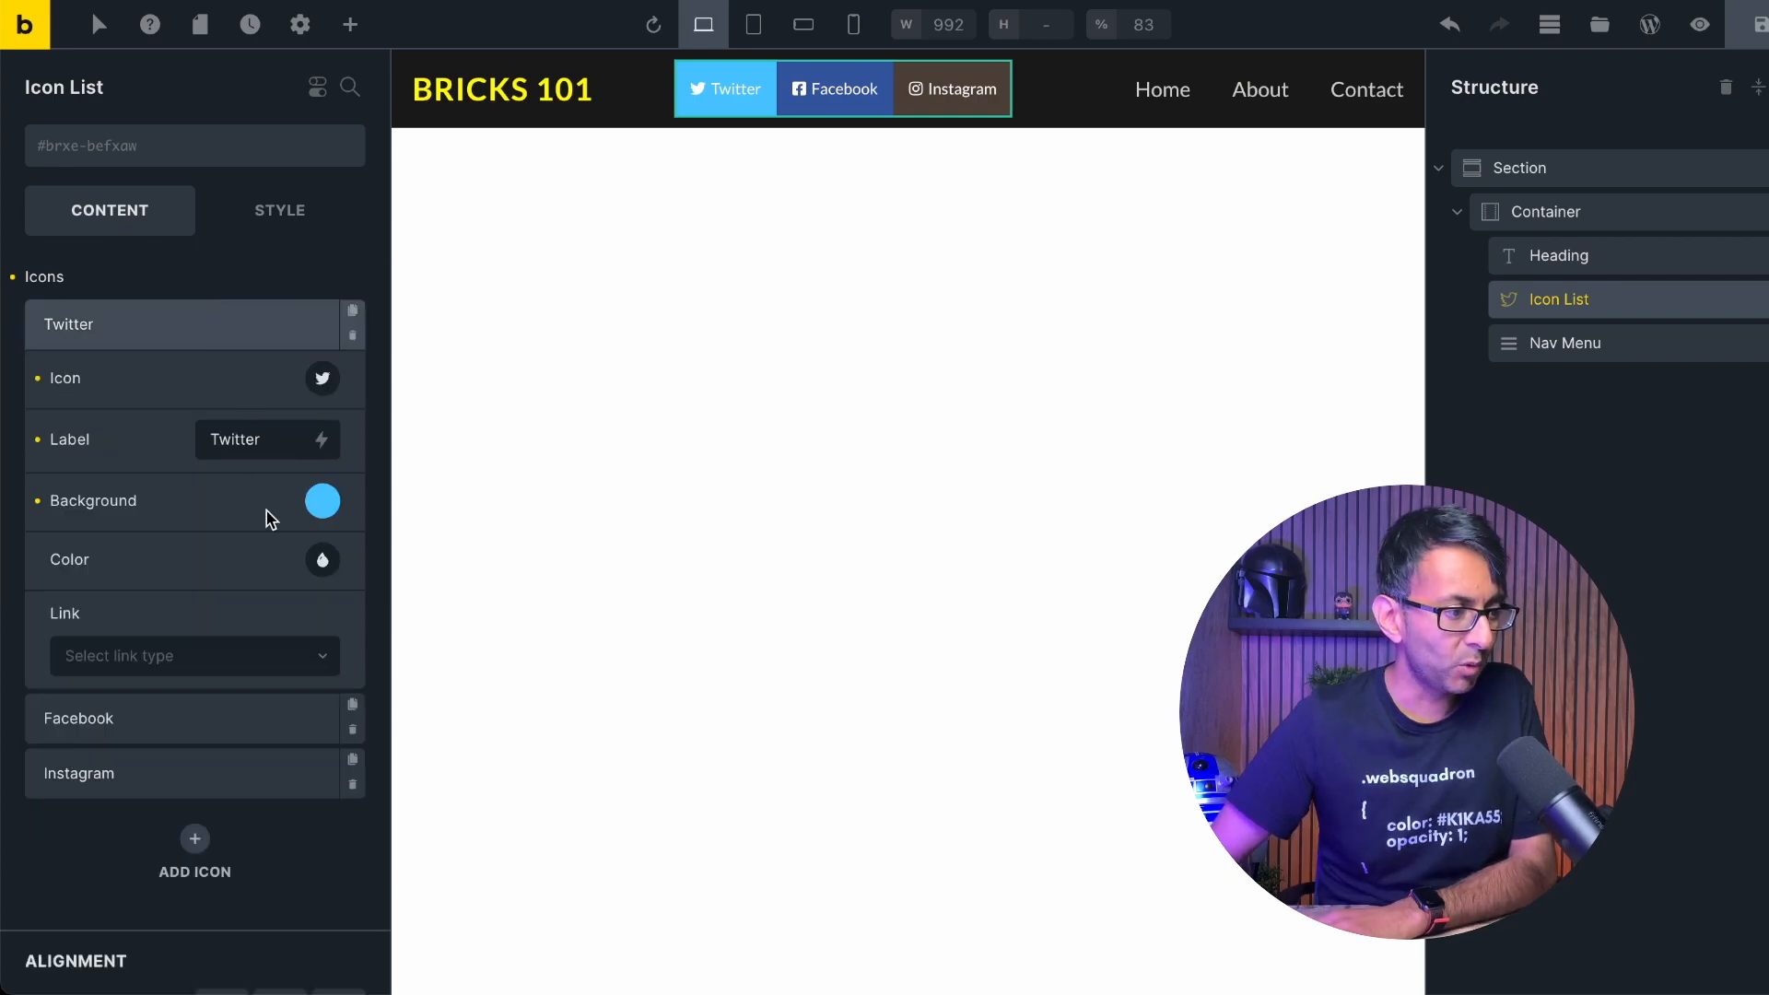
Make the Twitter item icon-only with no background, linking to an External URL.
{"action": "left_click", "coordinate": [322, 501]}
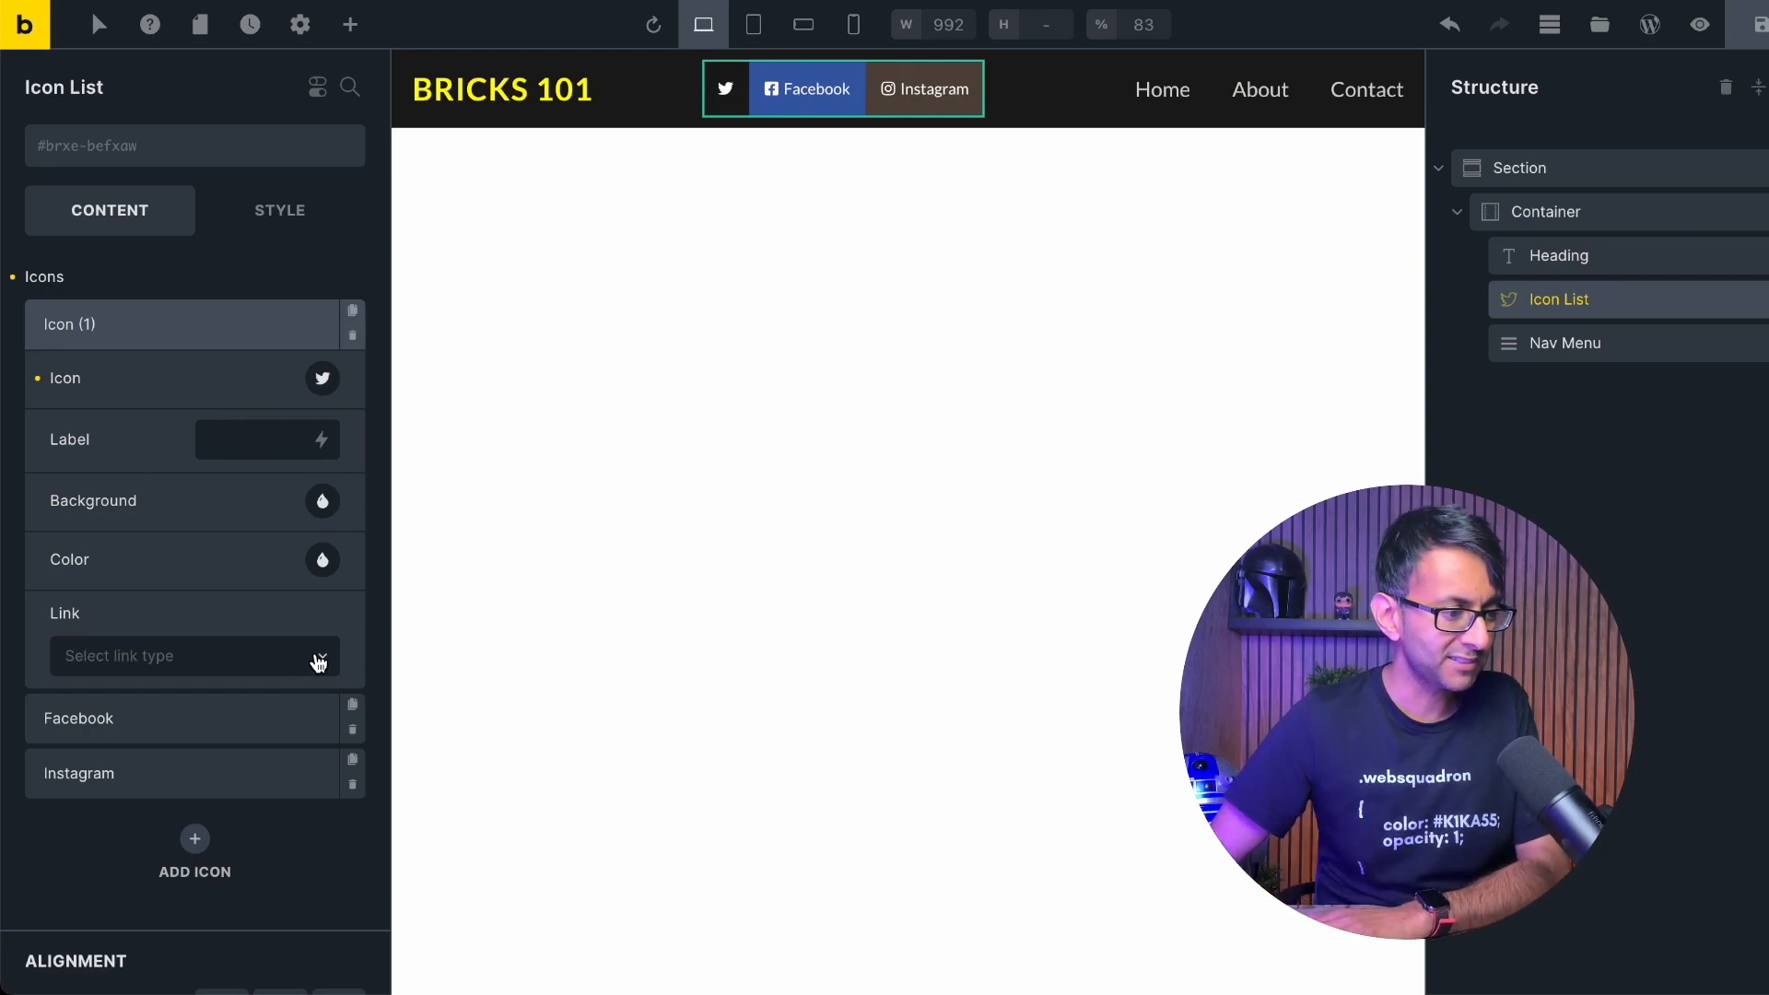
{"action": "left_click", "coordinate": [186, 656]}
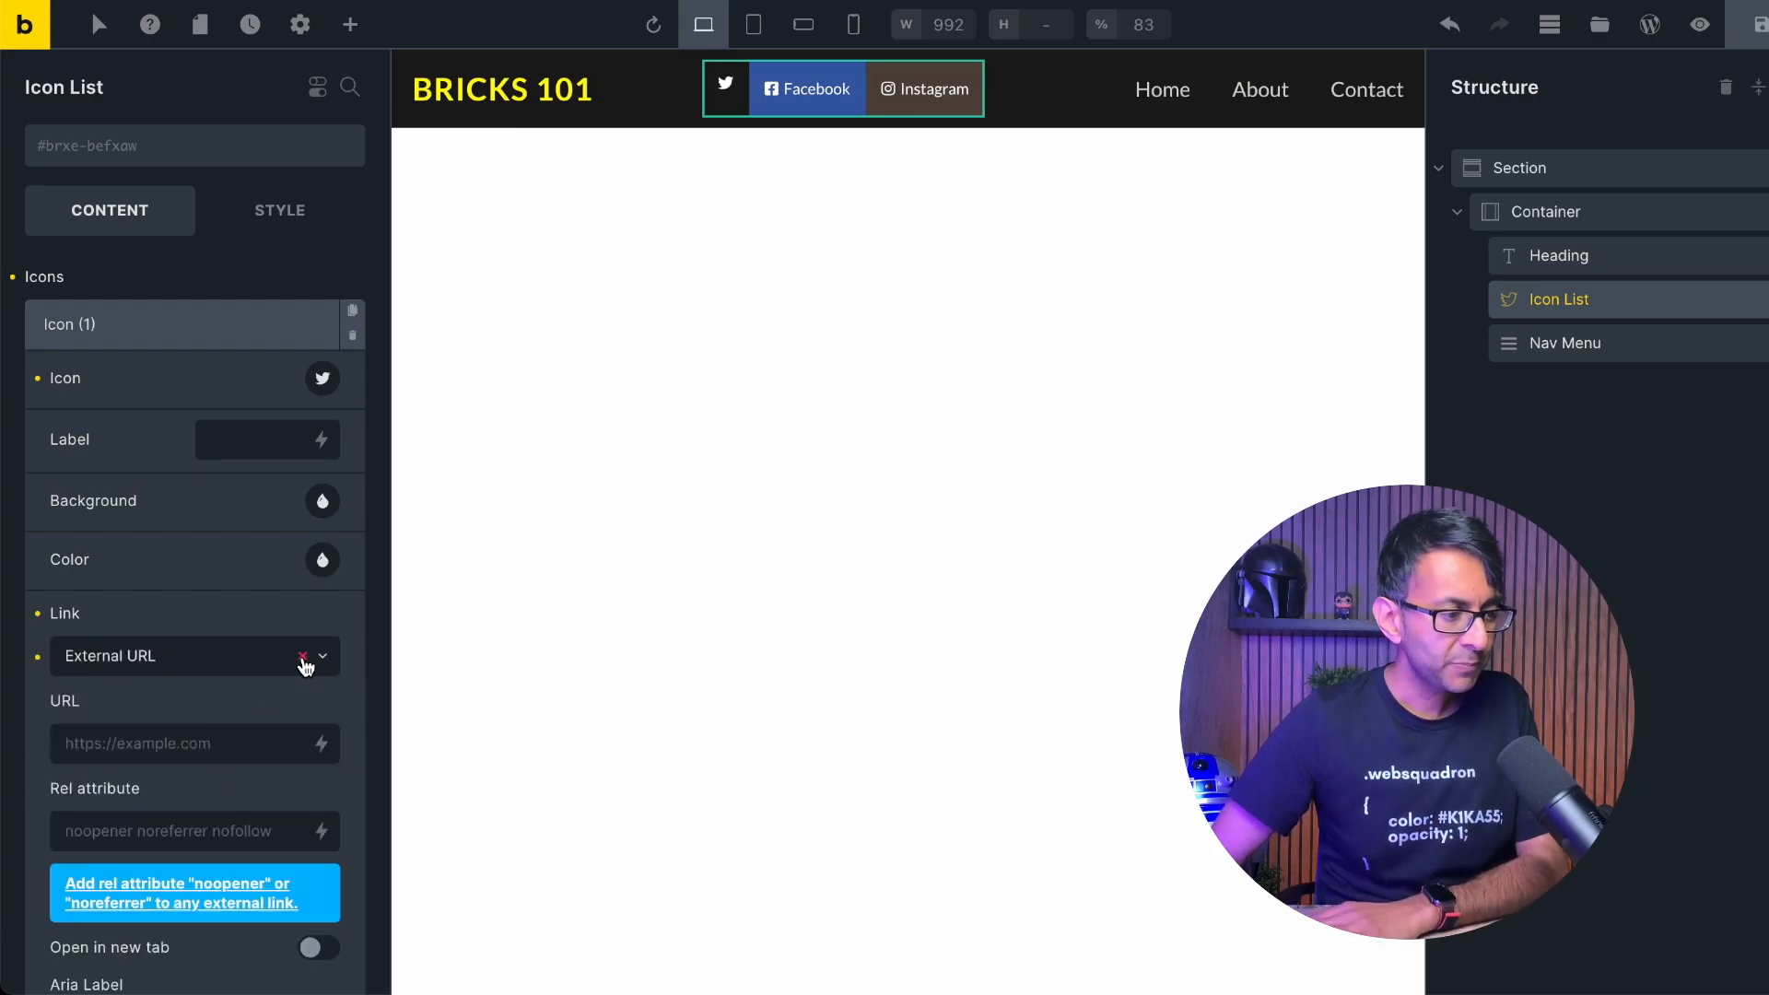
{"action": "mouse_move", "coordinate": [322, 743]}
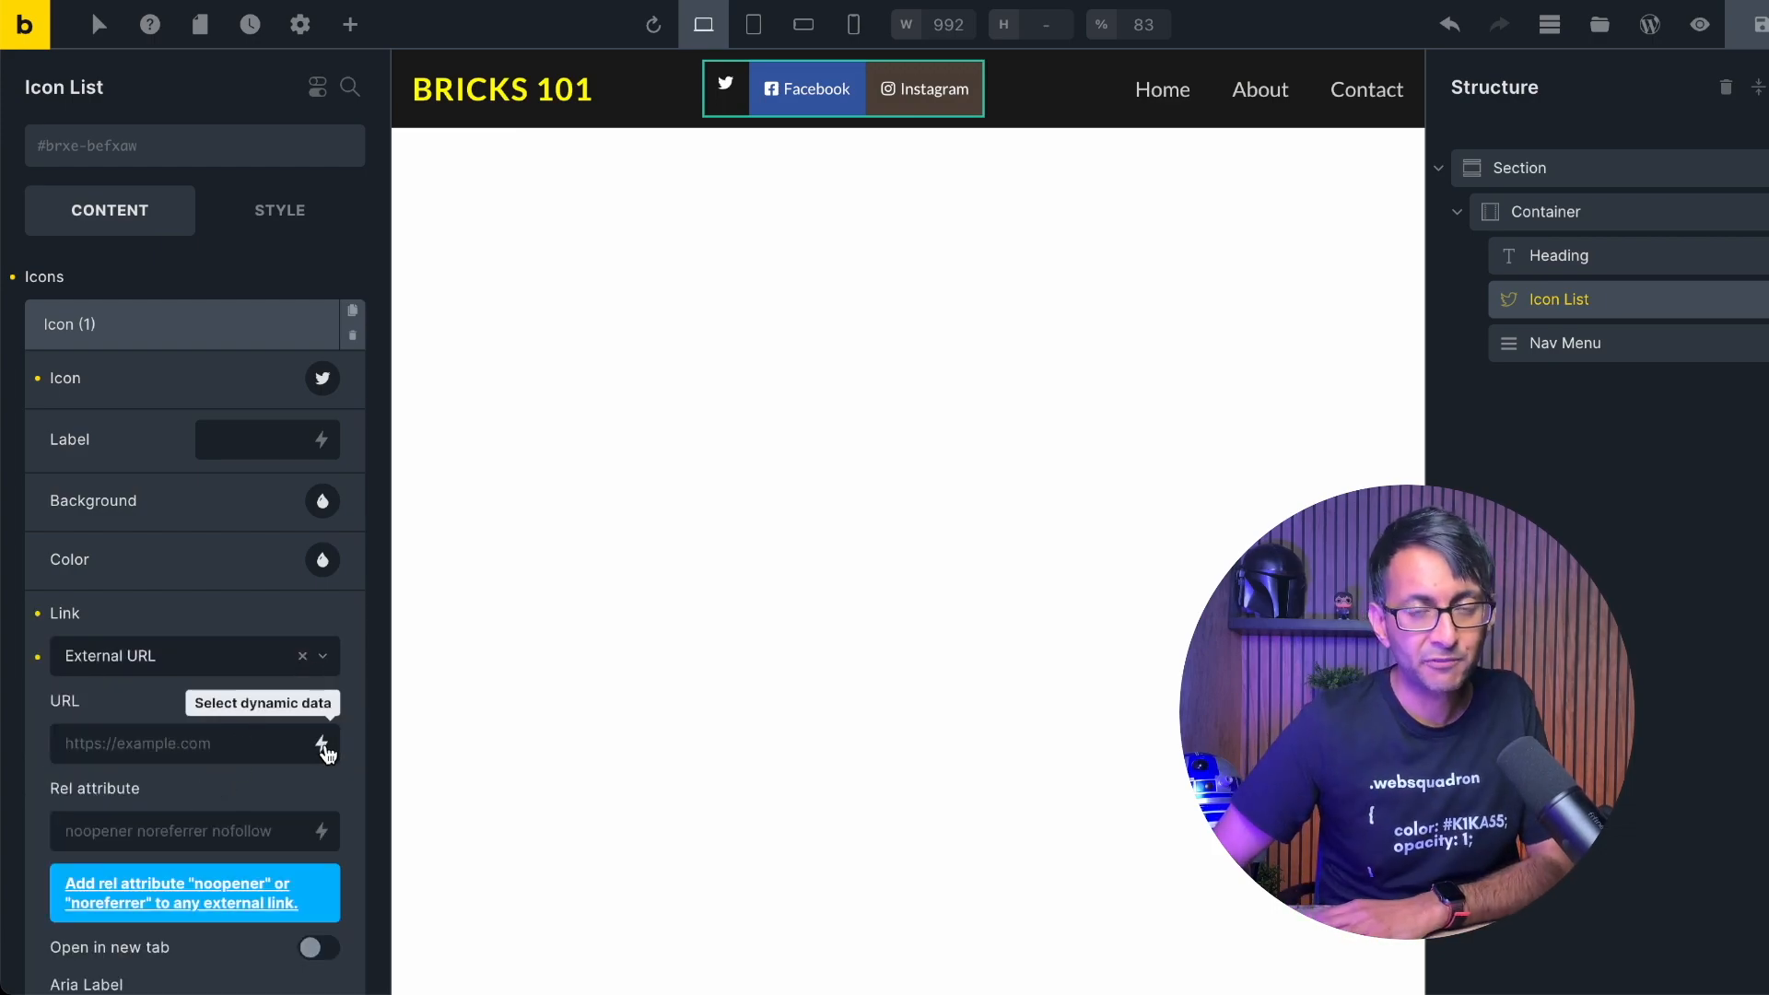
{"action": "mouse_move", "coordinate": [175, 283]}
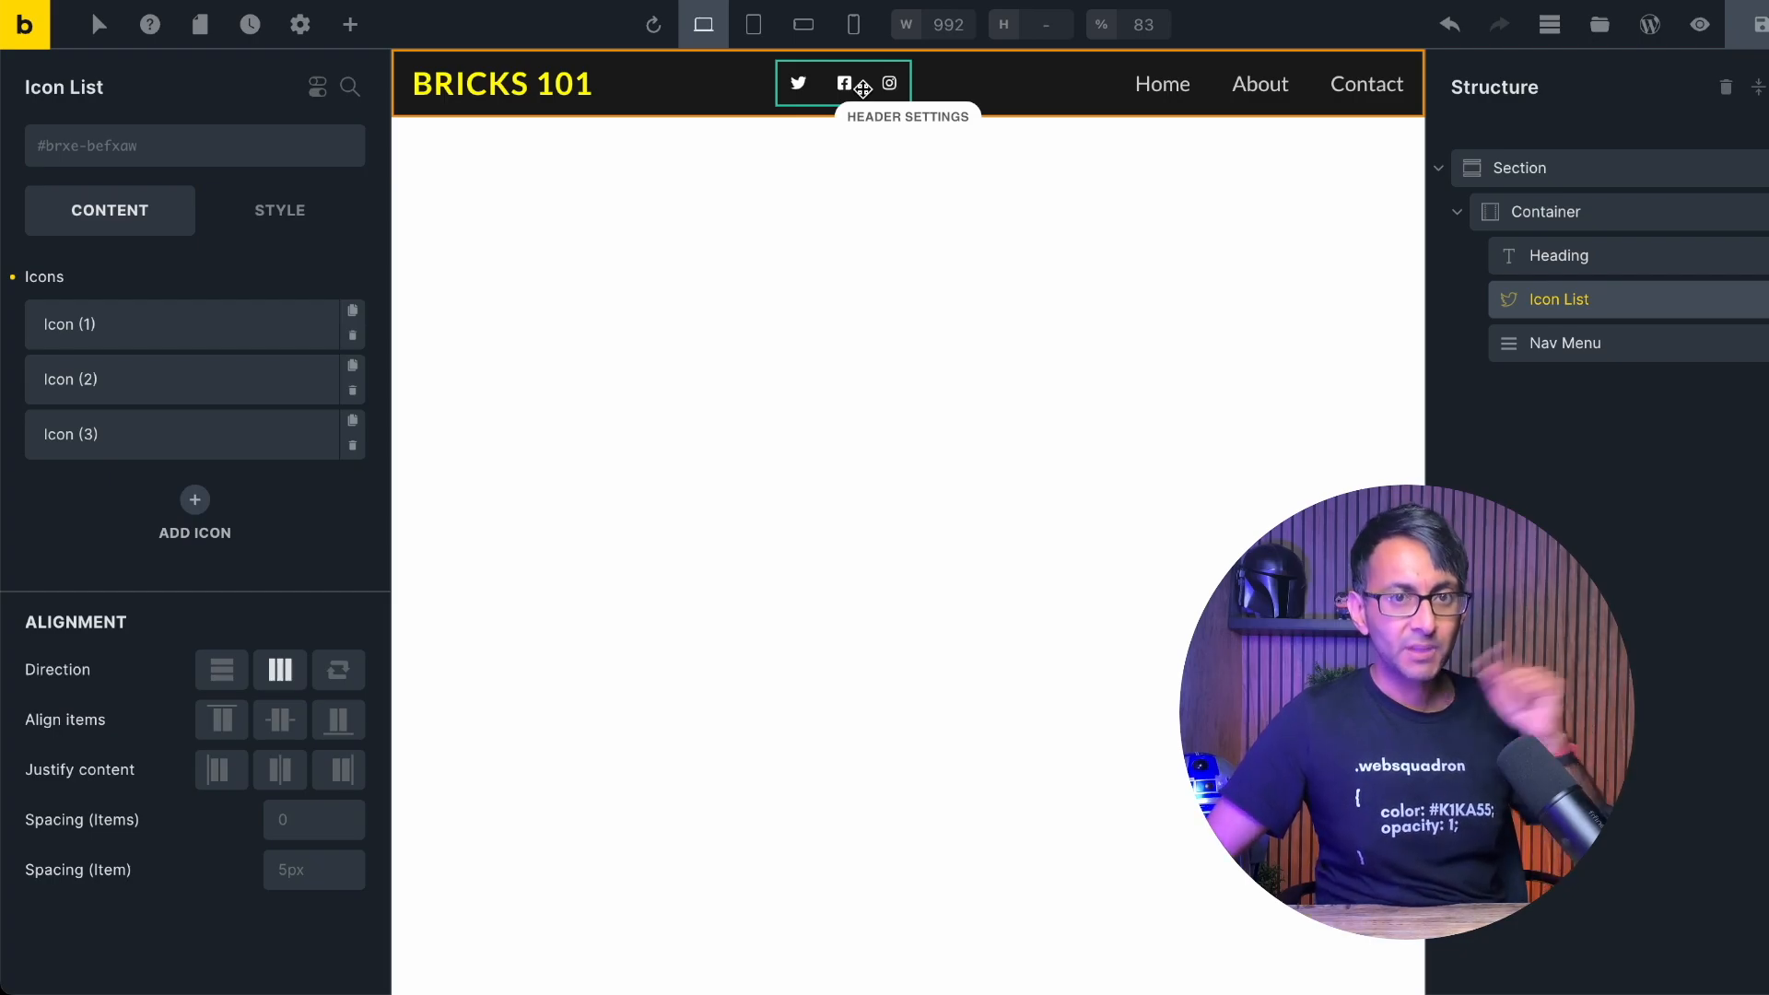
Duplicate the header section and add a second container to it.
{"action": "right_click", "coordinate": [1519, 168]}
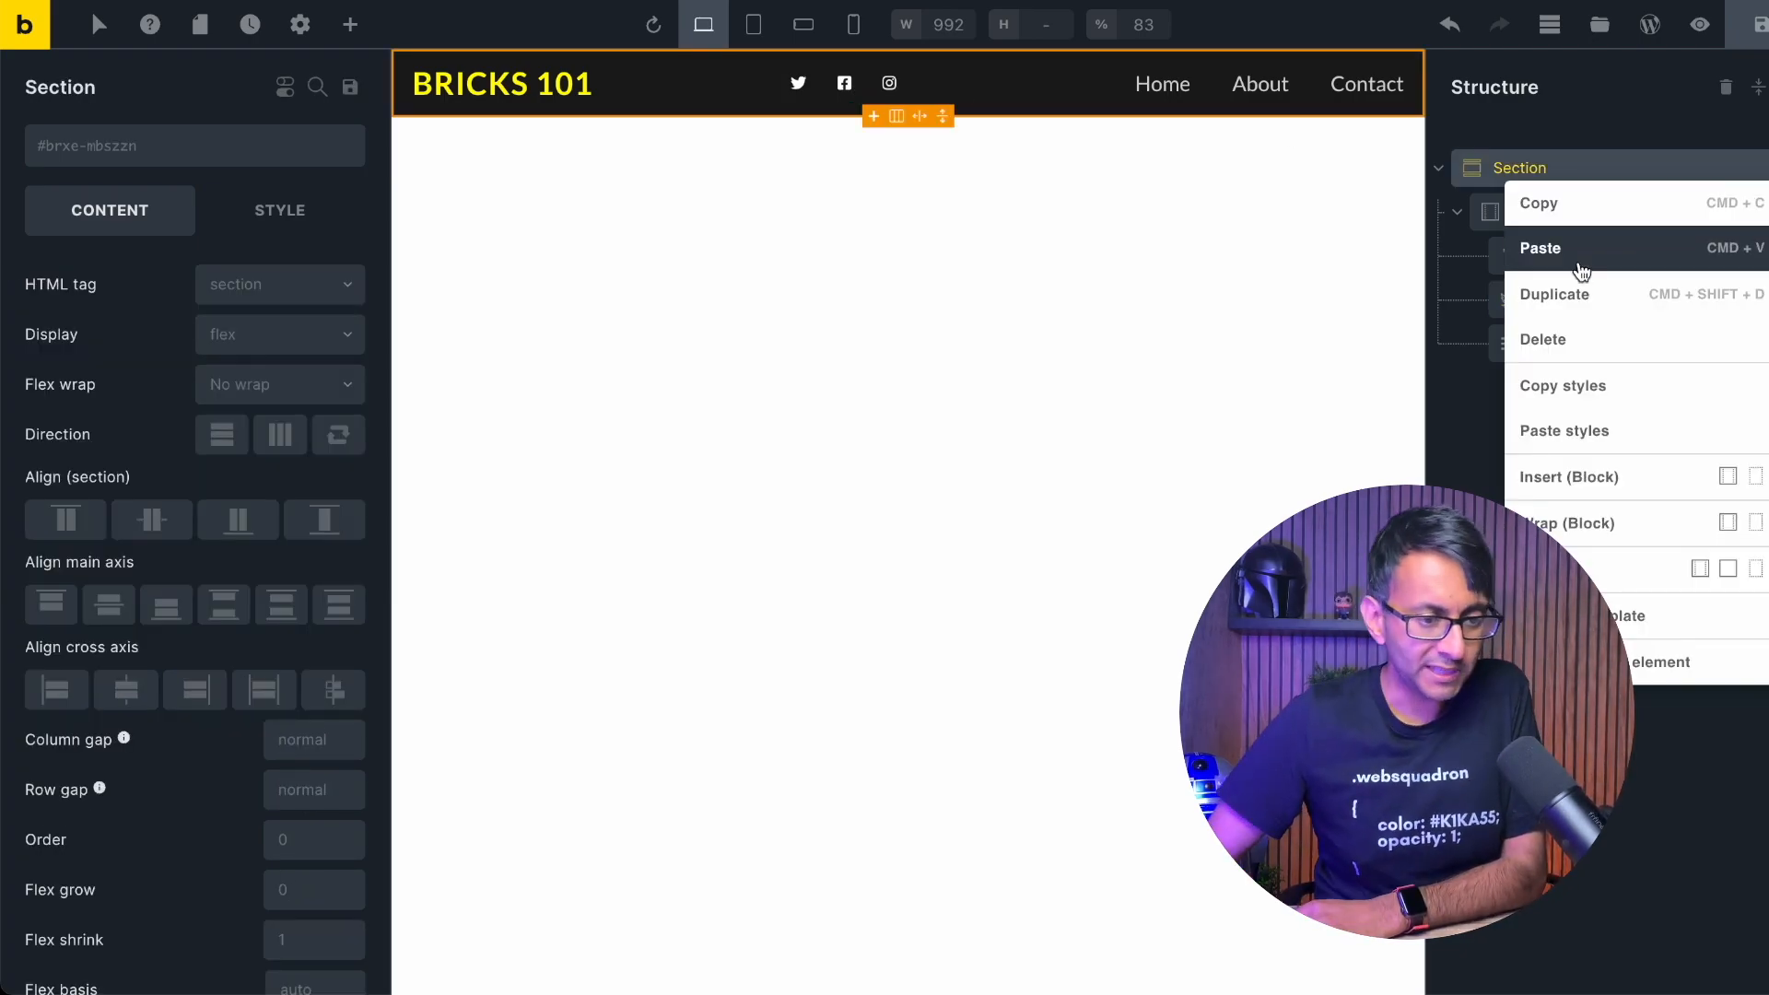
{"action": "left_click", "coordinate": [1554, 293]}
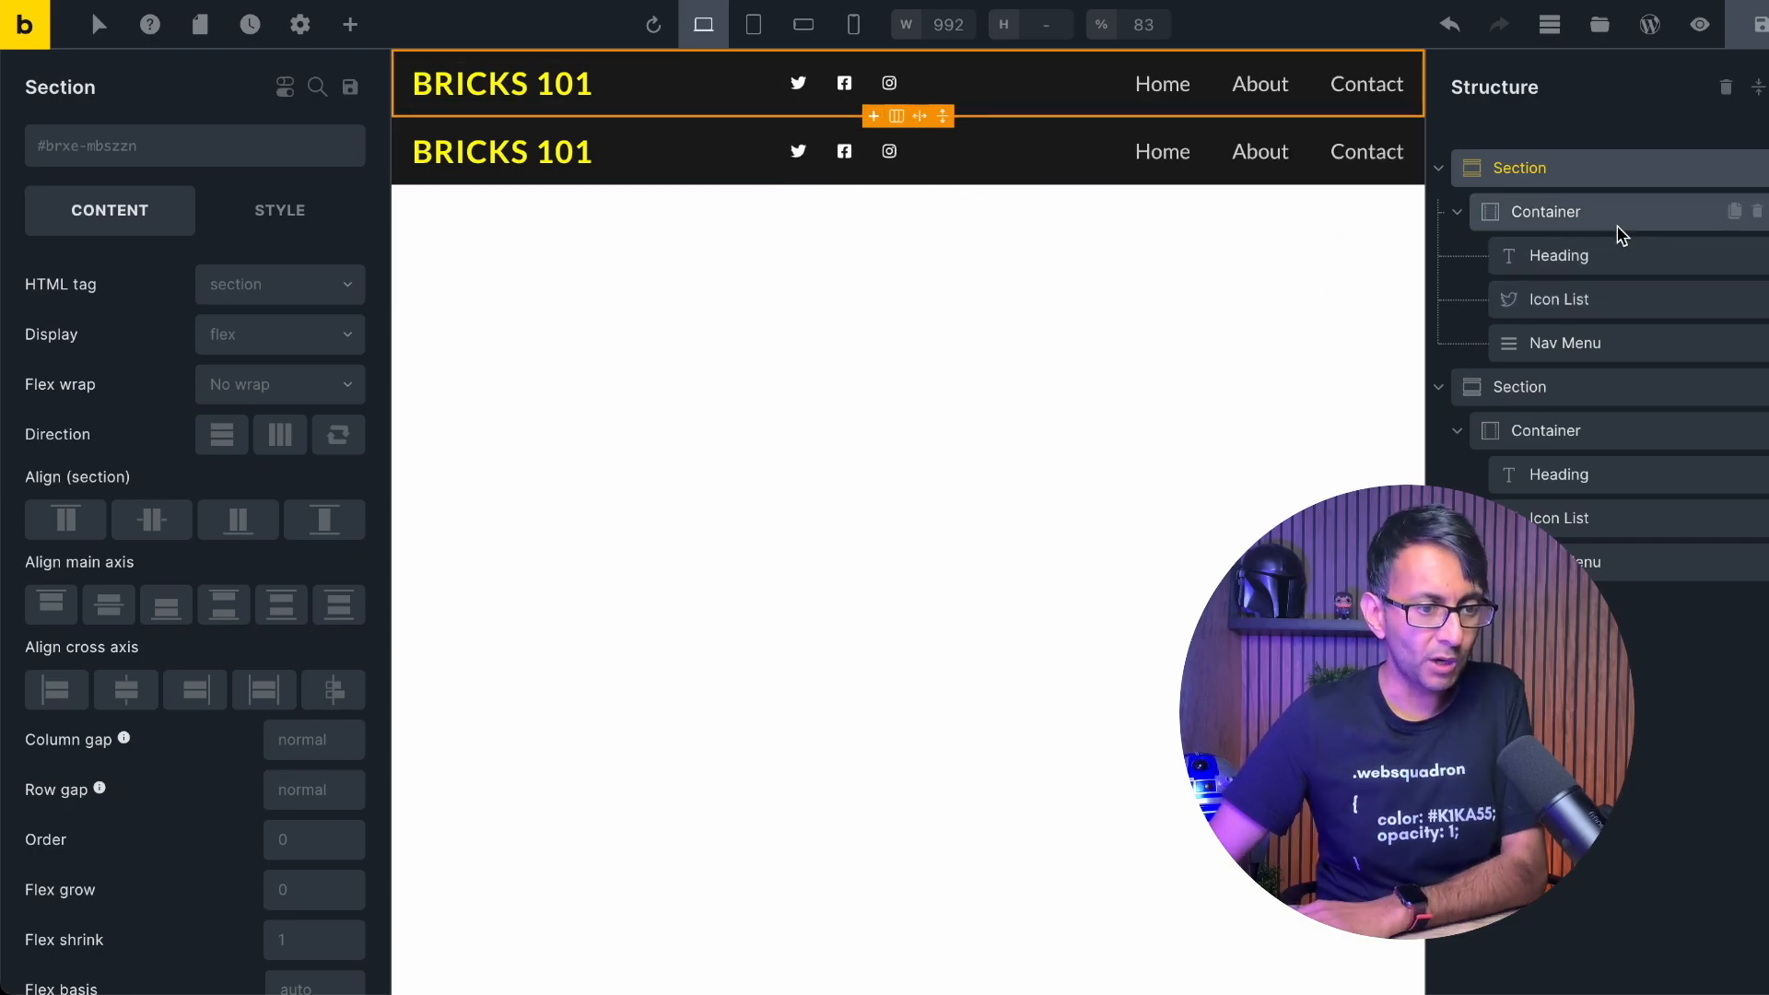
{"action": "left_click", "coordinate": [351, 24]}
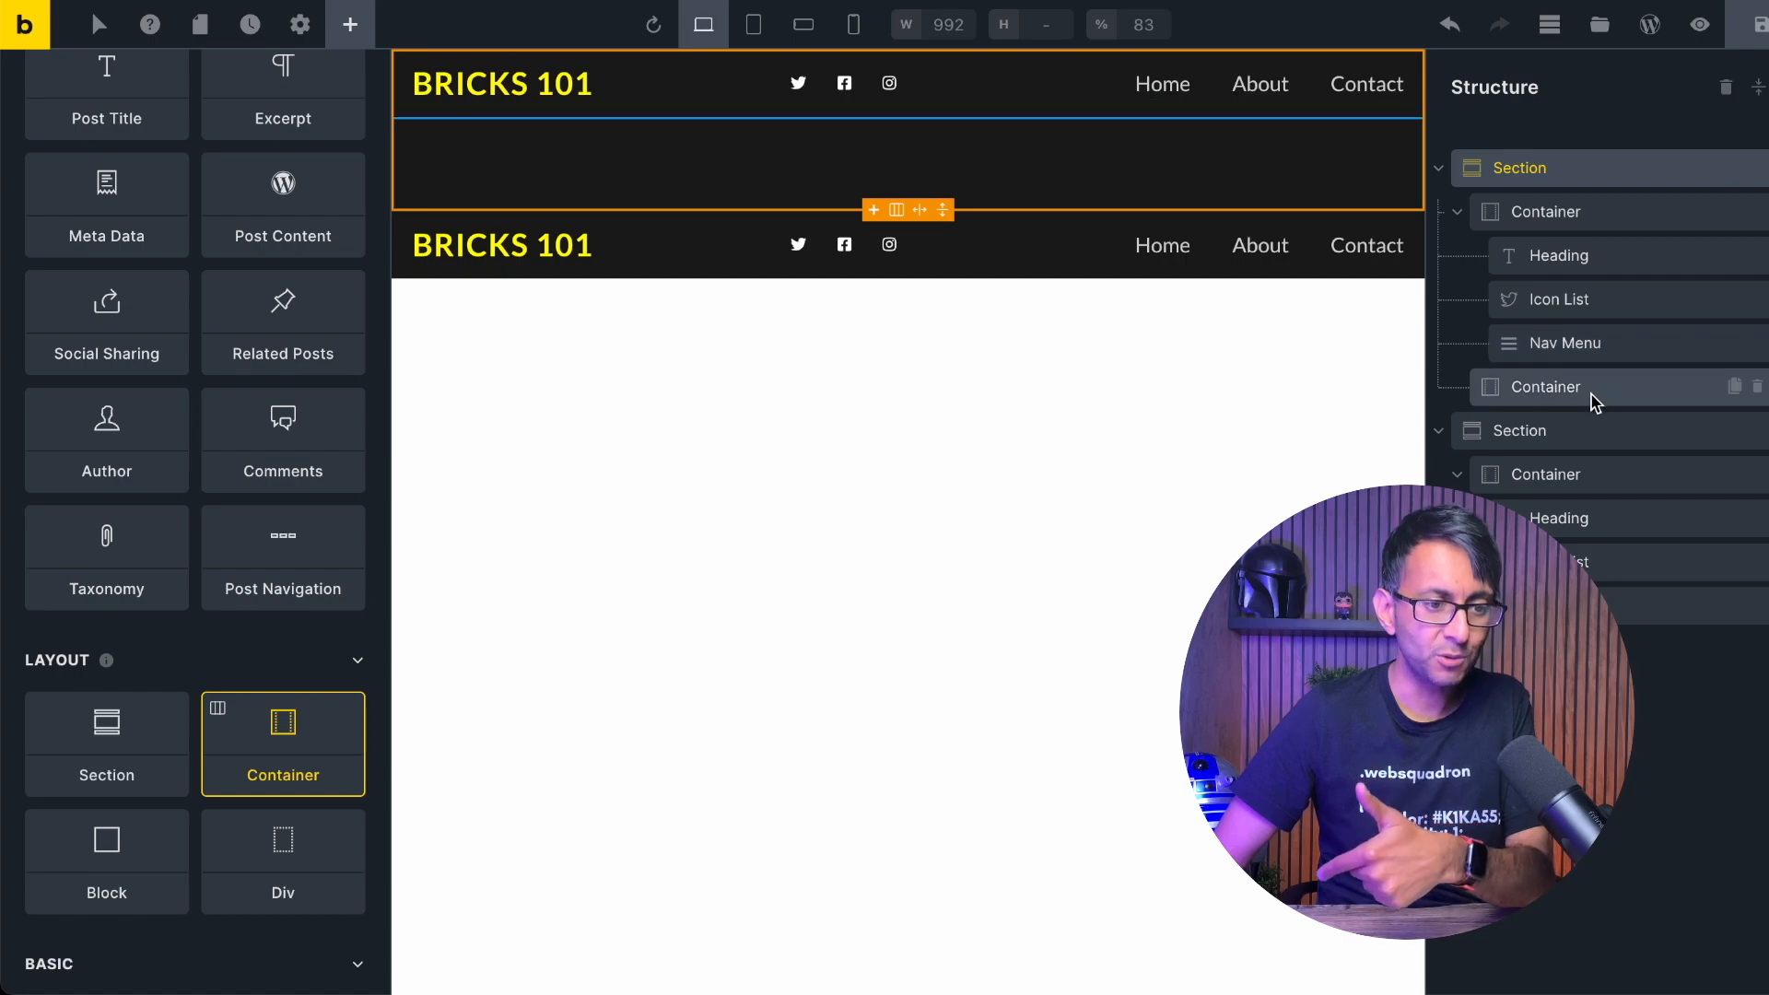
Arrange the heading in one container and the icon list with nav menu in the other.
{"action": "left_click", "coordinate": [1559, 255]}
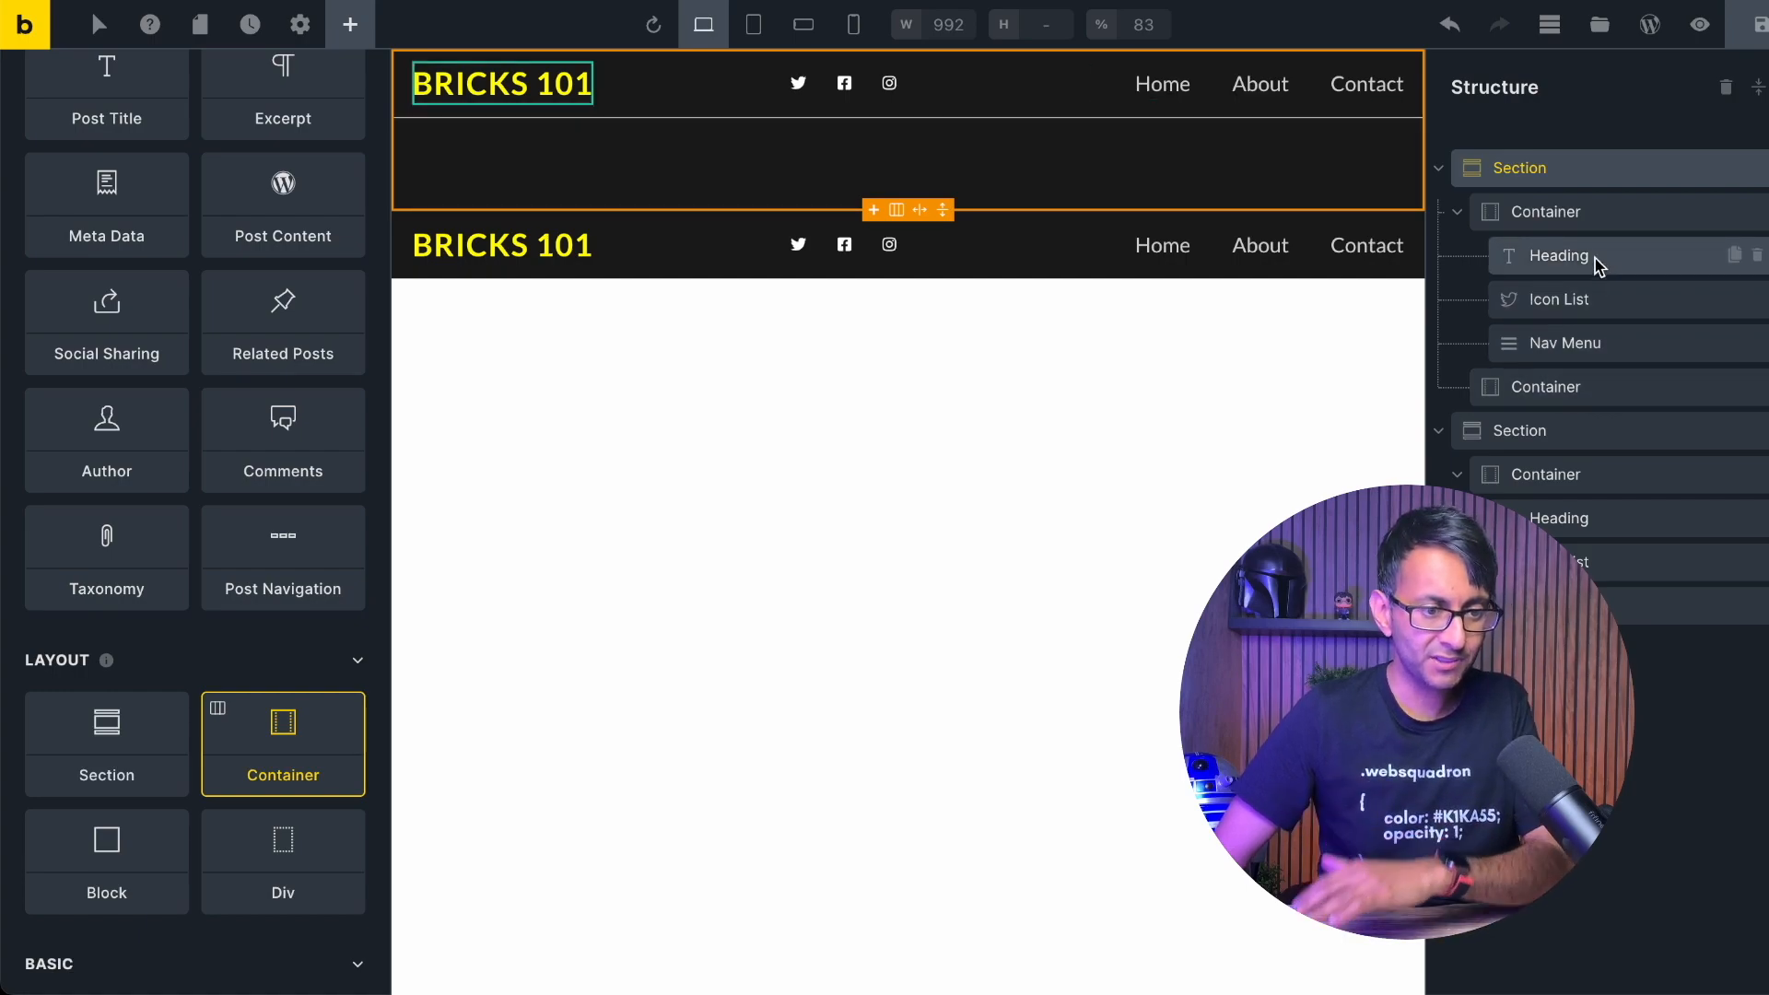
{"action": "left_click", "coordinate": [1564, 299]}
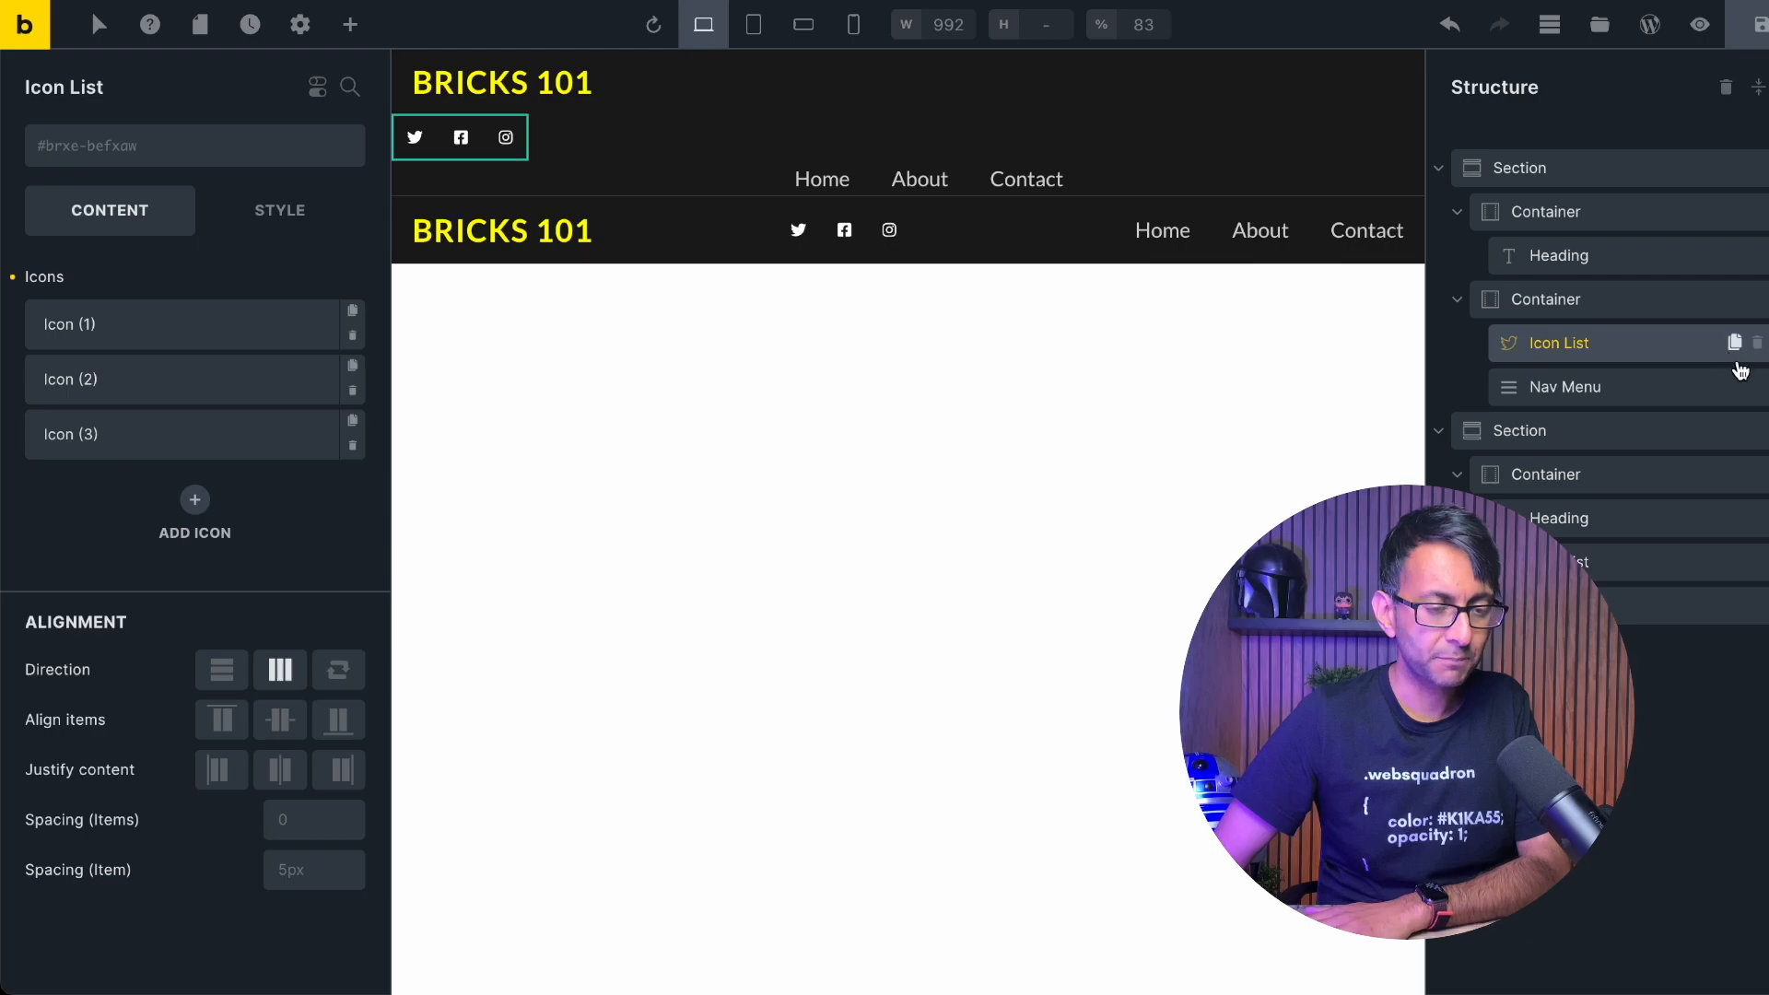
{"action": "left_click", "coordinate": [1520, 168]}
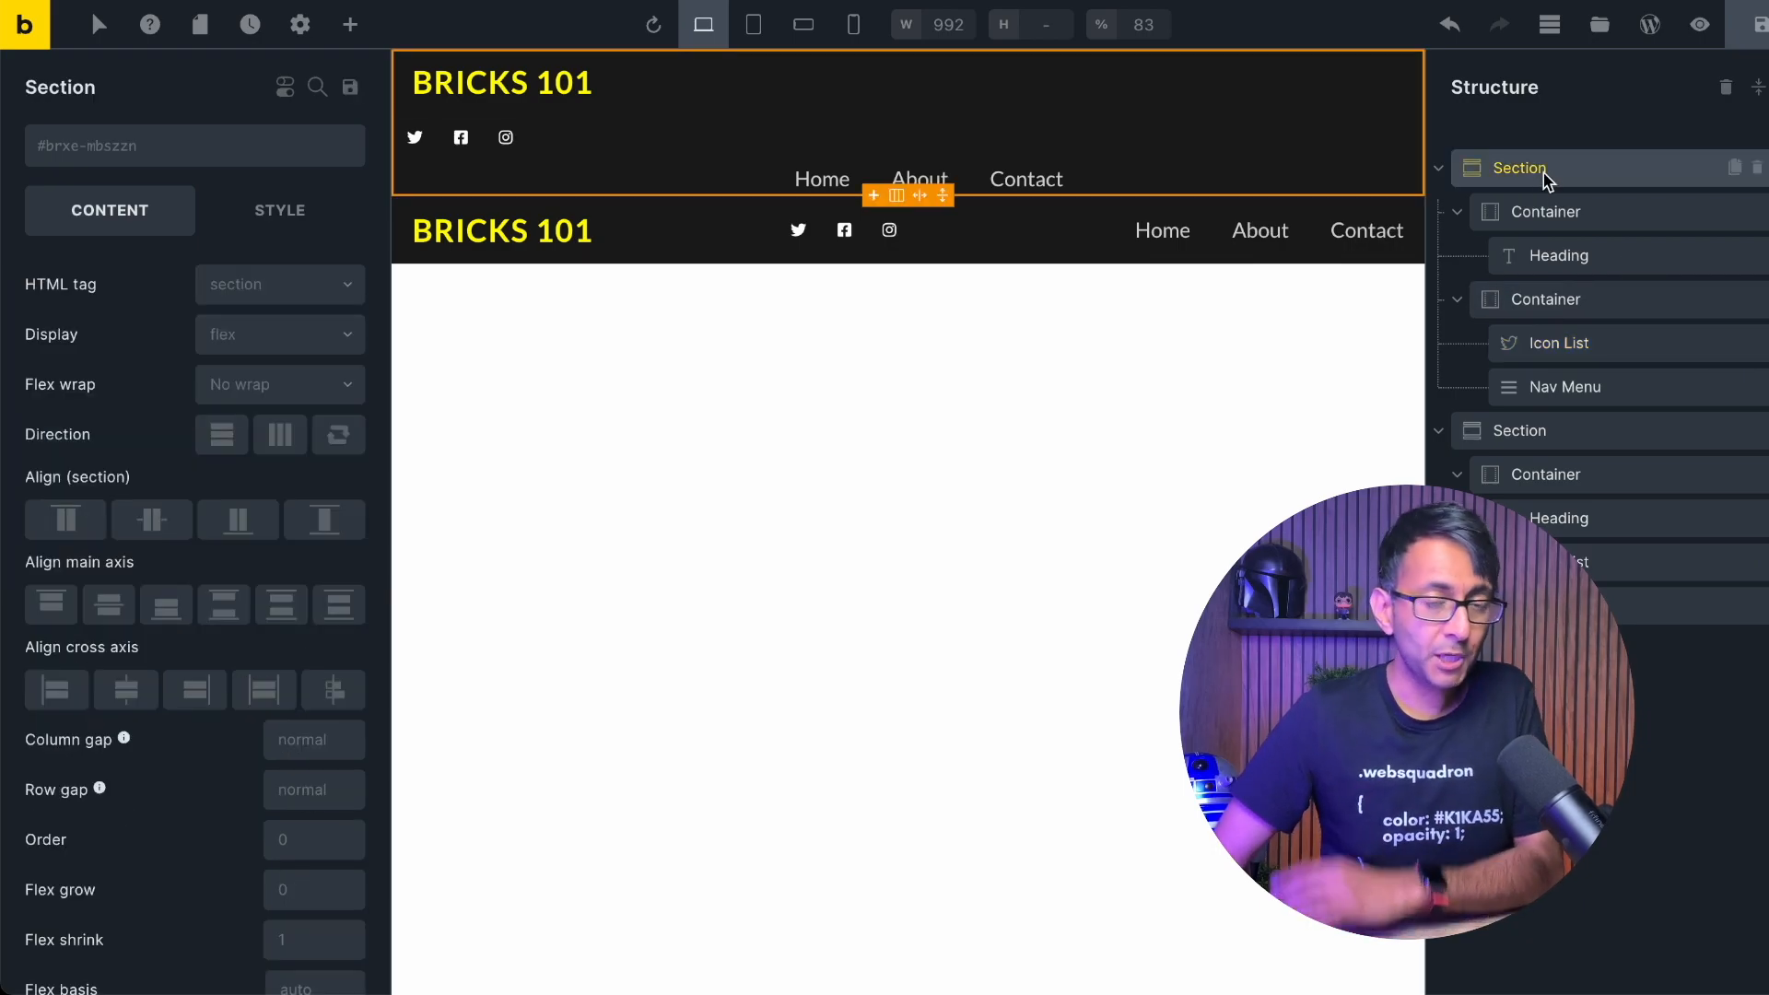
{"action": "mouse_move", "coordinate": [280, 435]}
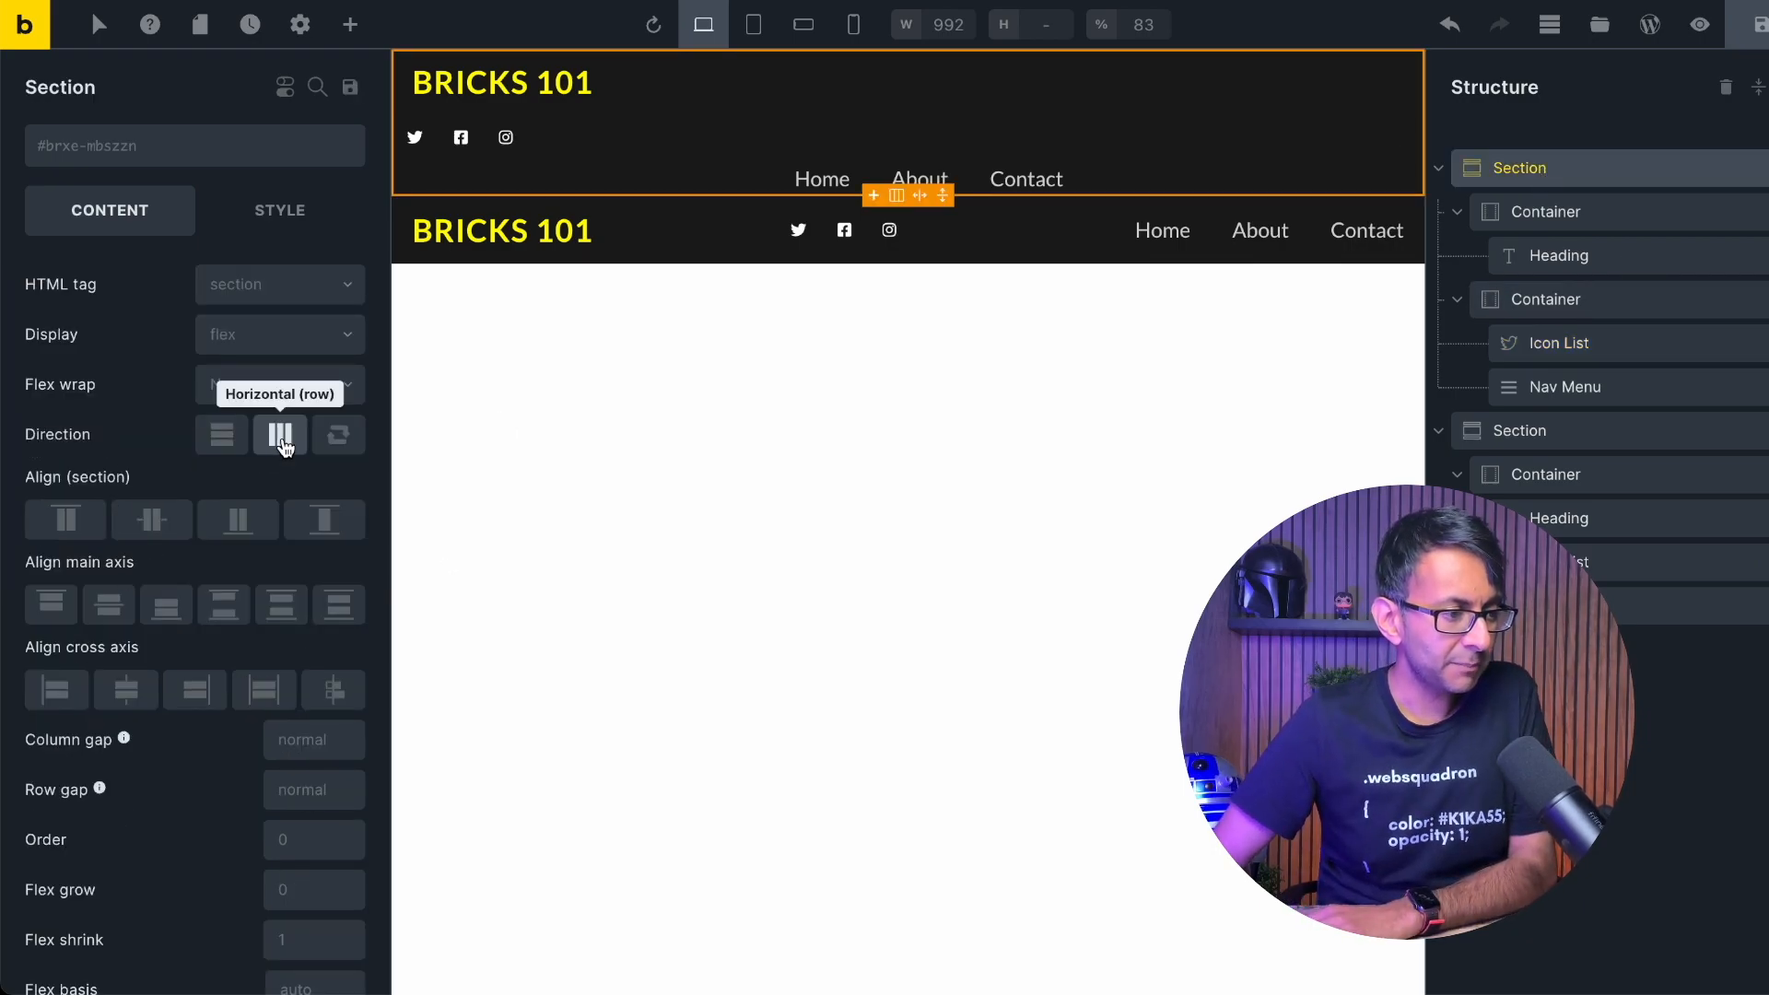
Lay the icons-and-menu container out as a Row with Align main axis set to End.
{"action": "left_click", "coordinate": [279, 435]}
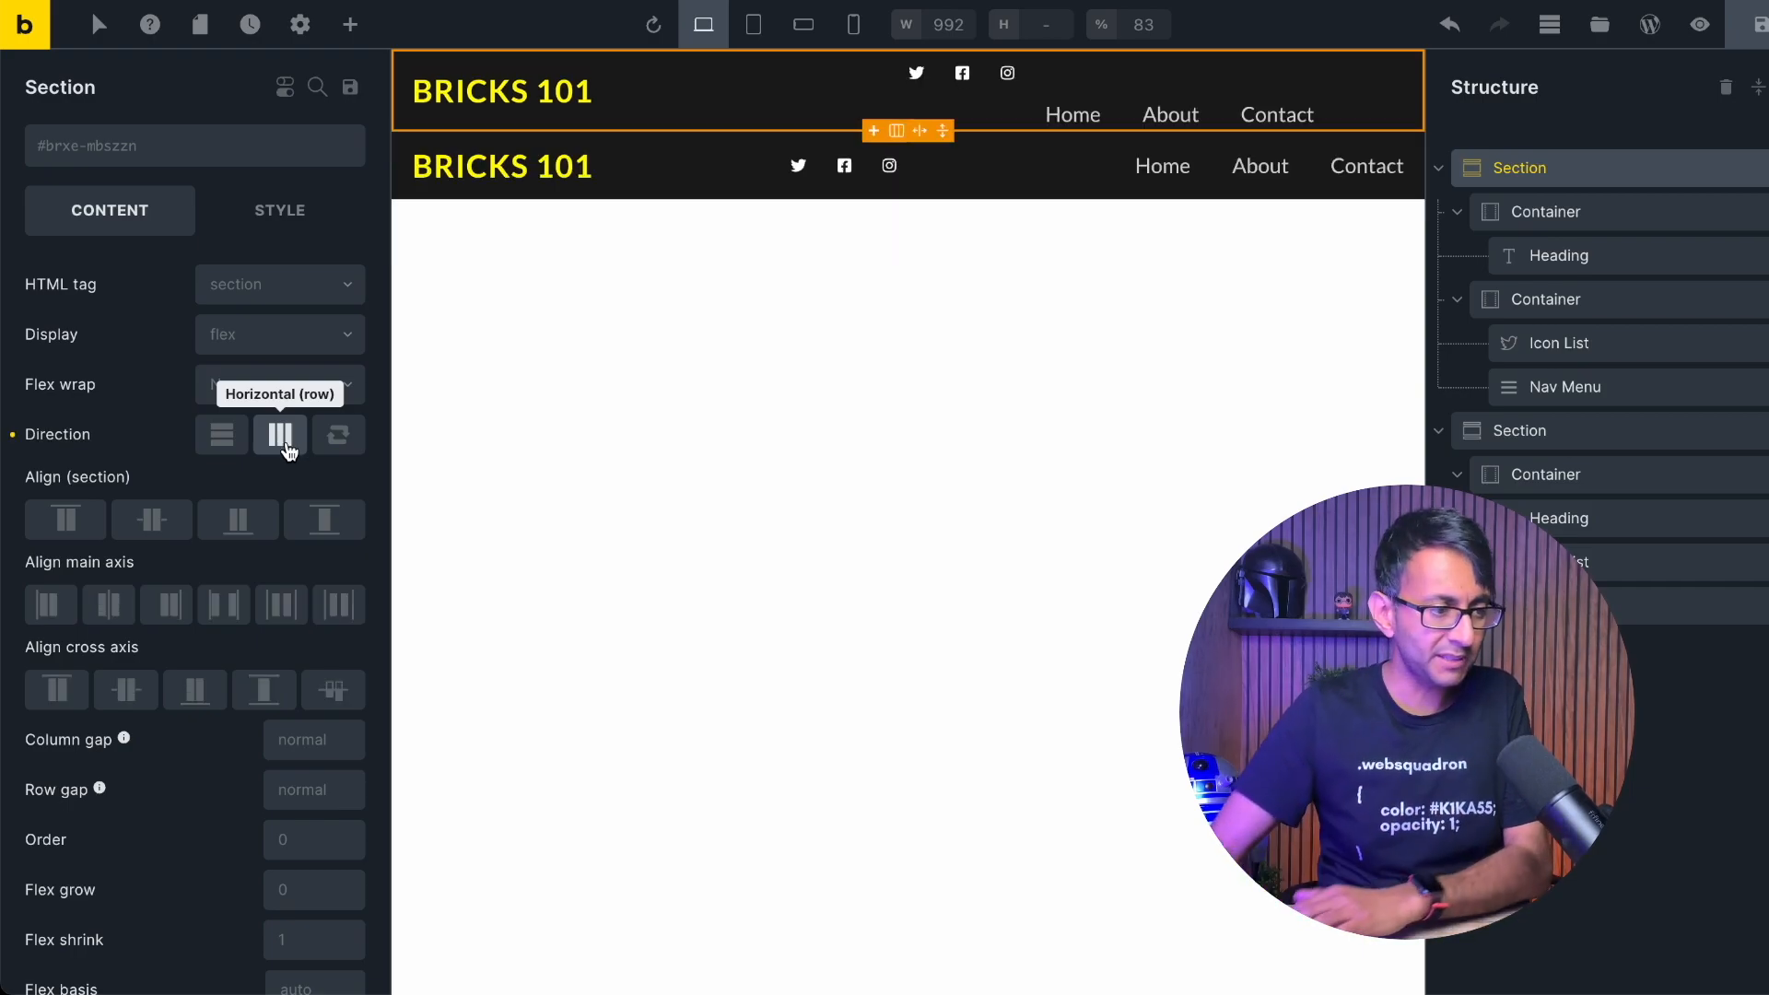
{"action": "left_click", "coordinate": [1546, 298]}
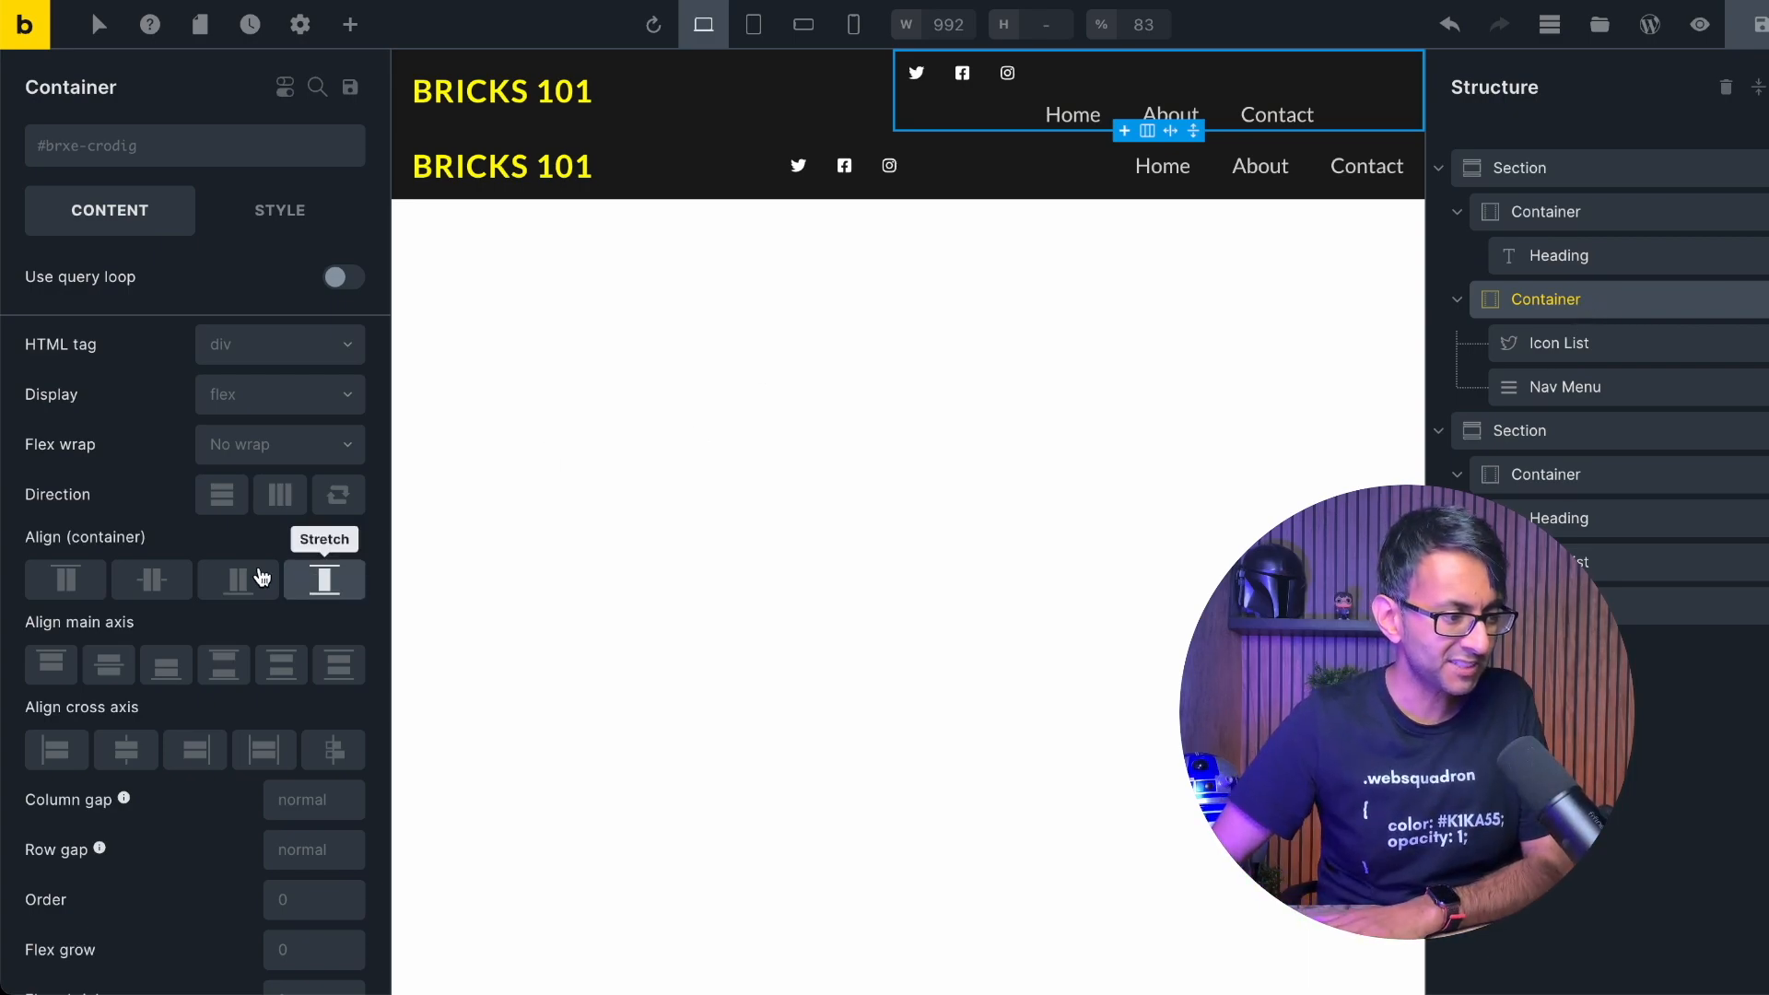
{"action": "left_click", "coordinate": [278, 494]}
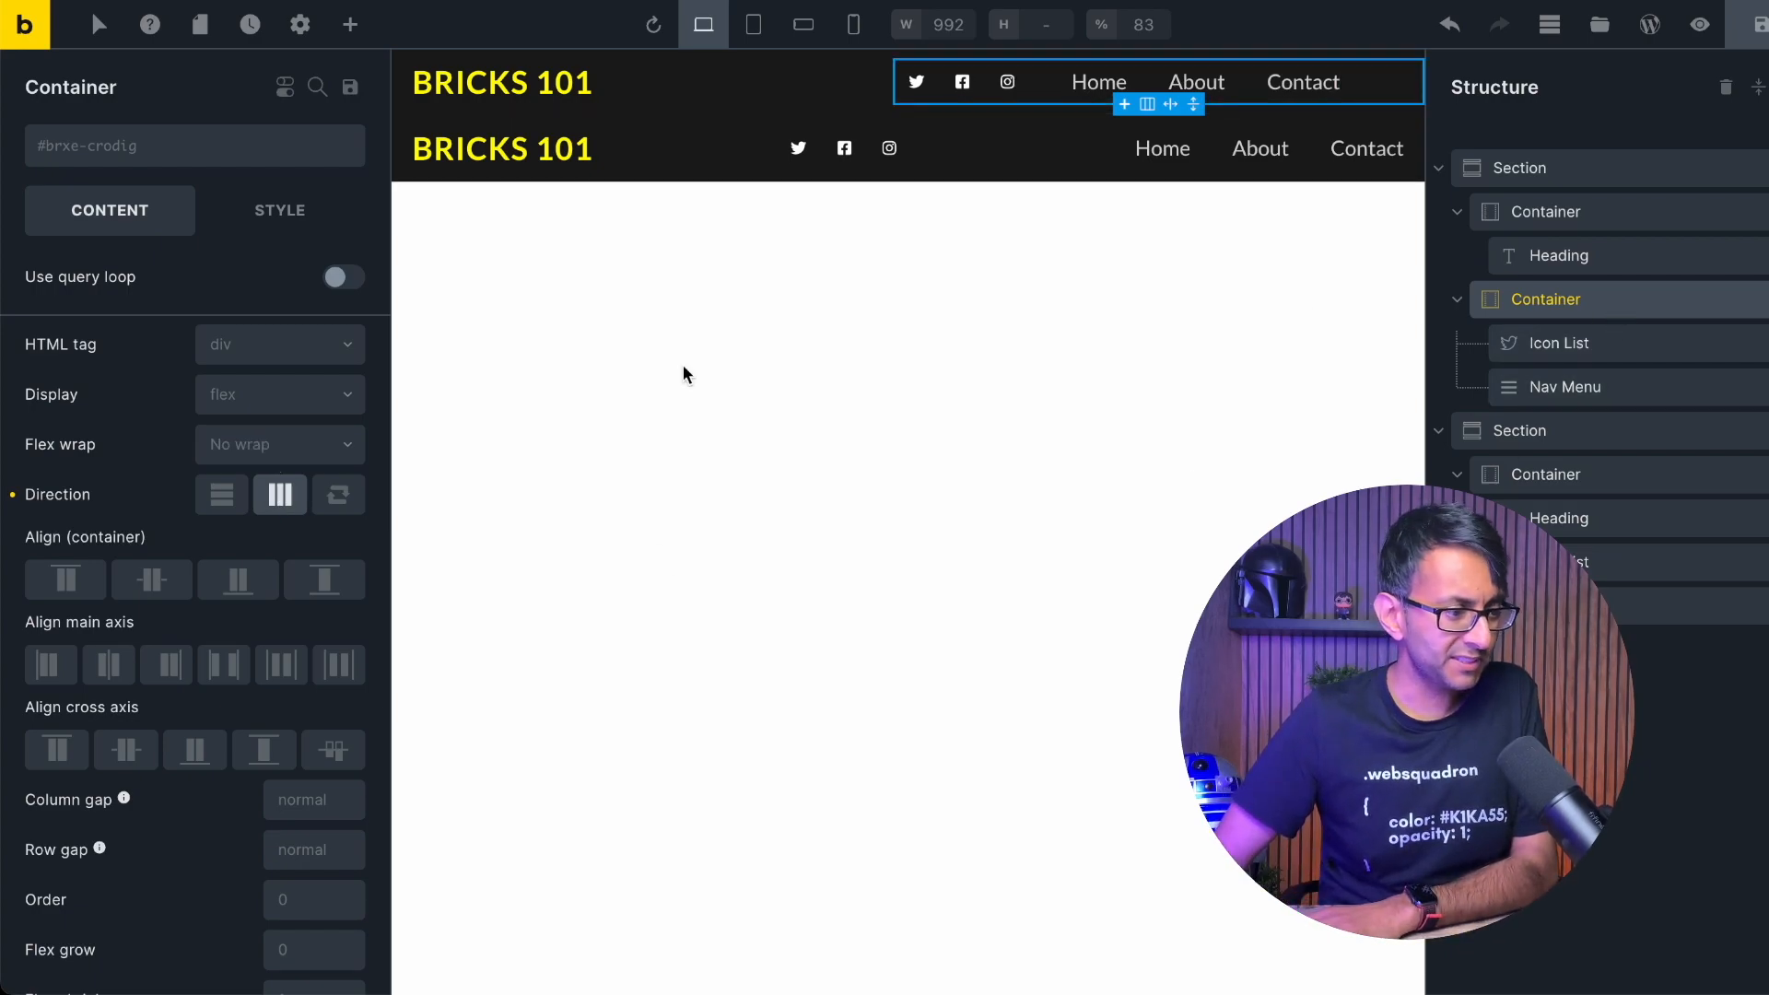
{"action": "left_click", "coordinate": [166, 665]}
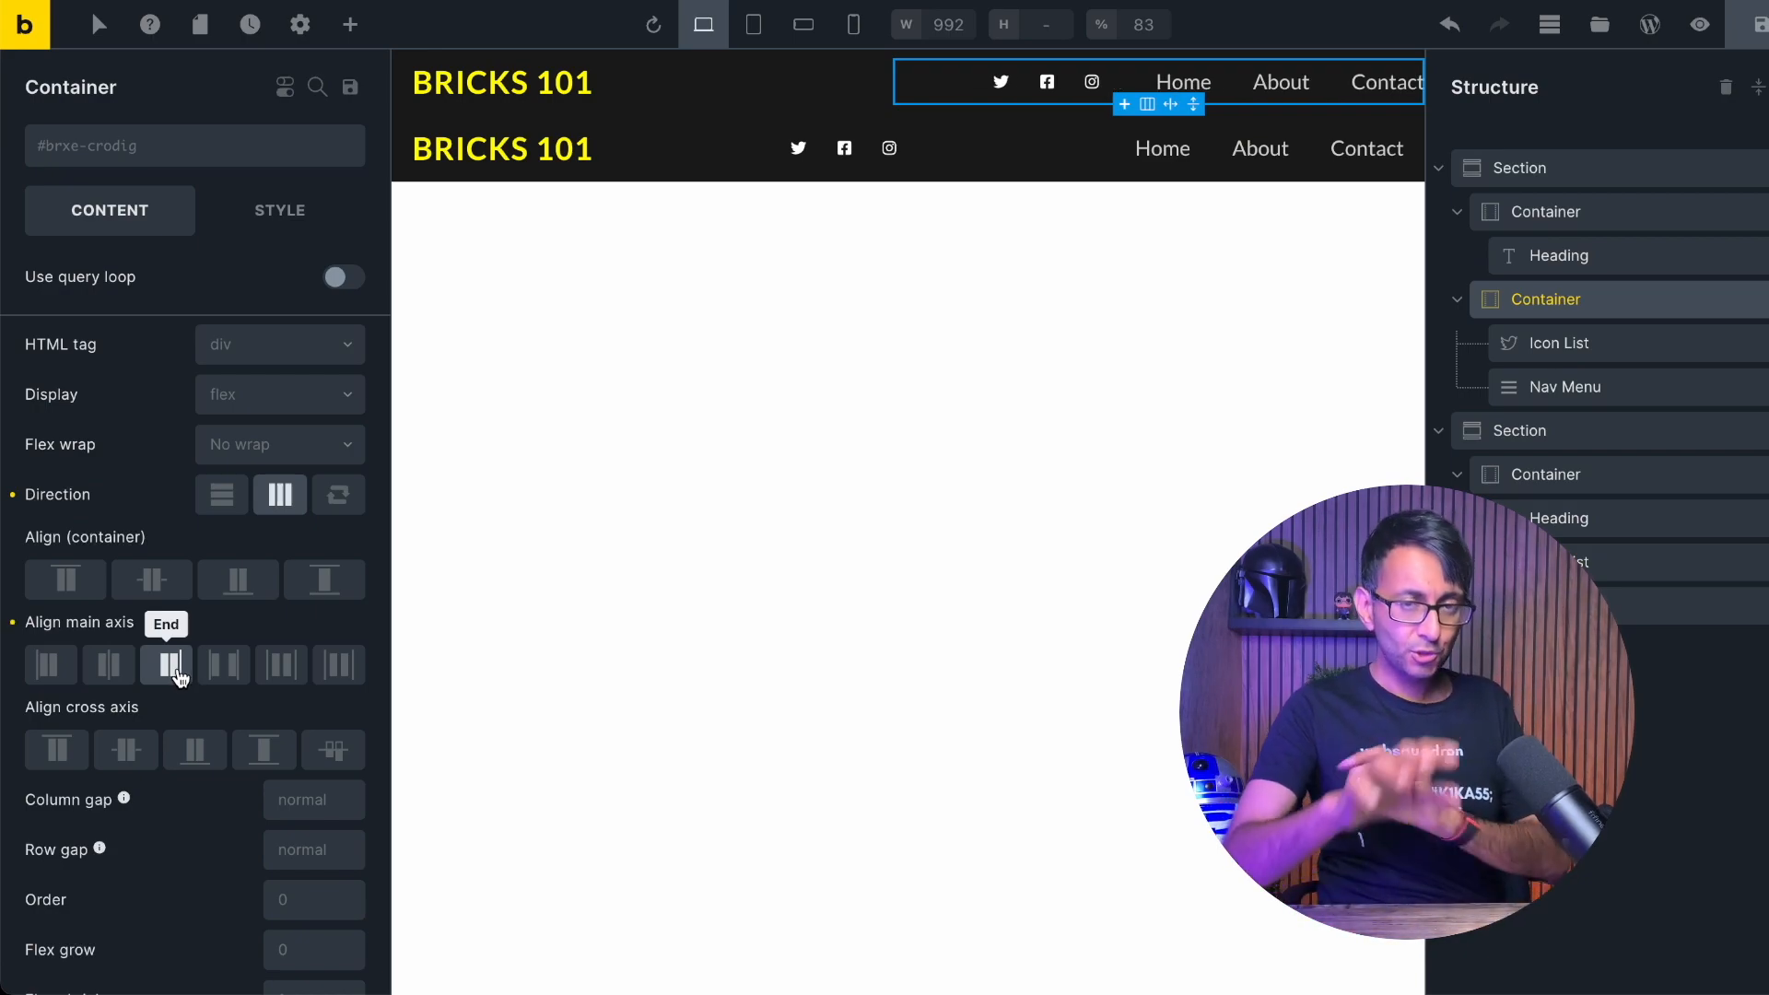
{"action": "mouse_move", "coordinate": [513, 583]}
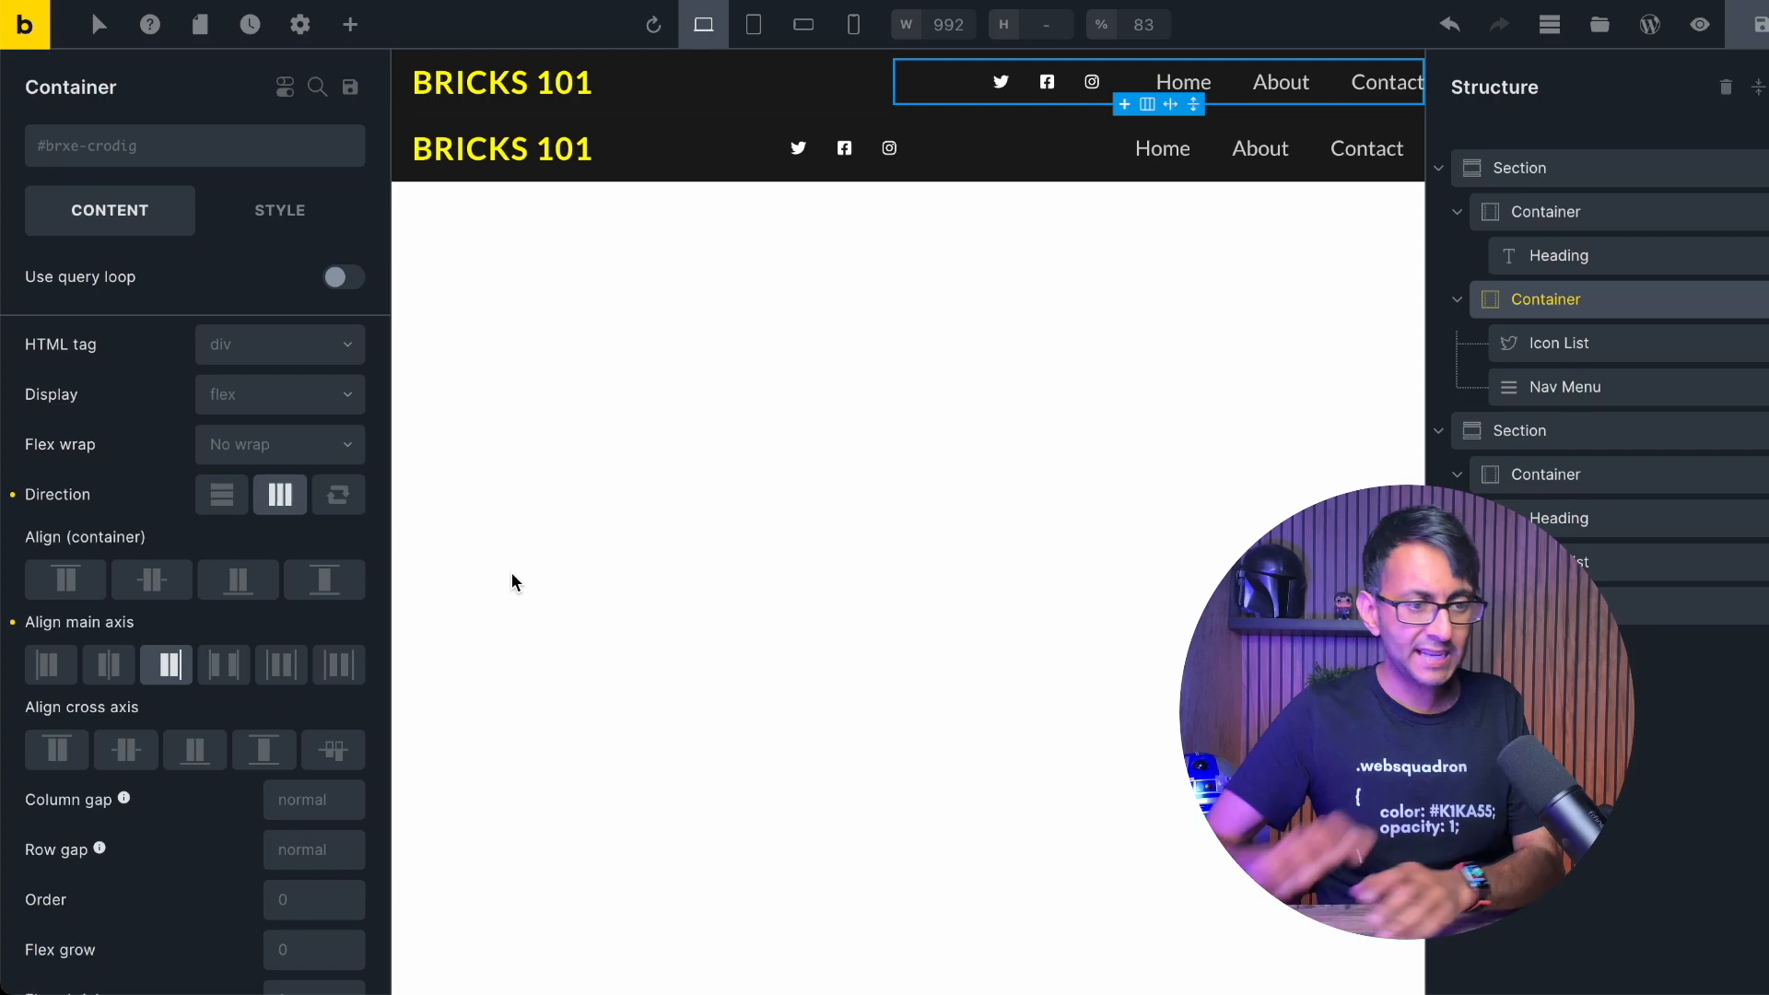
{"action": "mouse_move", "coordinate": [584, 279]}
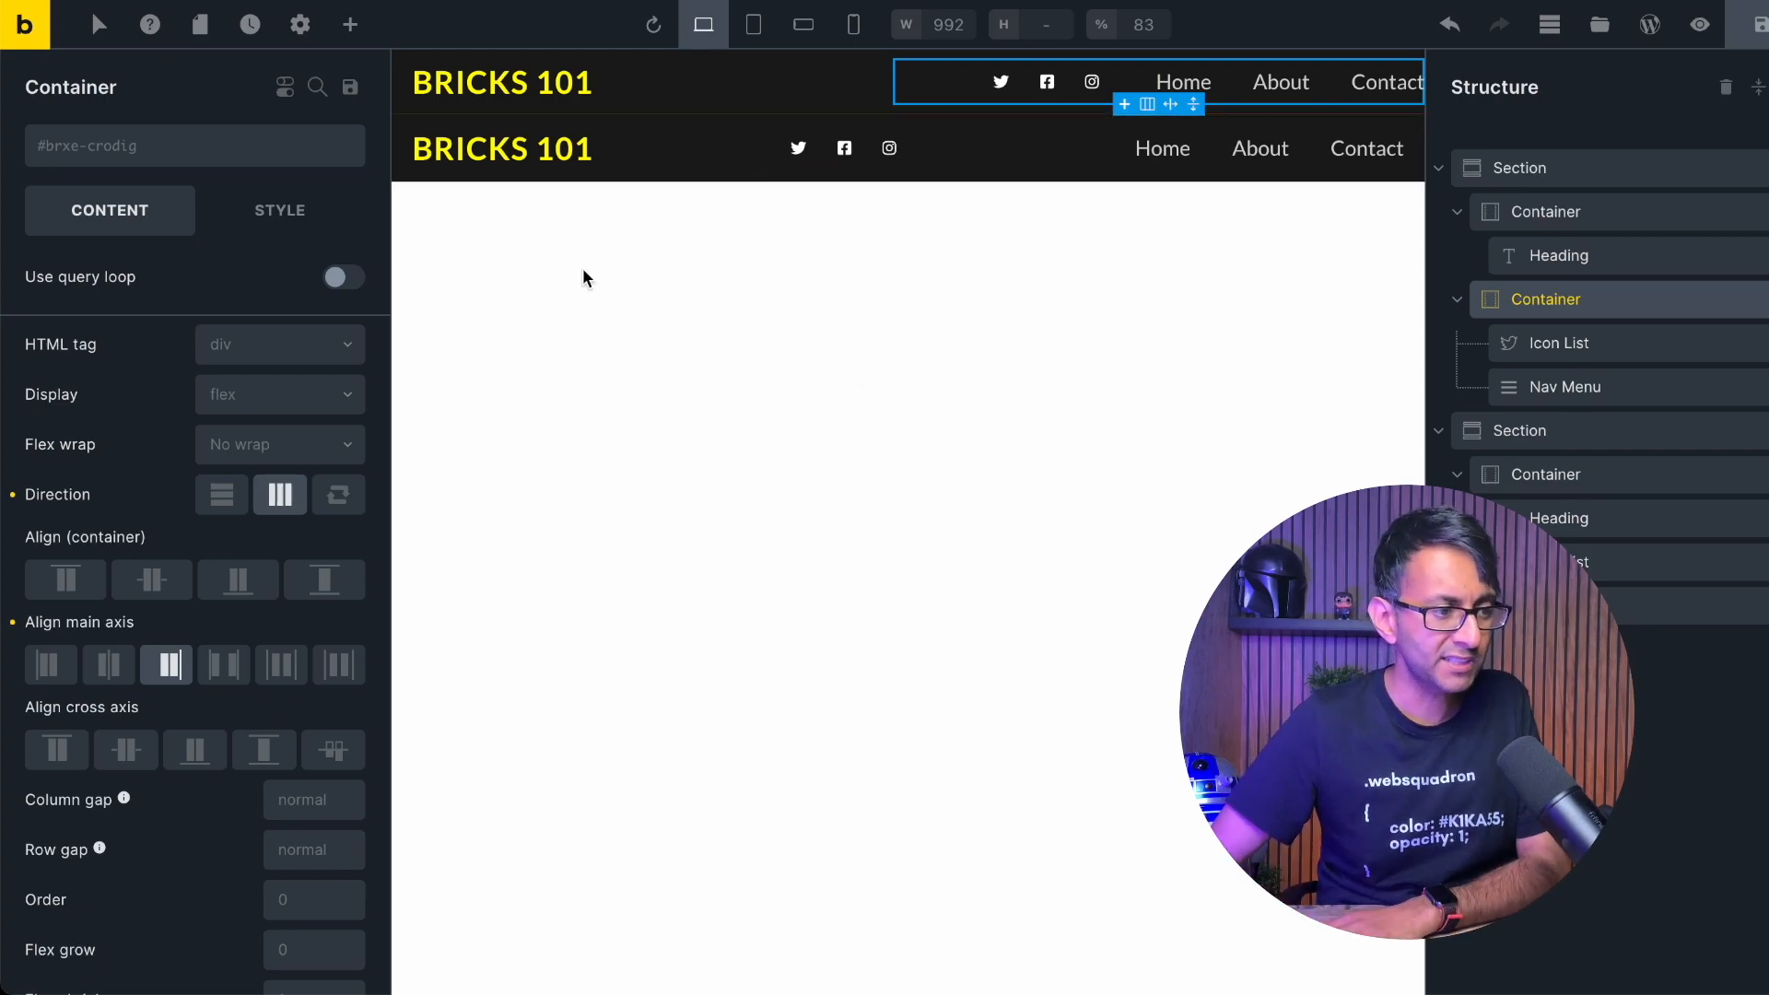
{"action": "mouse_move", "coordinate": [446, 529]}
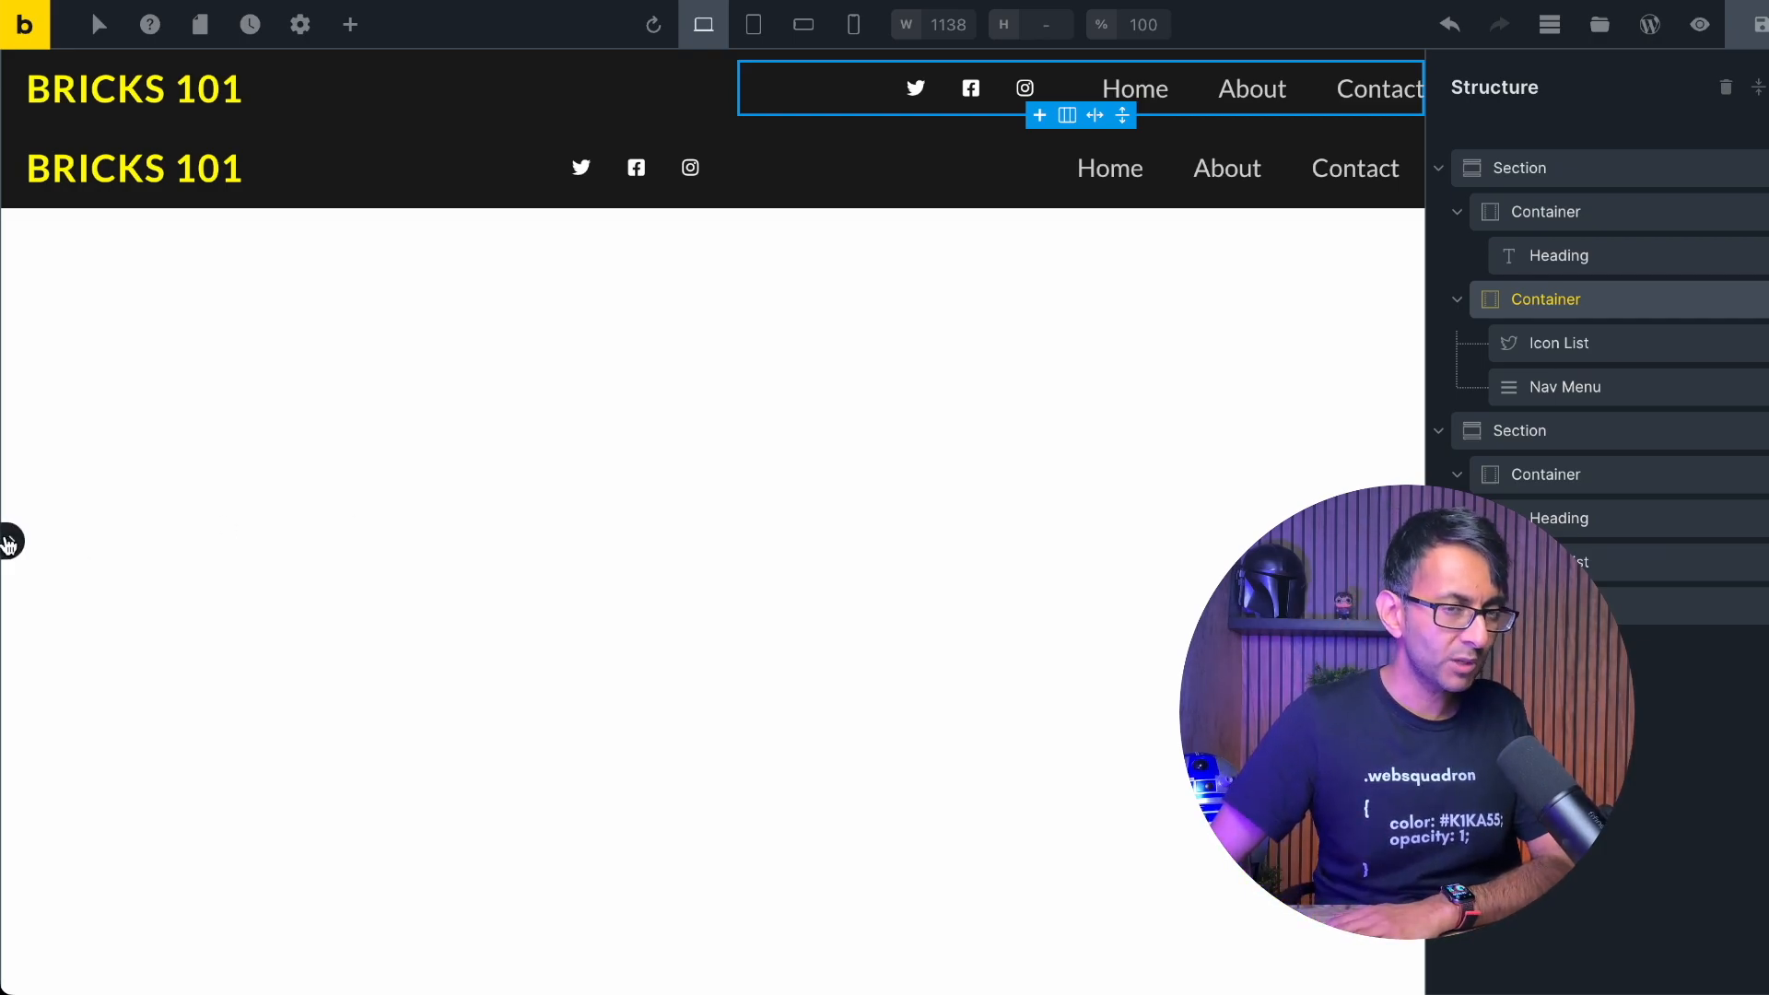
Set the lower header's inner container Align main axis to End.
{"action": "left_click", "coordinate": [1521, 429]}
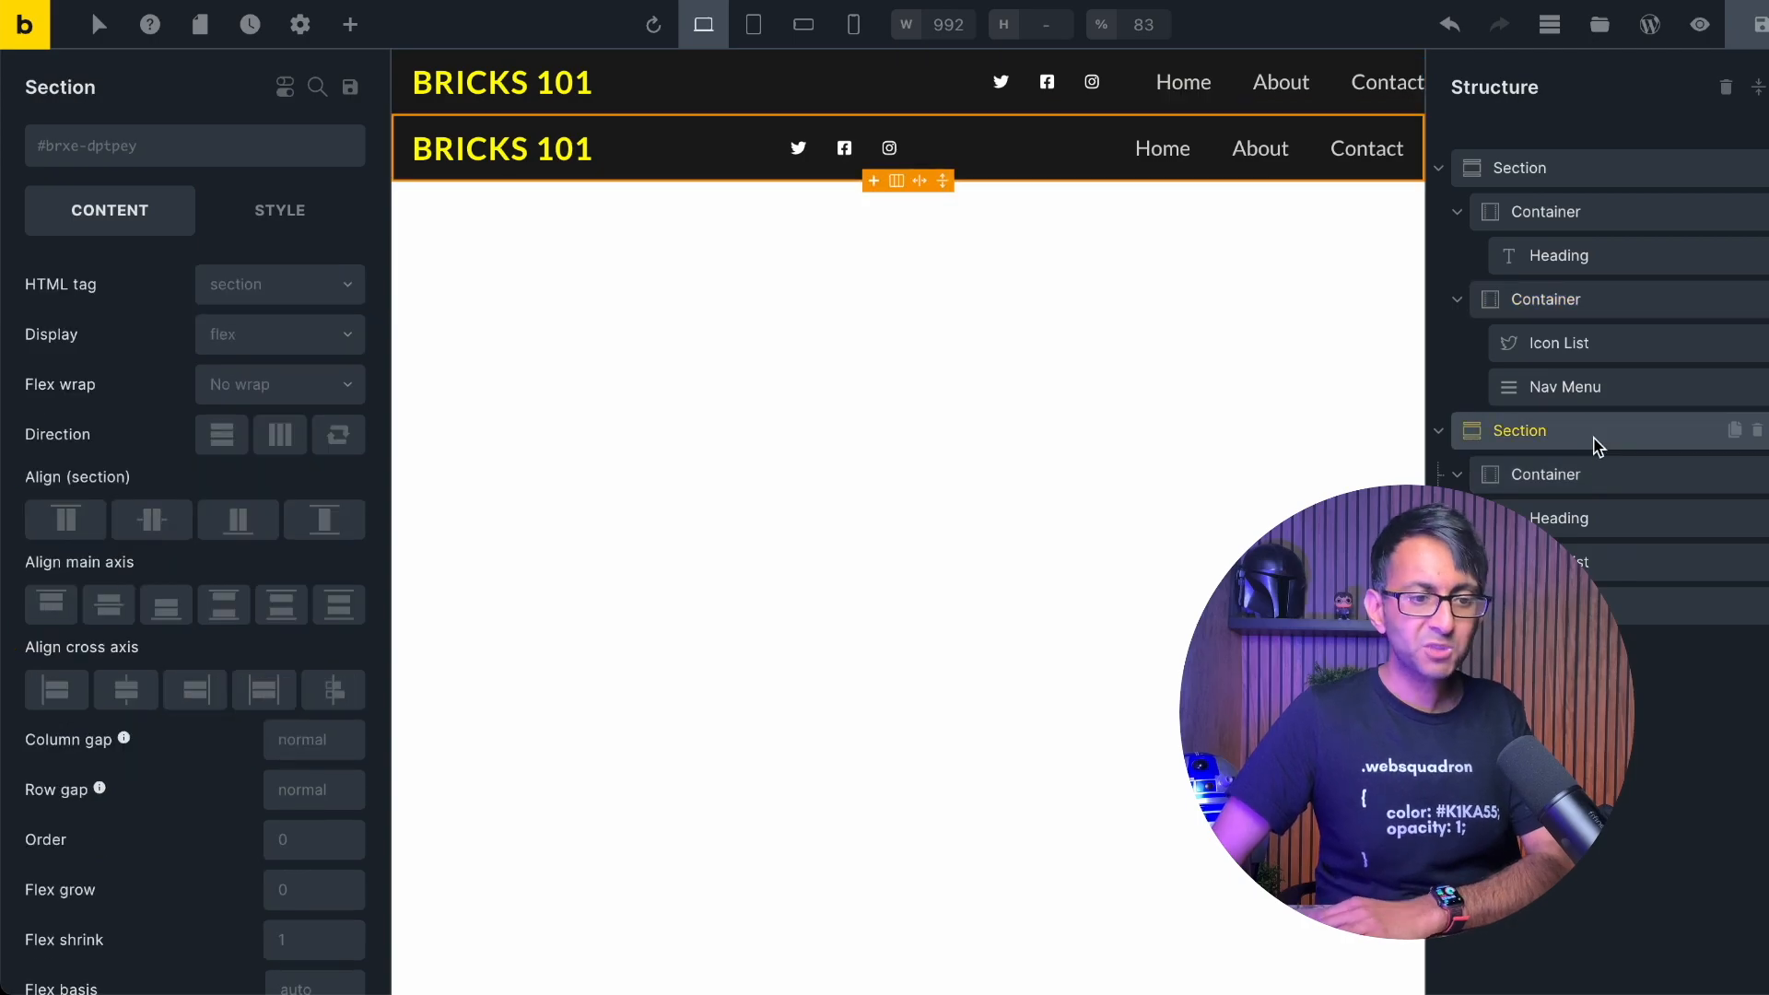
{"action": "left_click", "coordinate": [1546, 473]}
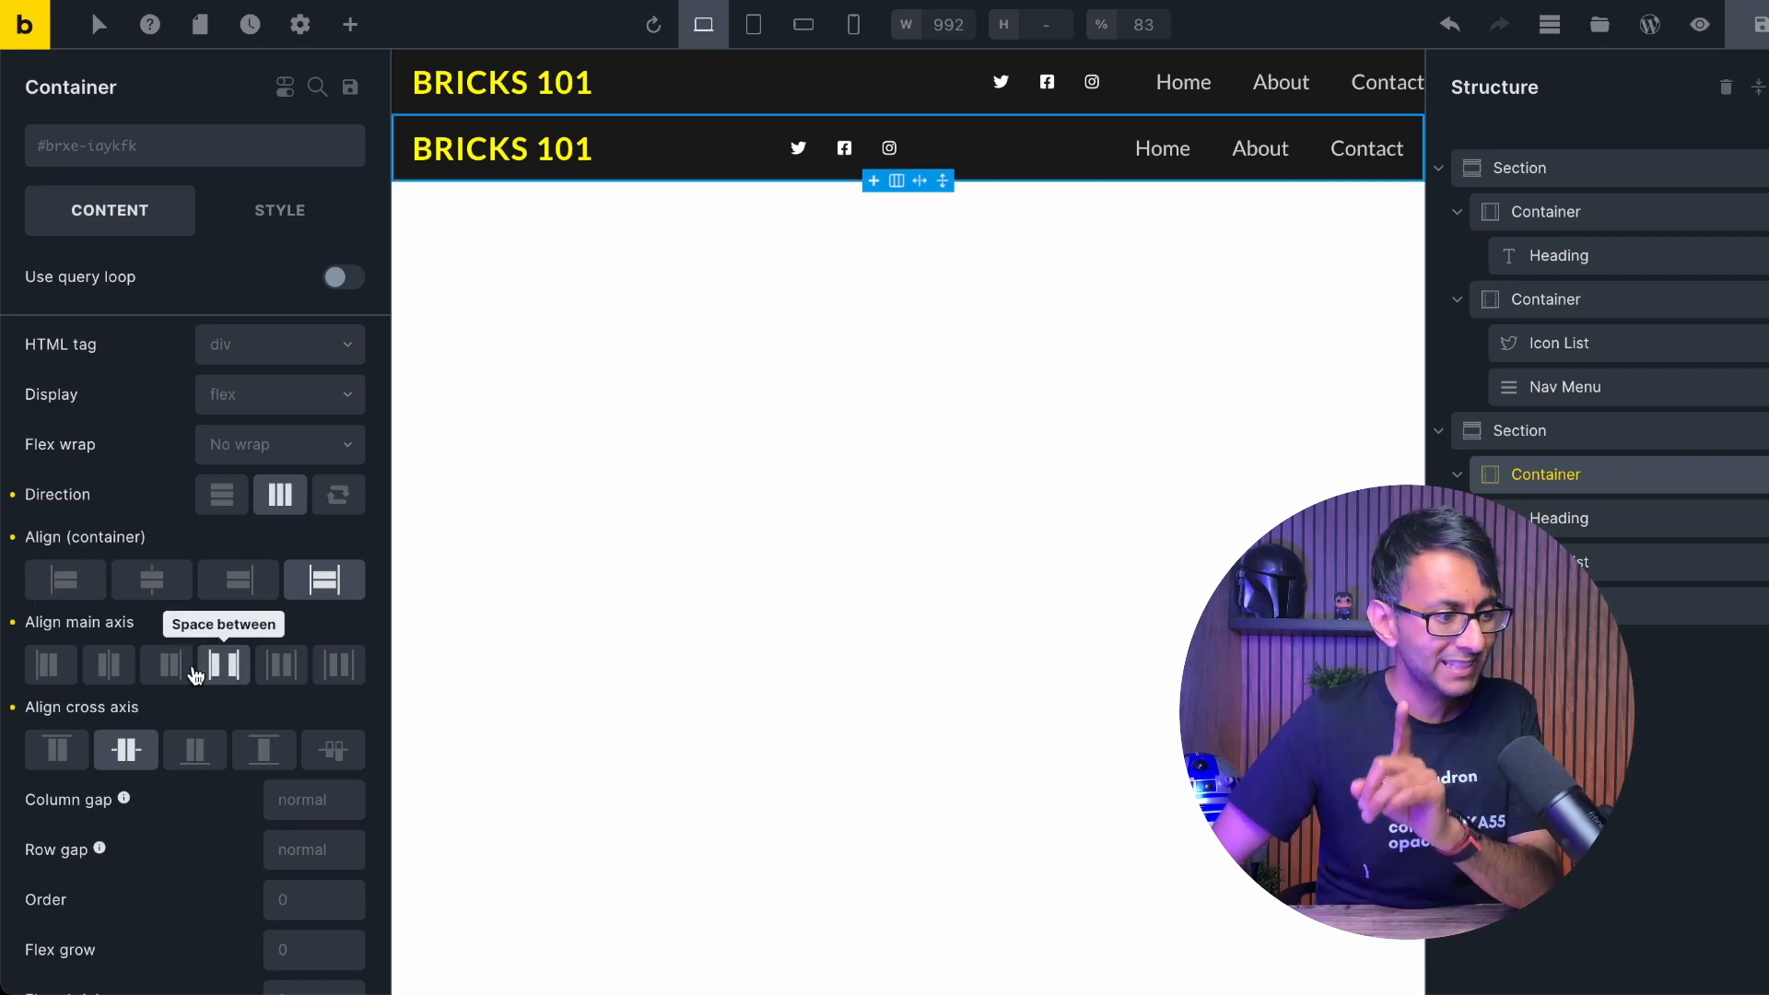
{"action": "left_click", "coordinate": [166, 665]}
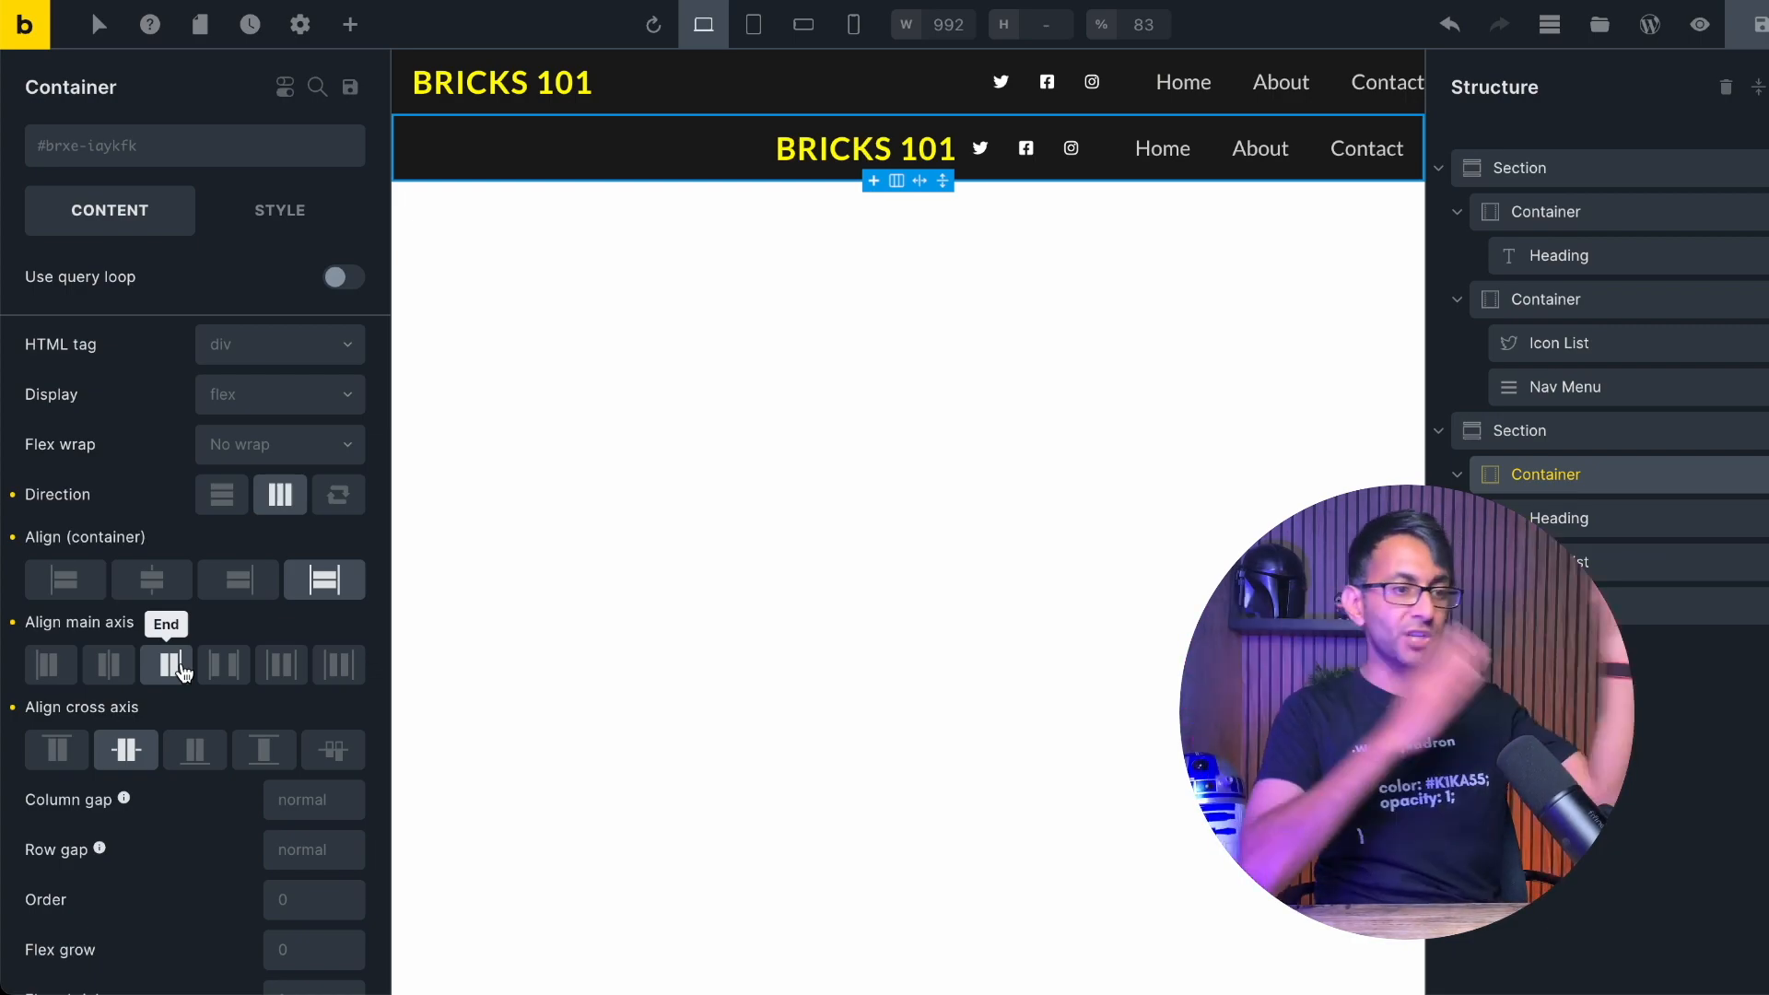
{"action": "mouse_move", "coordinate": [630, 641]}
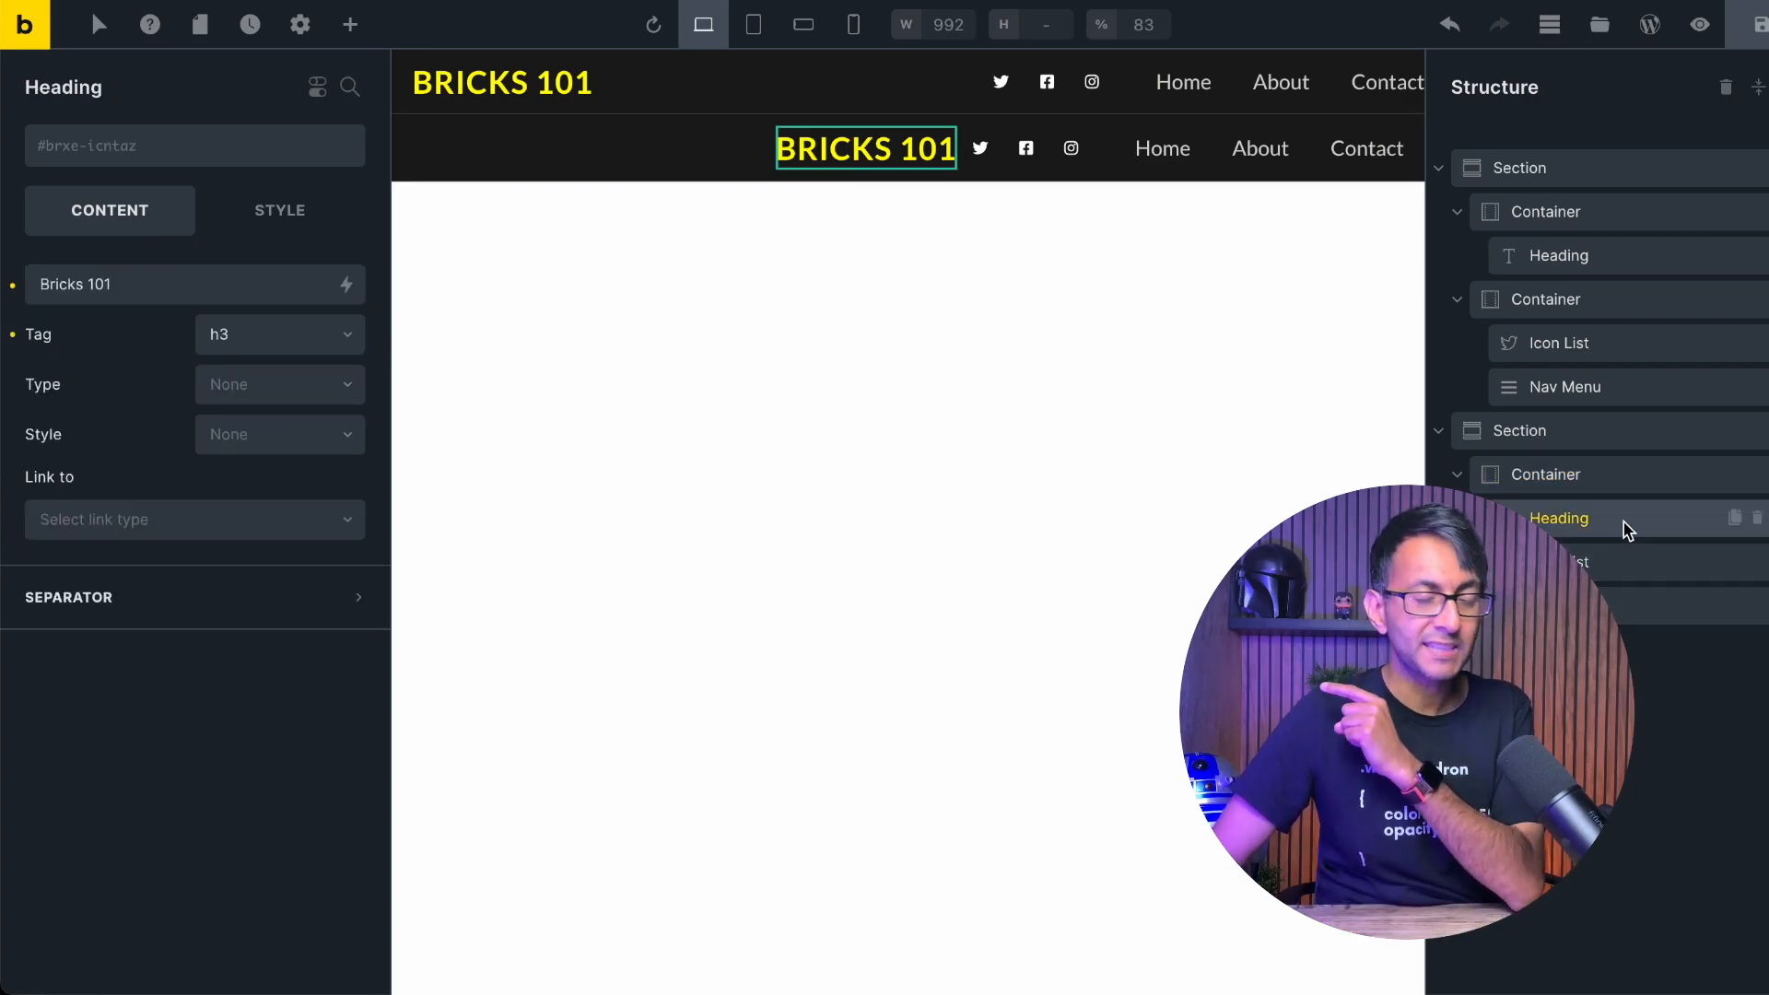
Set the heading's Width under Style > Sizing, trying 20%, 50% and 100%.
{"action": "left_click", "coordinate": [281, 210]}
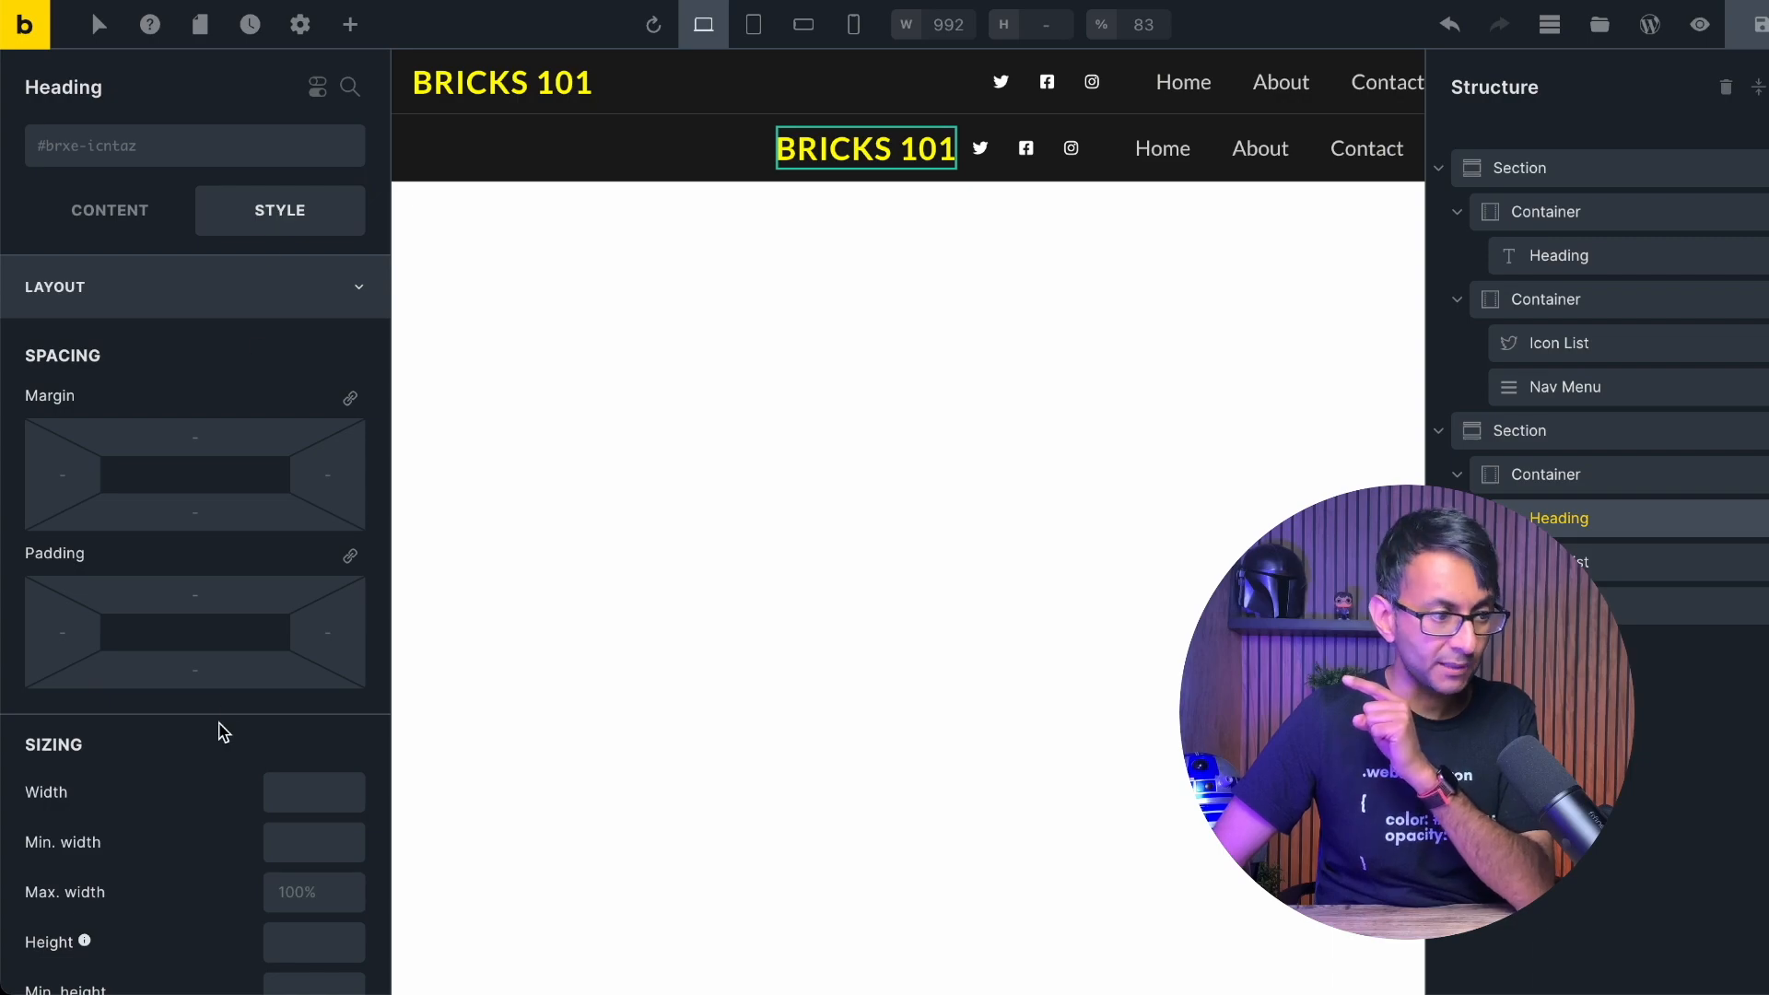
{"action": "left_click", "coordinate": [313, 787]}
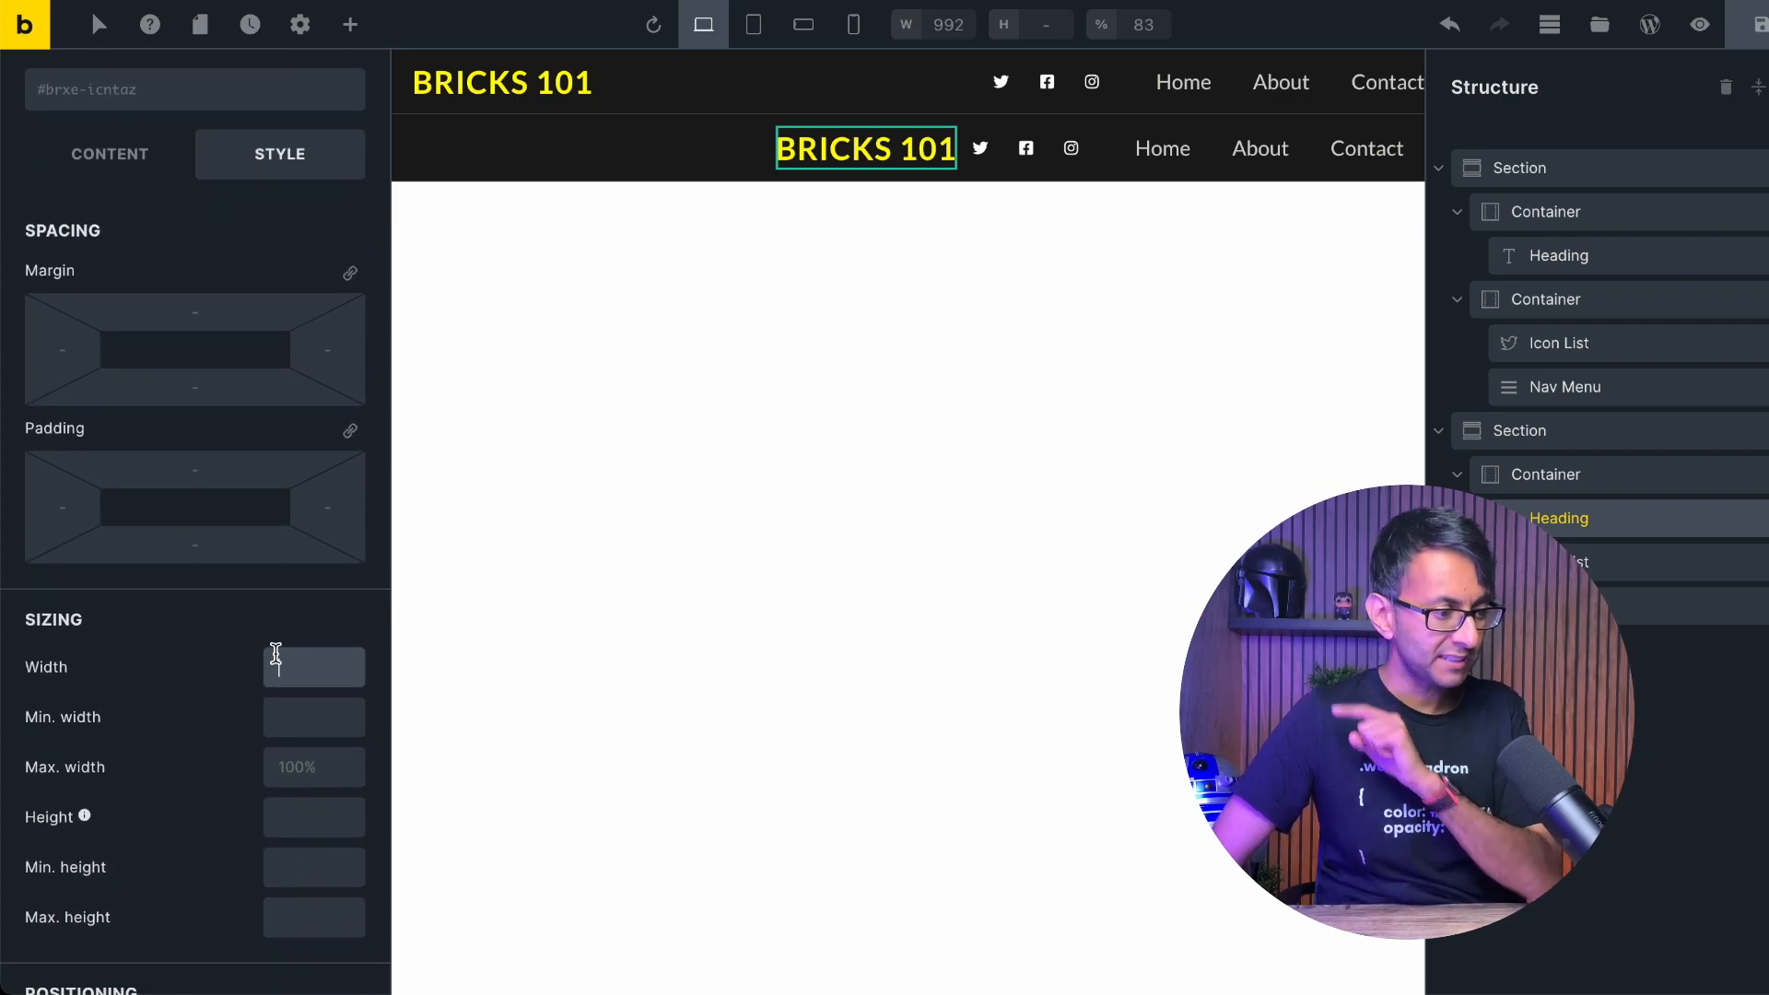
{"action": "type", "text": "20%"}
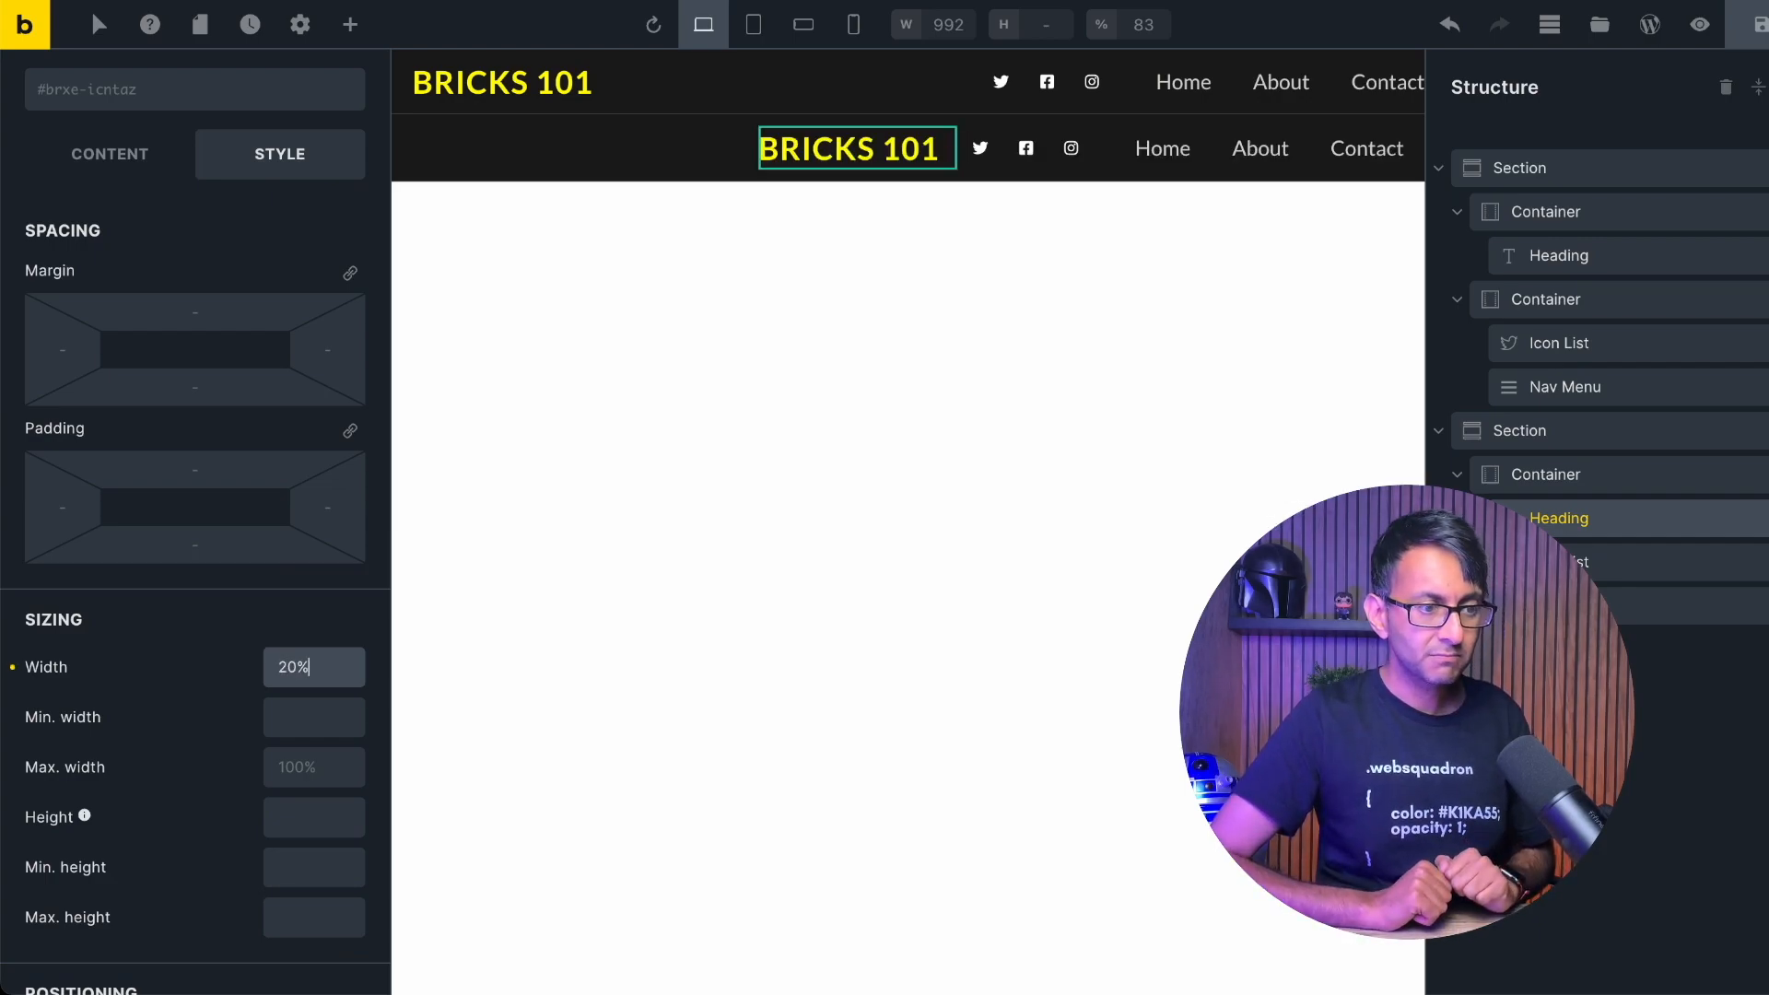
{"action": "mouse_move", "coordinate": [238, 689]}
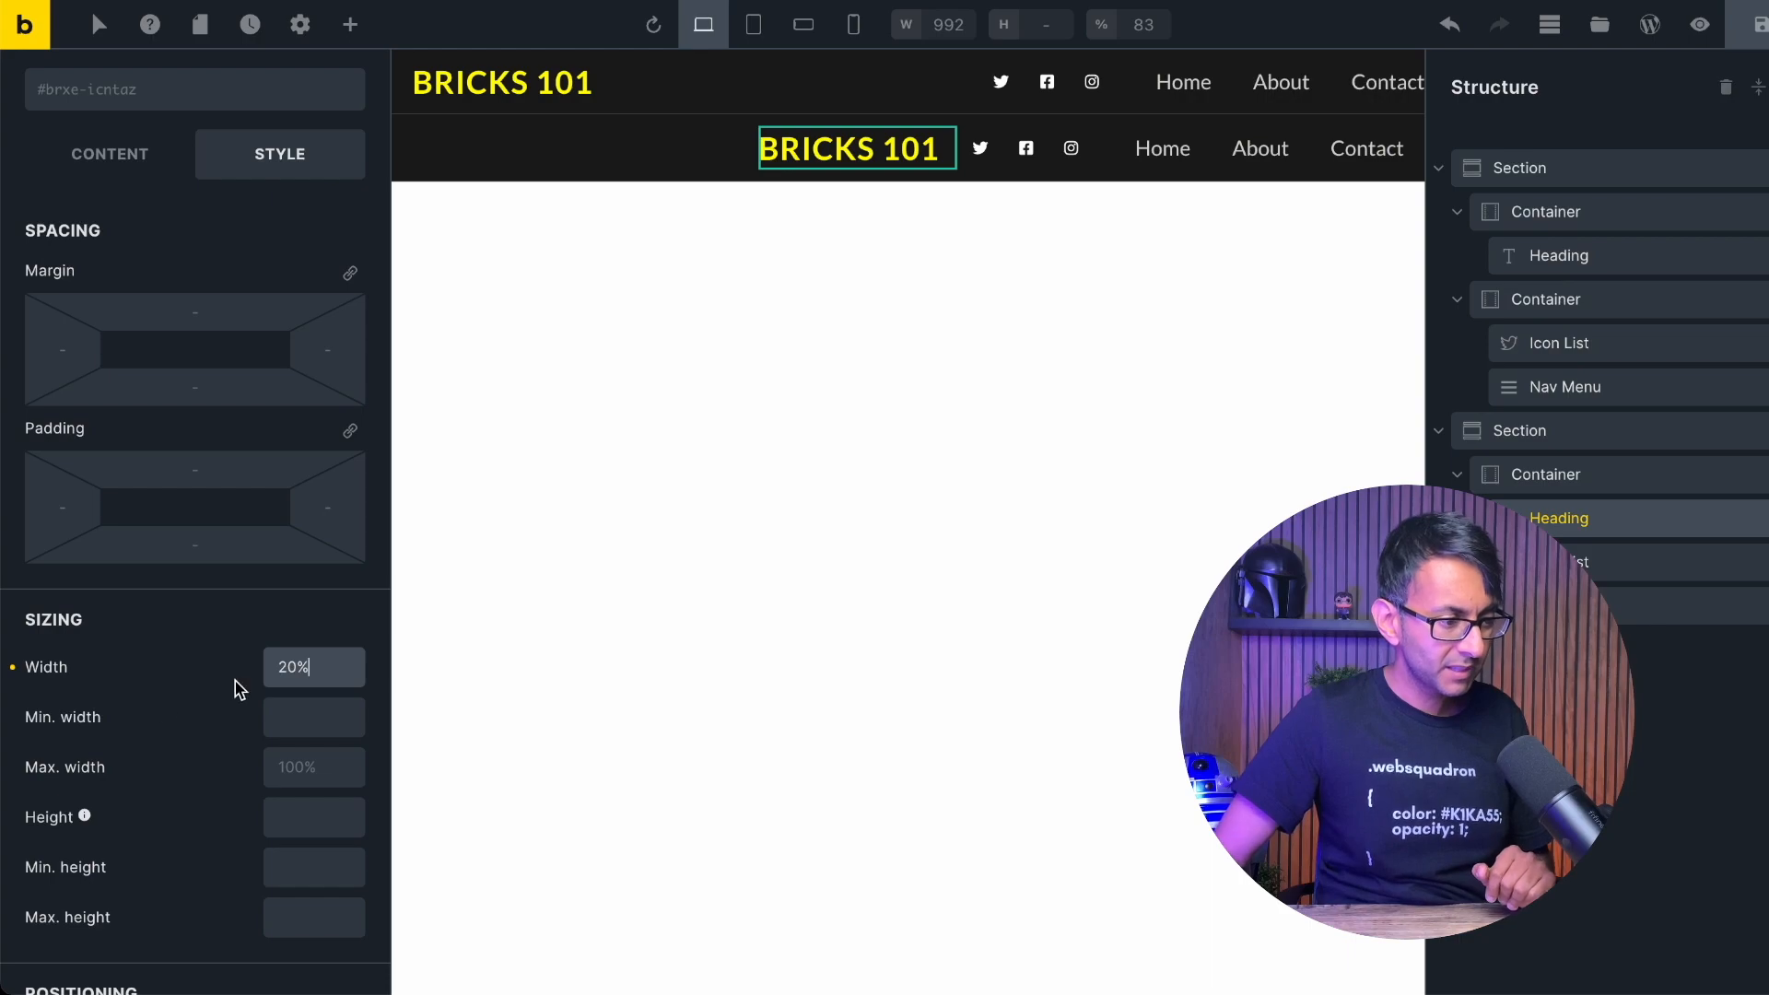
{"action": "type", "text": "50%"}
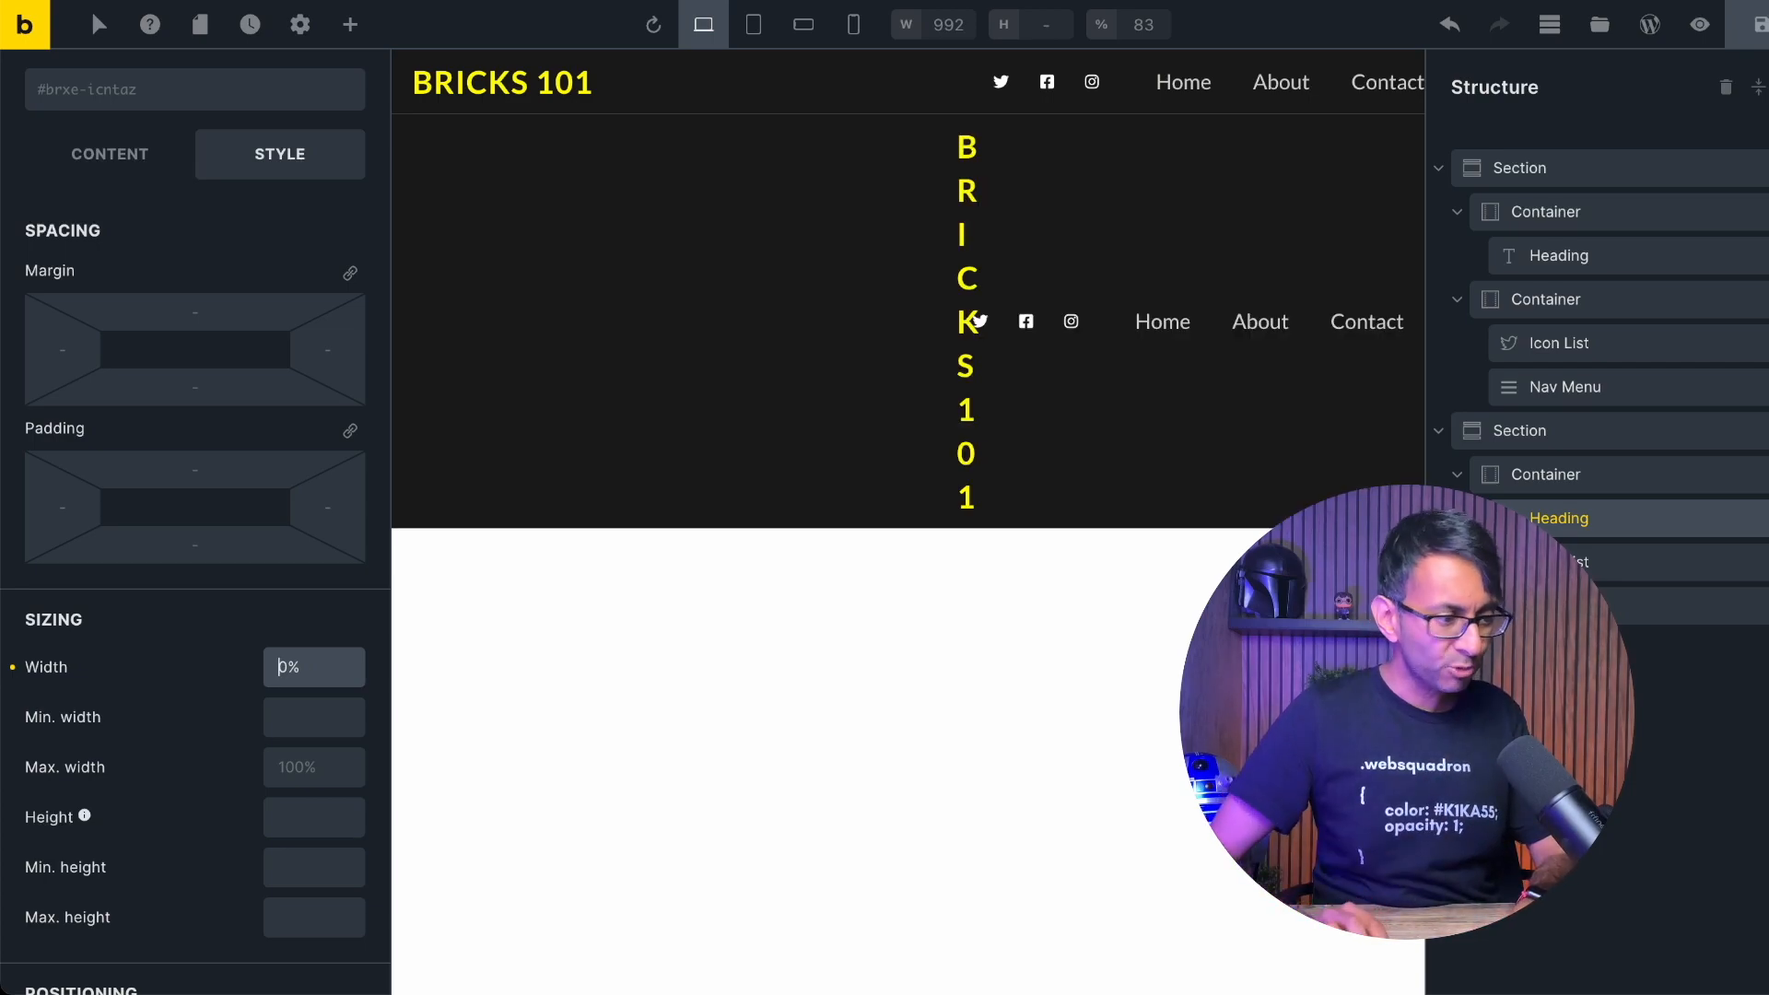
{"action": "type", "text": "100%"}
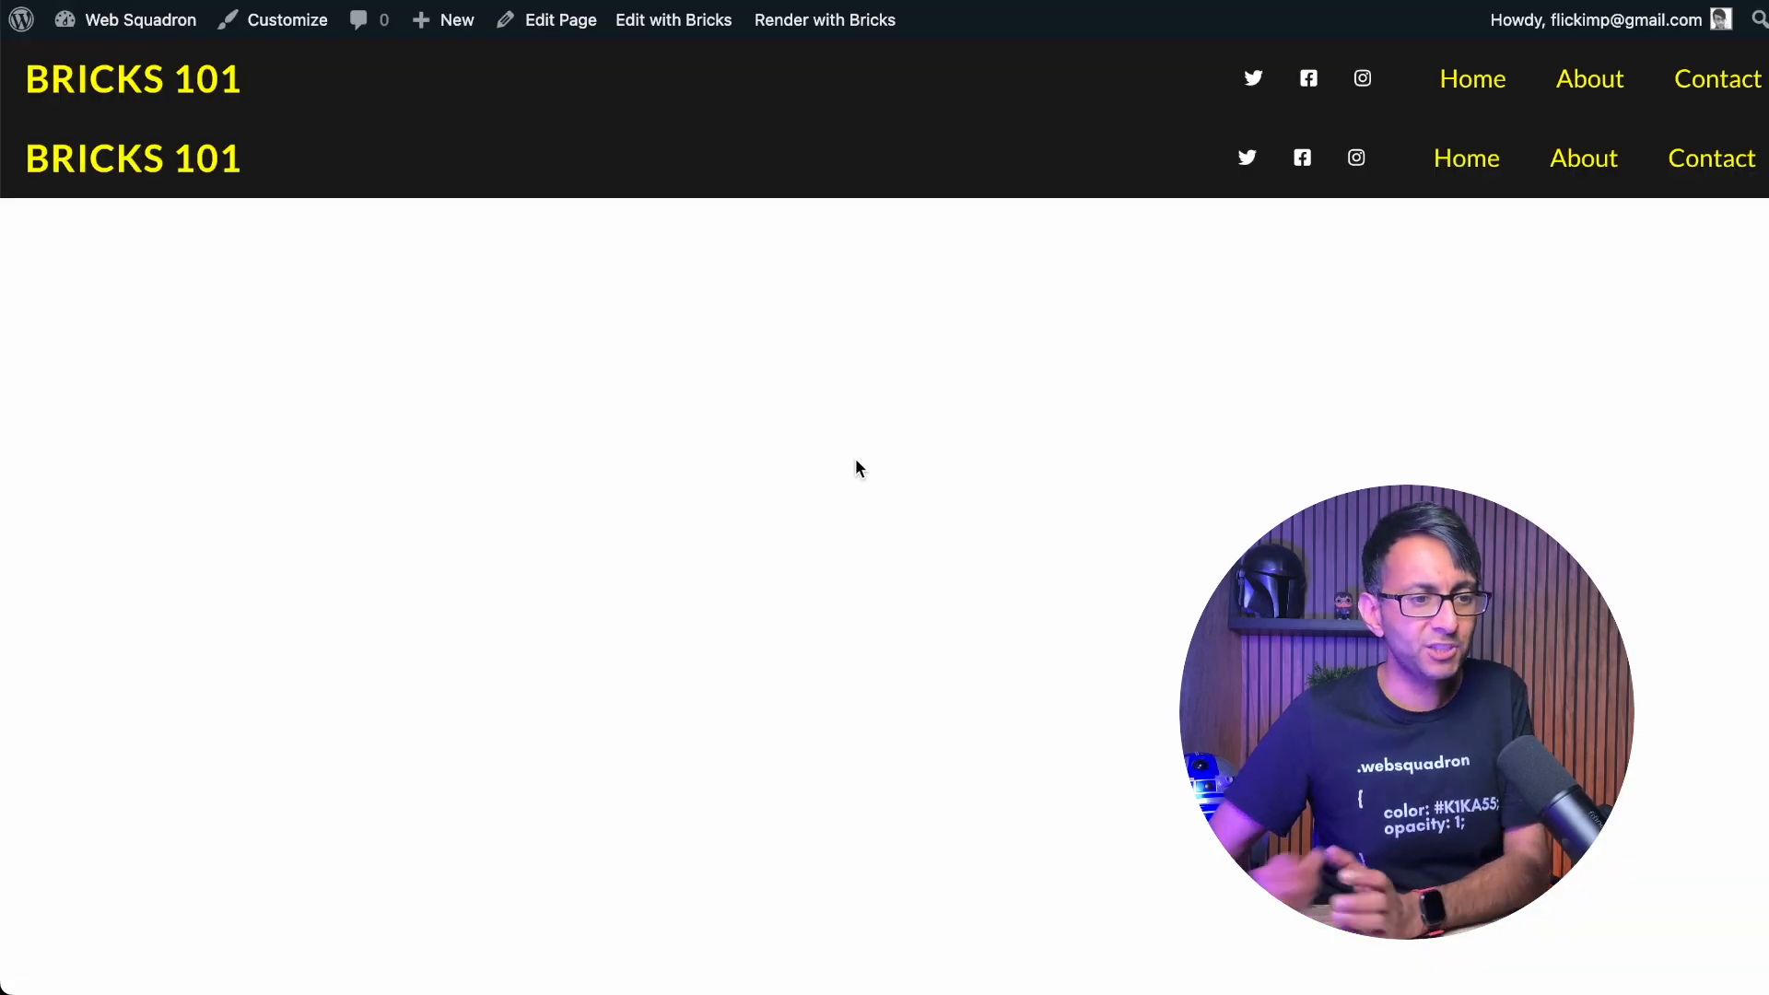
{"action": "mouse_move", "coordinate": [1719, 190]}
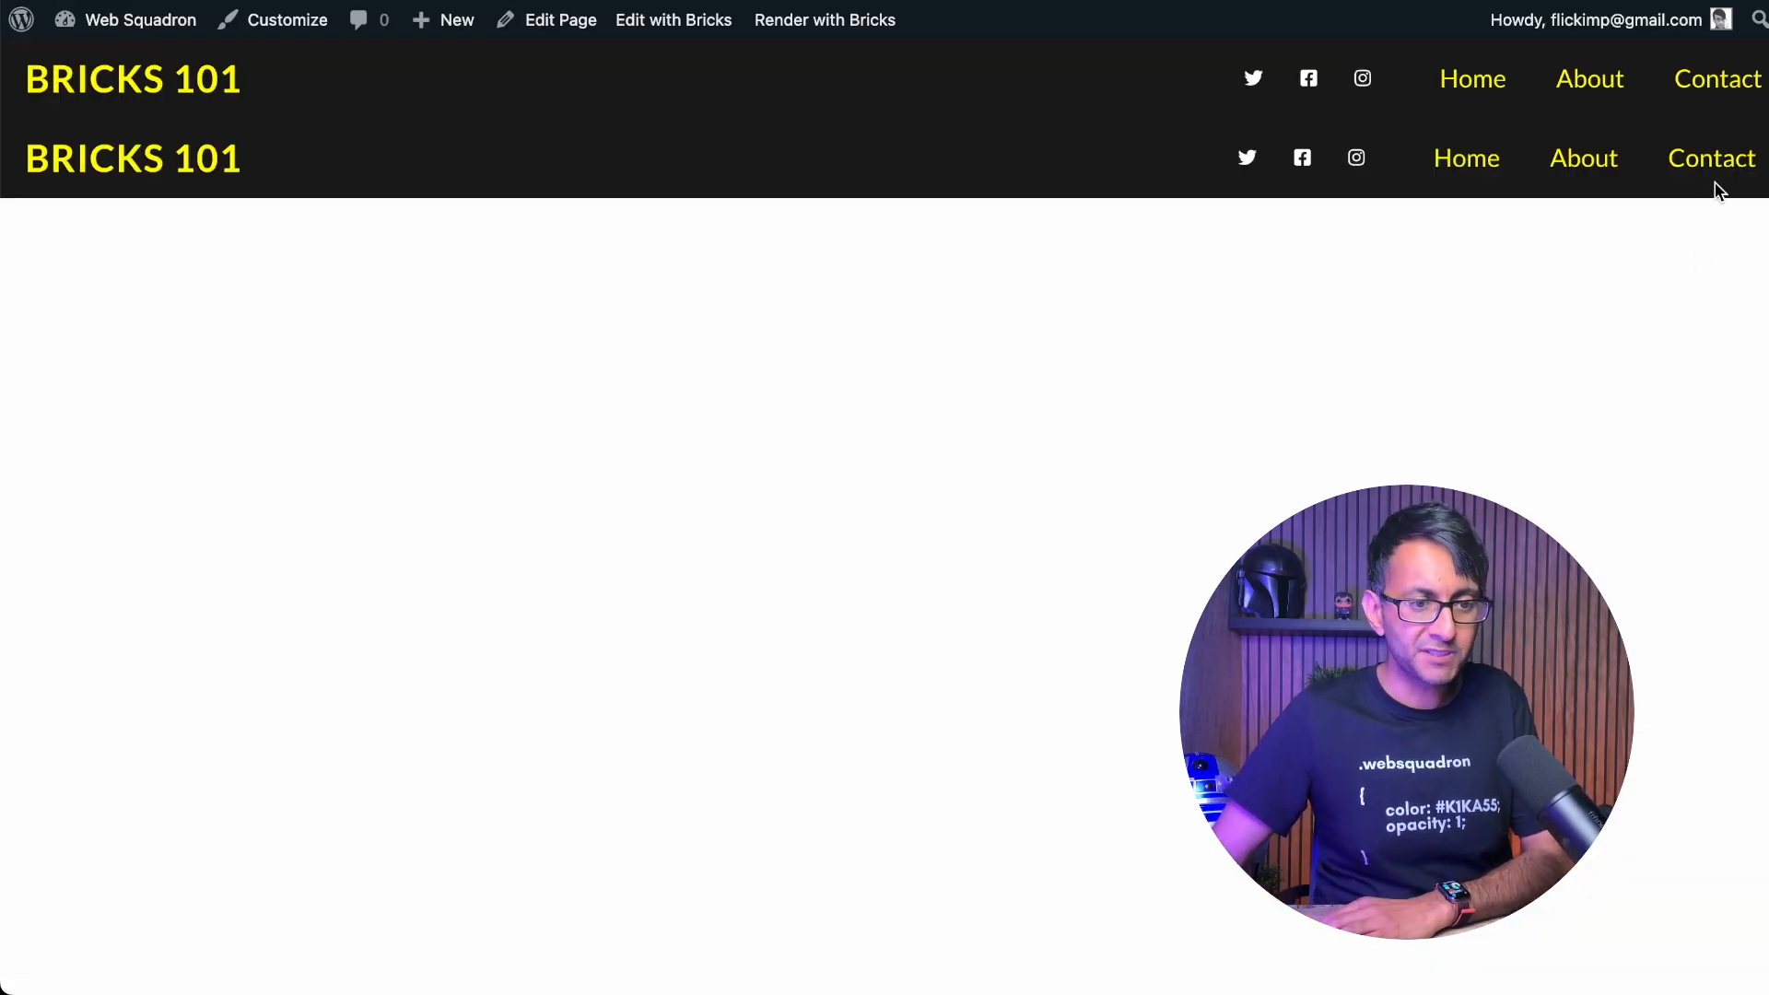
{"action": "mouse_move", "coordinate": [1504, 249]}
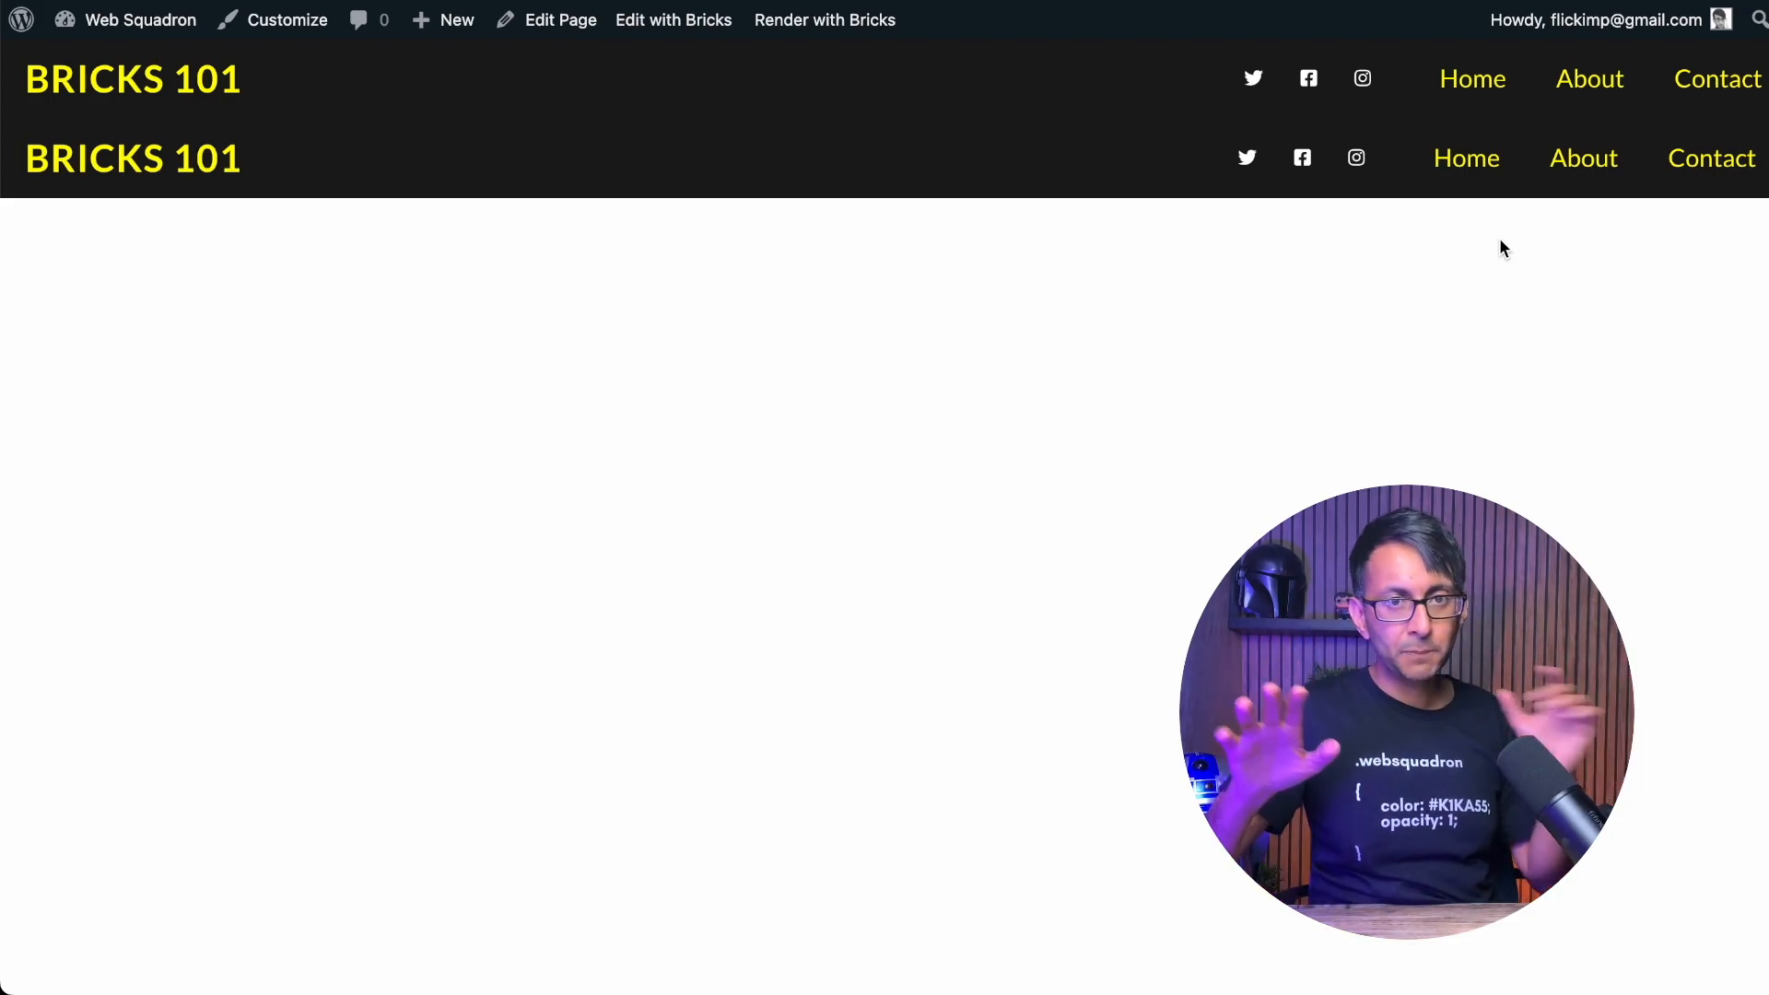
{"action": "mouse_move", "coordinate": [1274, 116]}
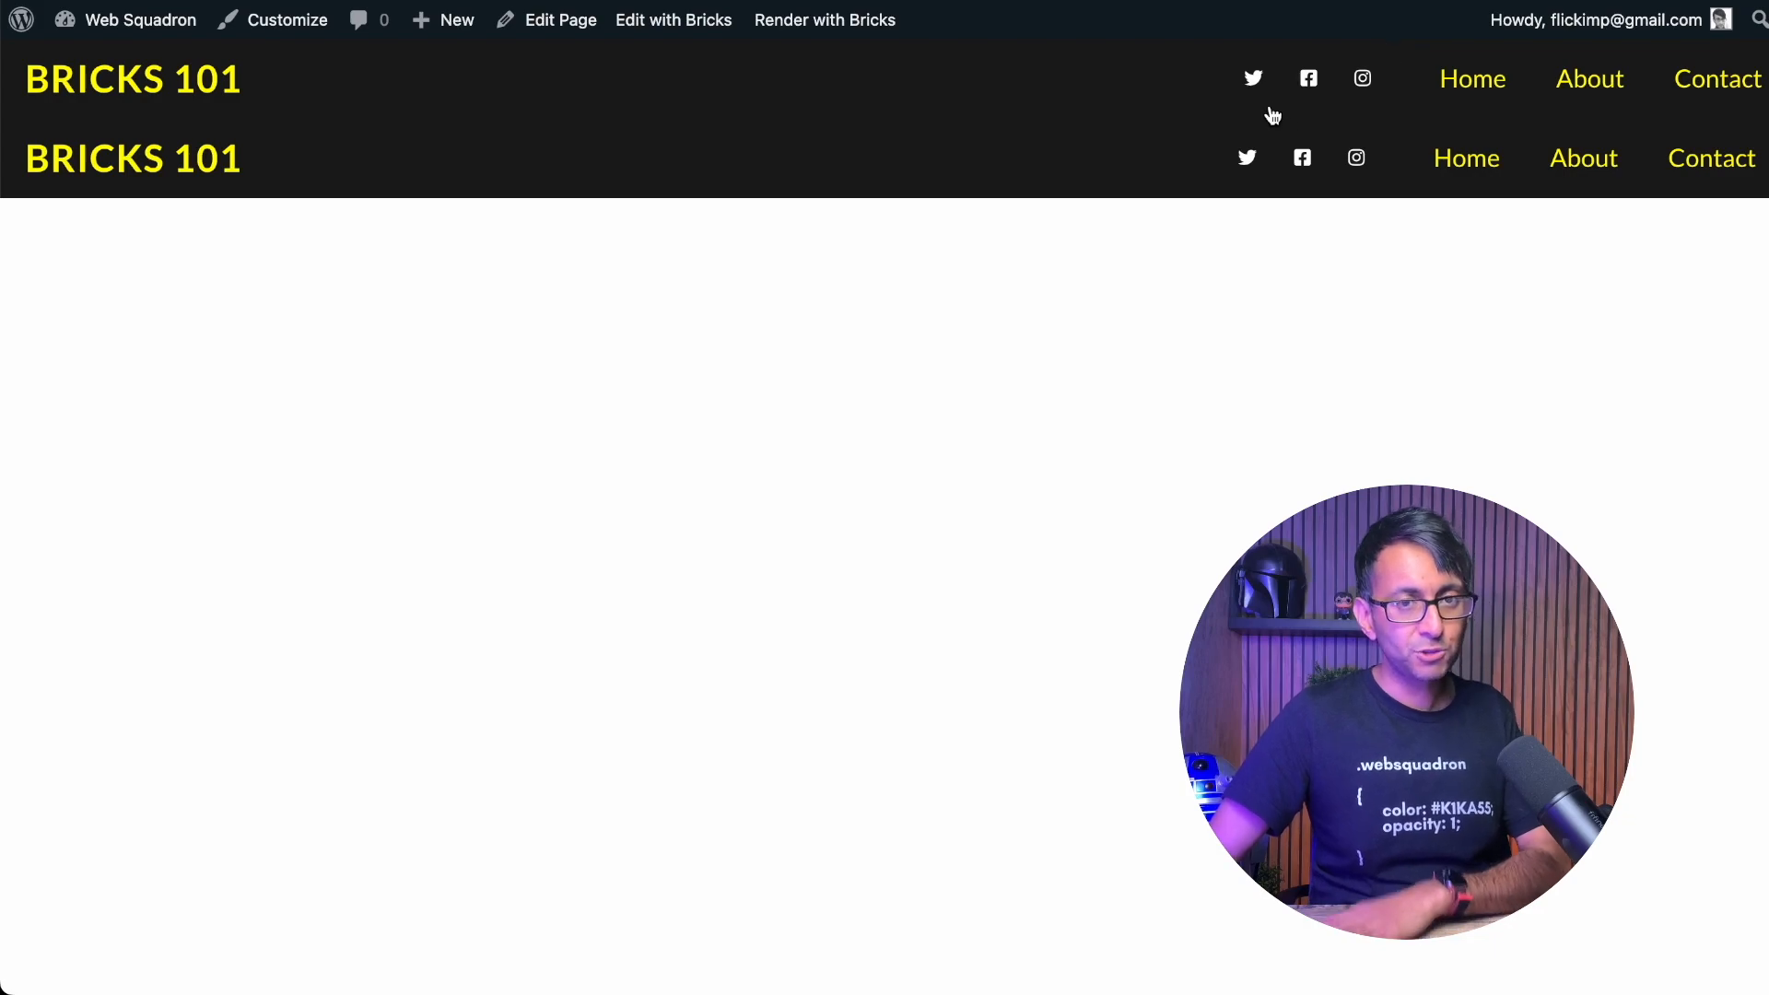
{"action": "mouse_move", "coordinate": [1163, 193]}
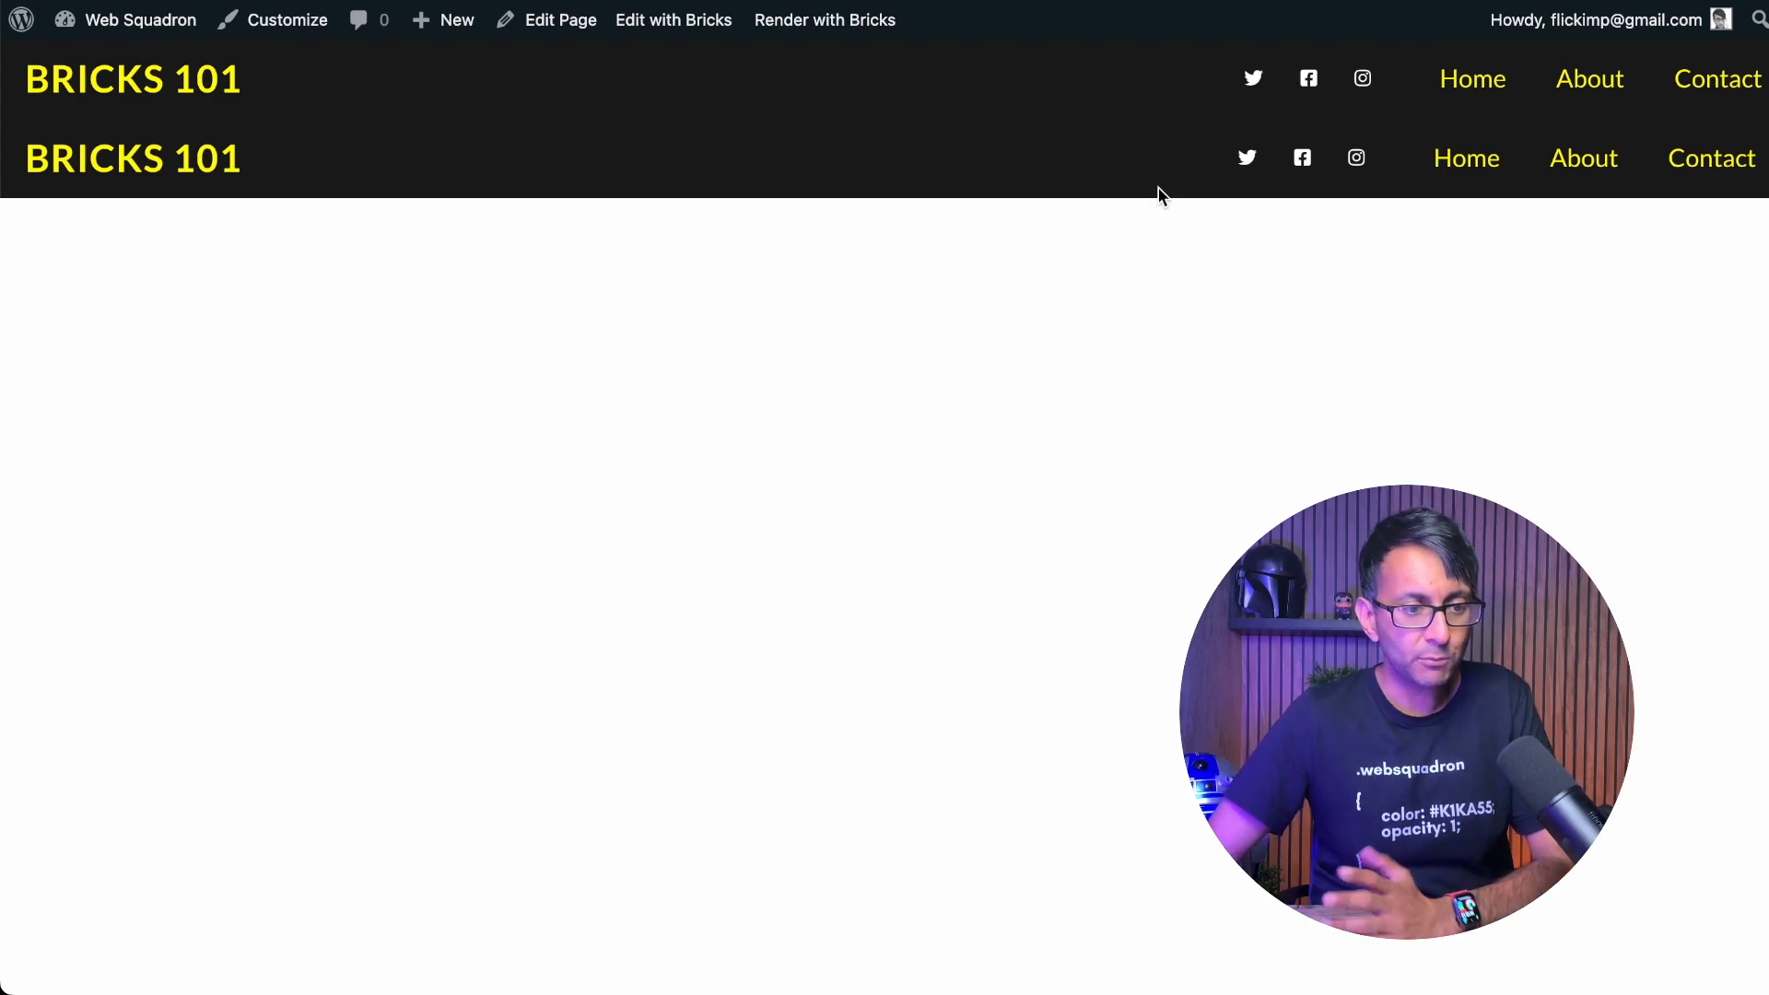
Return to the builder and delete the duplicate lower header section.
{"action": "left_click", "coordinate": [673, 18]}
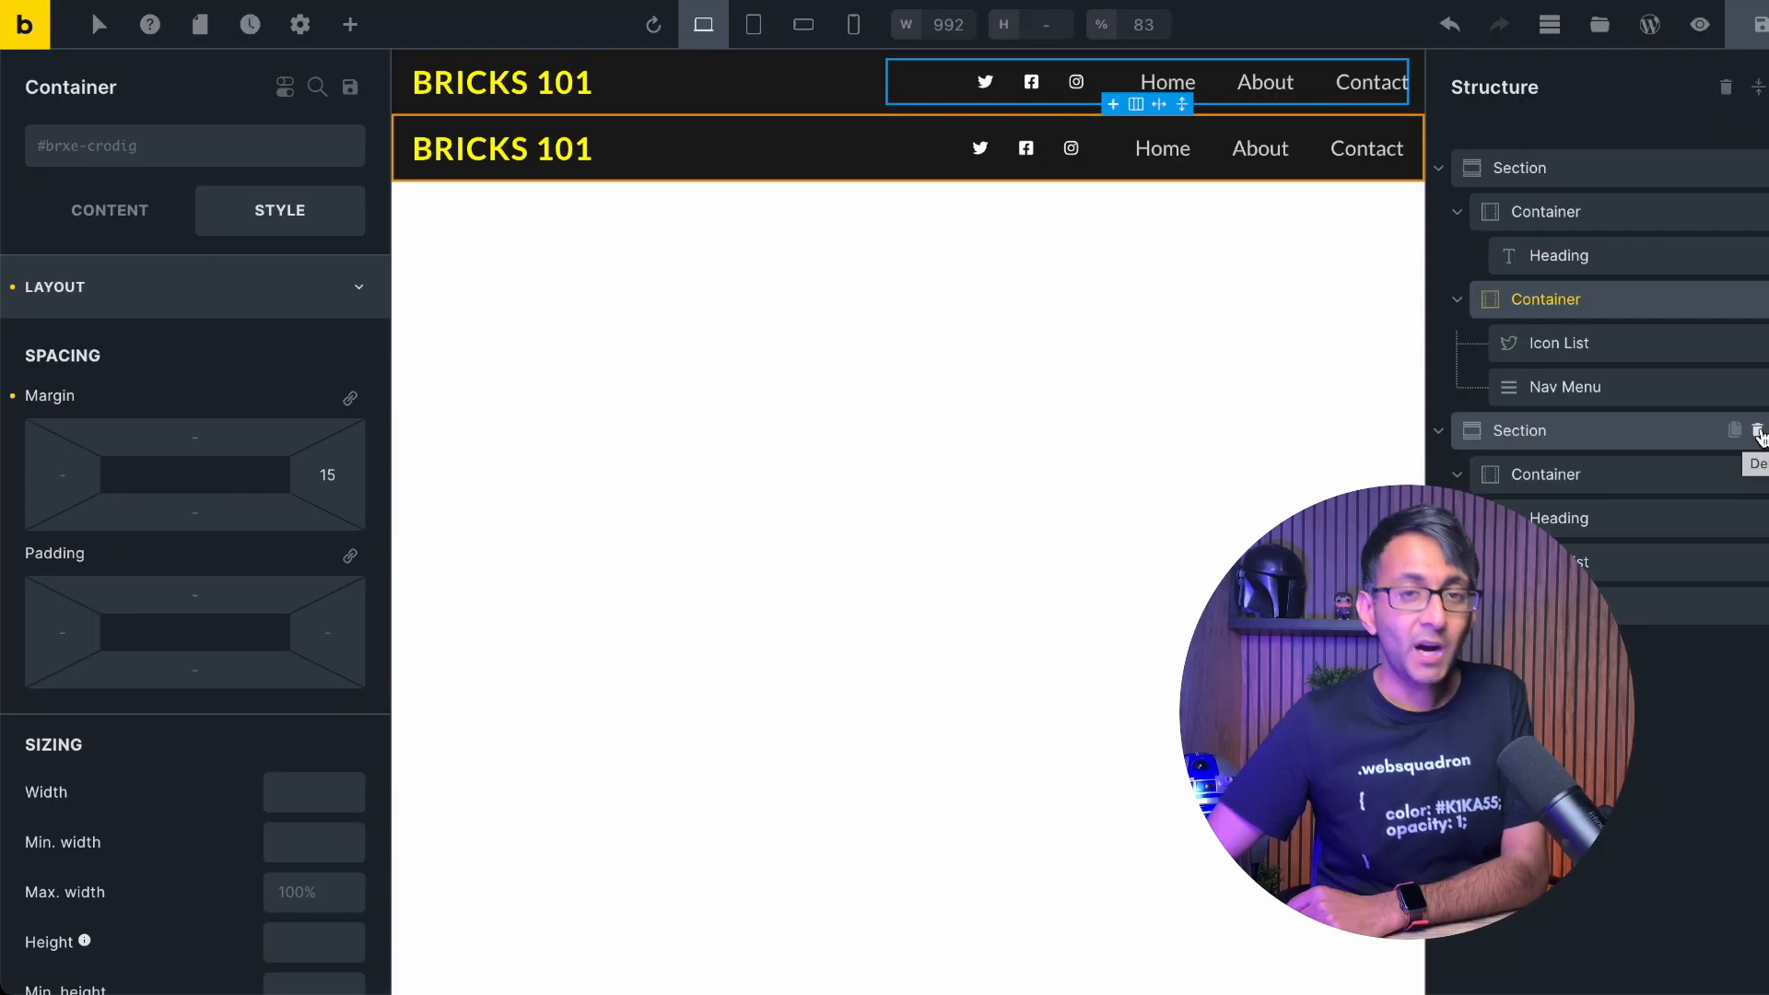
{"action": "left_click", "coordinate": [1758, 430]}
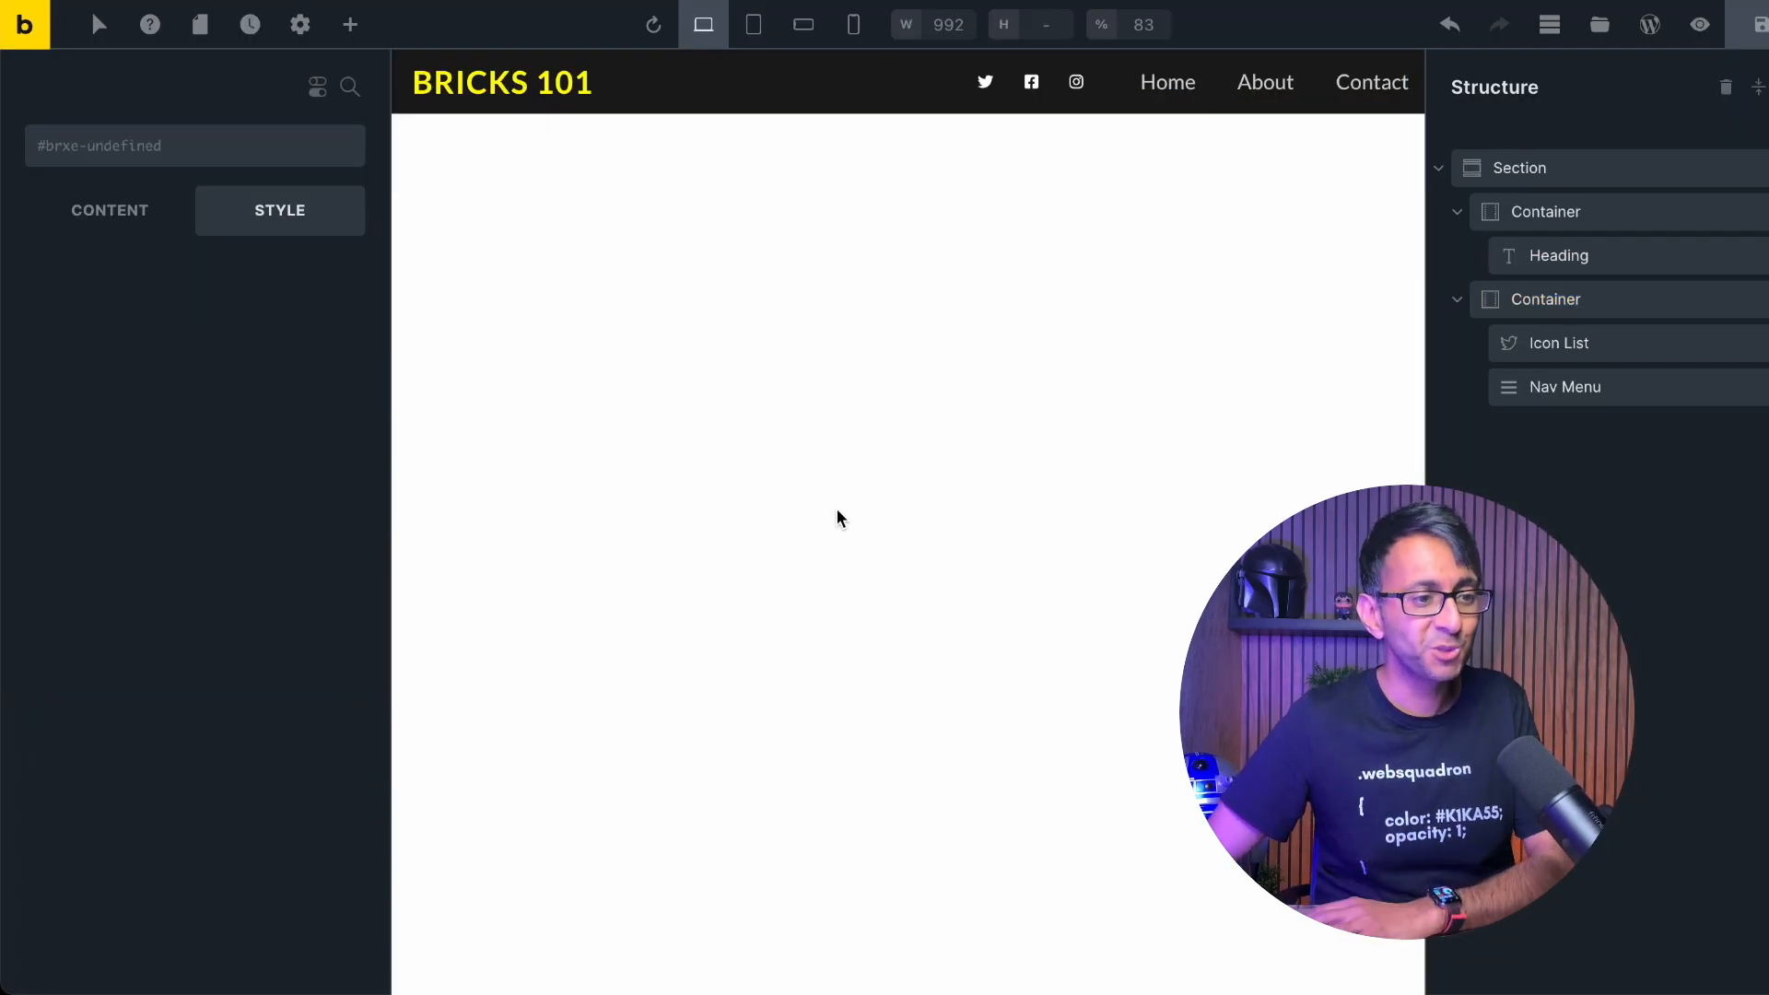